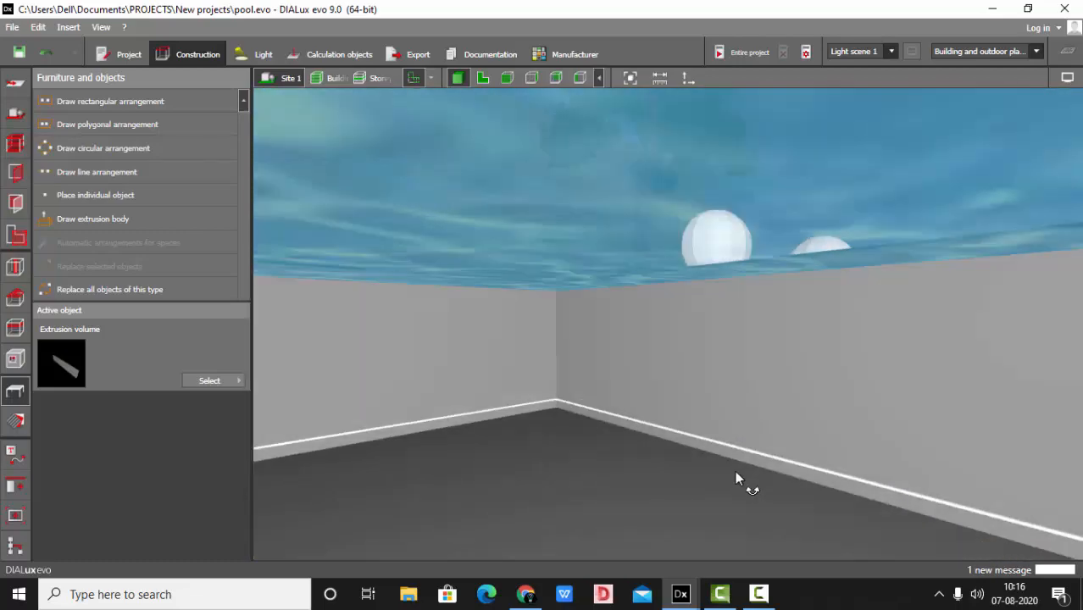
Inspect the garden walls and pool from above, then give the pool a water texture.
{"action": "left_click_drag", "start_coordinate": [737, 478], "coordinate": [851, 461]}
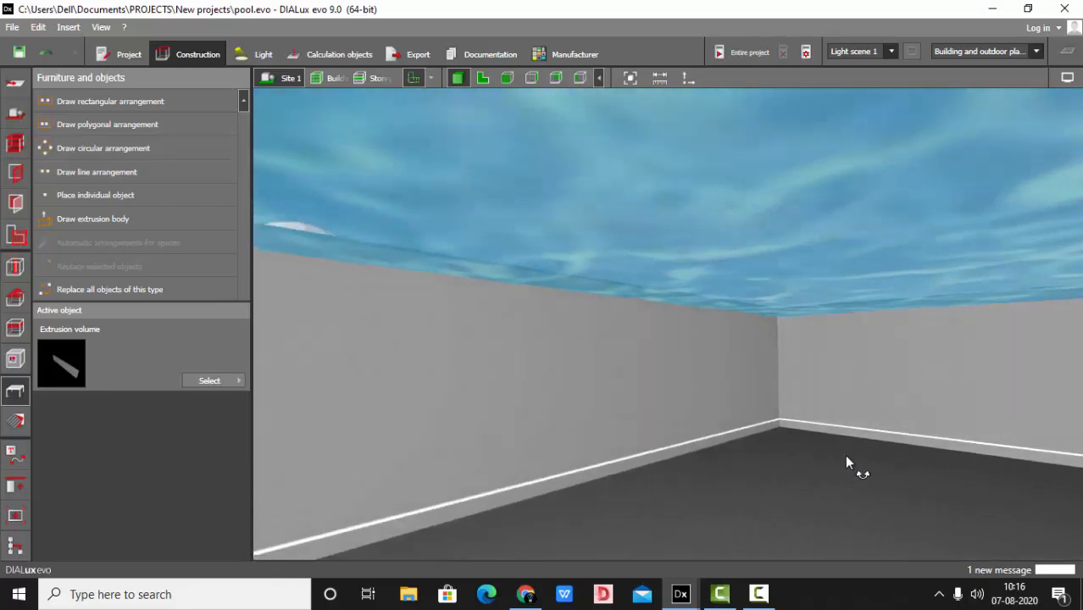
{"action": "left_click_drag", "start_coordinate": [851, 463], "coordinate": [591, 447]}
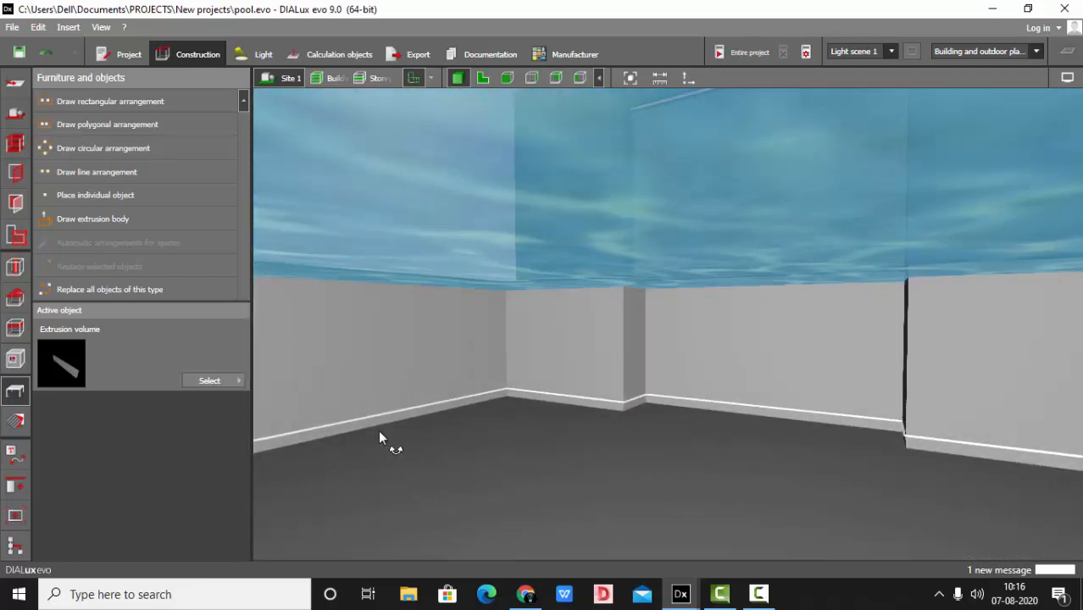
{"action": "left_click_drag", "start_coordinate": [379, 437], "coordinate": [461, 437]}
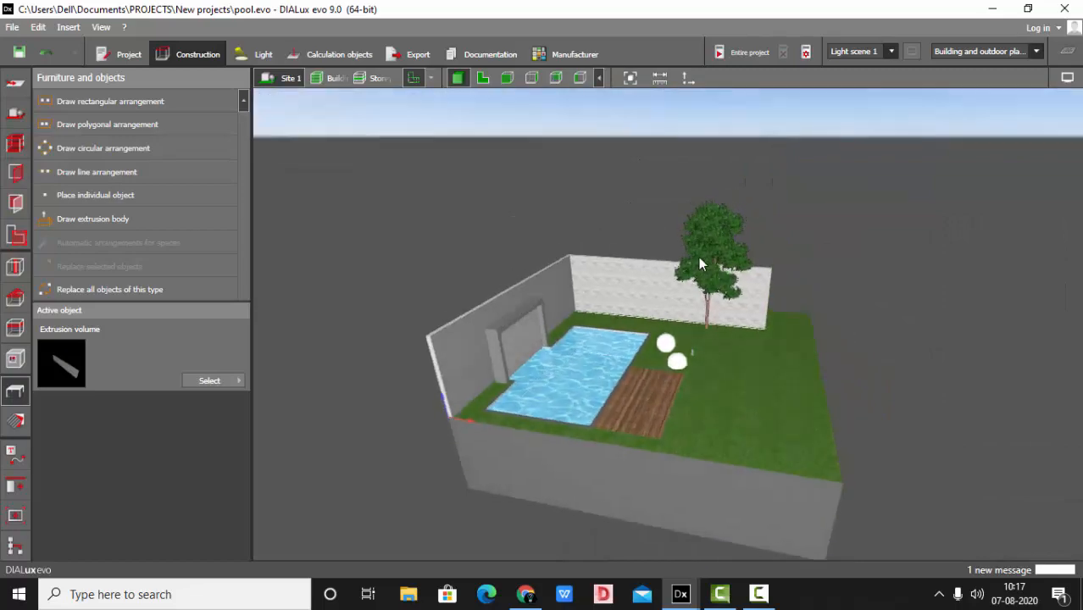
{"action": "left_click_drag", "start_coordinate": [699, 264], "coordinate": [415, 354]}
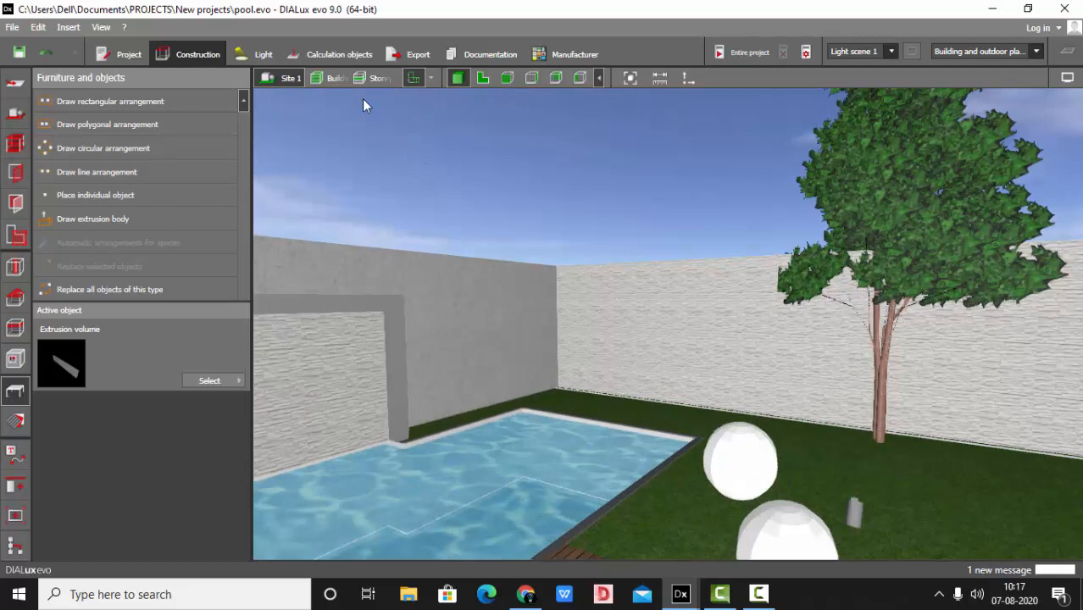
{"action": "left_click", "coordinate": [261, 54]}
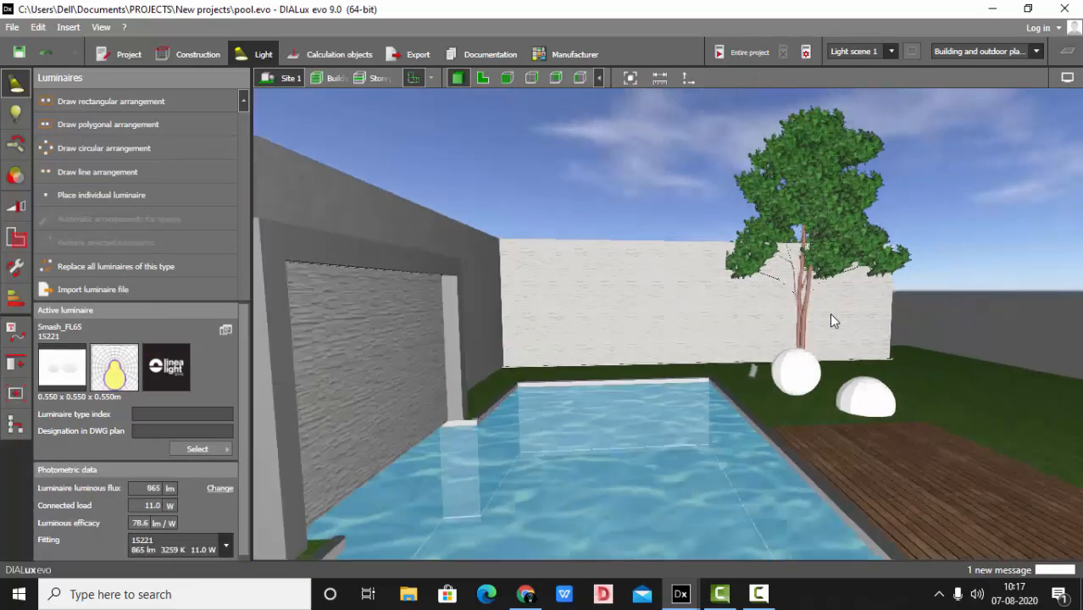
{"action": "left_click_drag", "start_coordinate": [834, 321], "coordinate": [687, 359]}
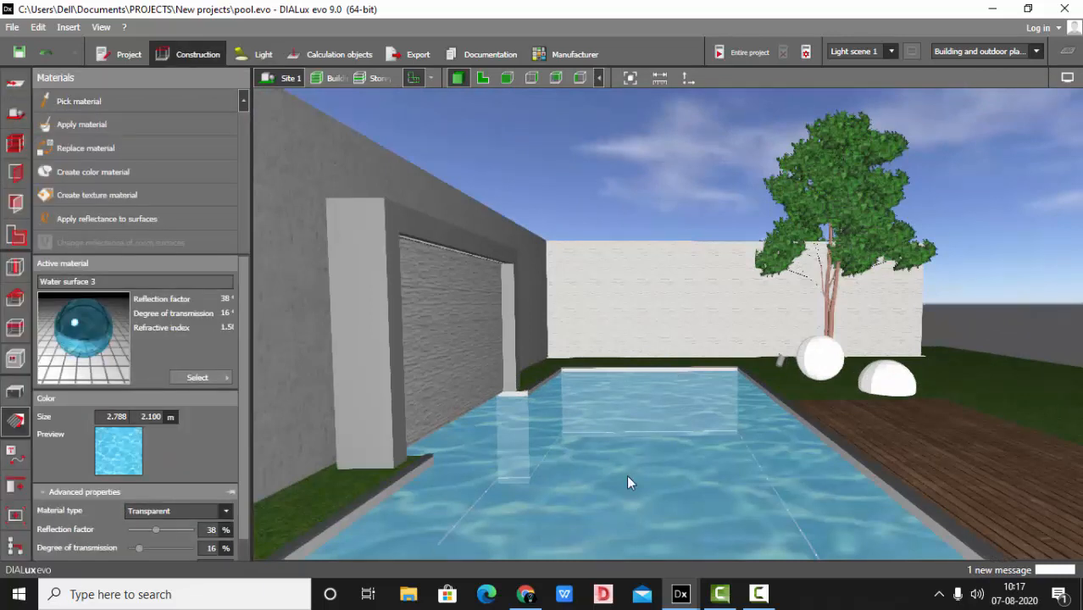
{"action": "mouse_move", "coordinate": [717, 421]}
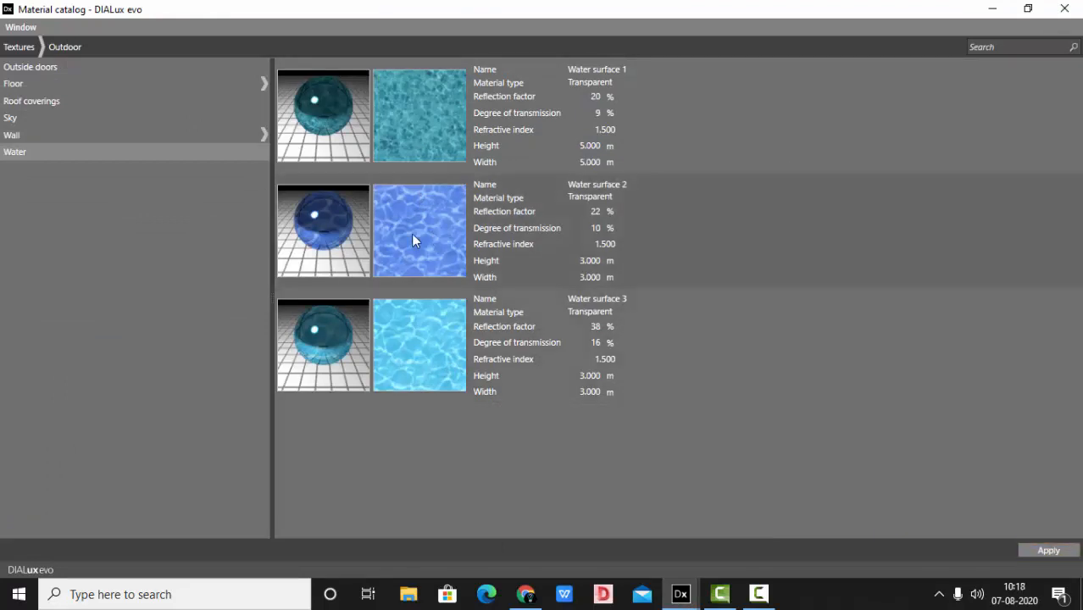
{"action": "left_click", "coordinate": [1016, 47]}
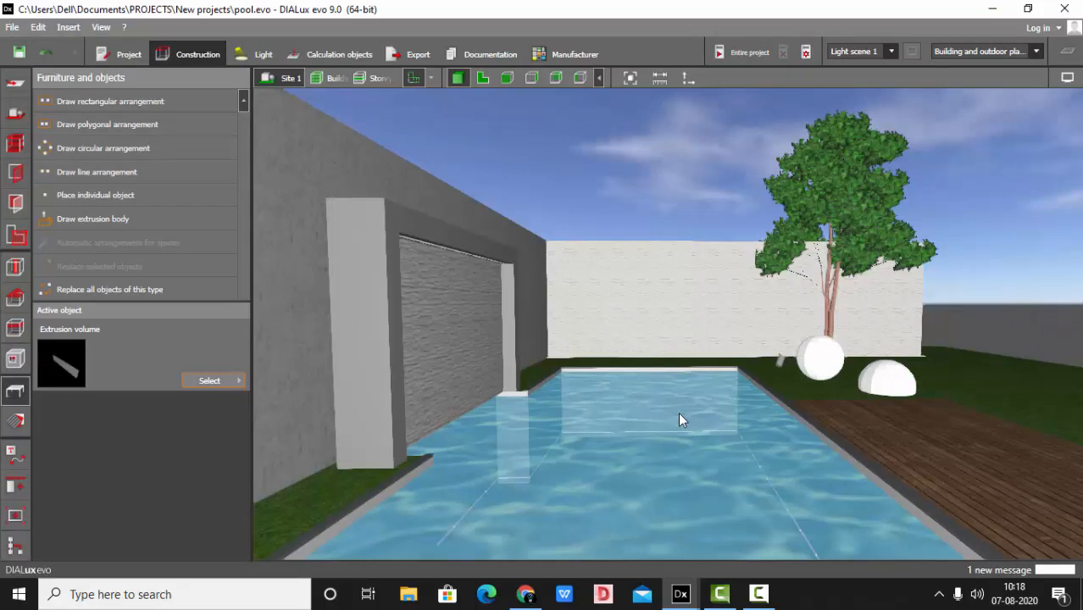
{"action": "mouse_move", "coordinate": [663, 397]}
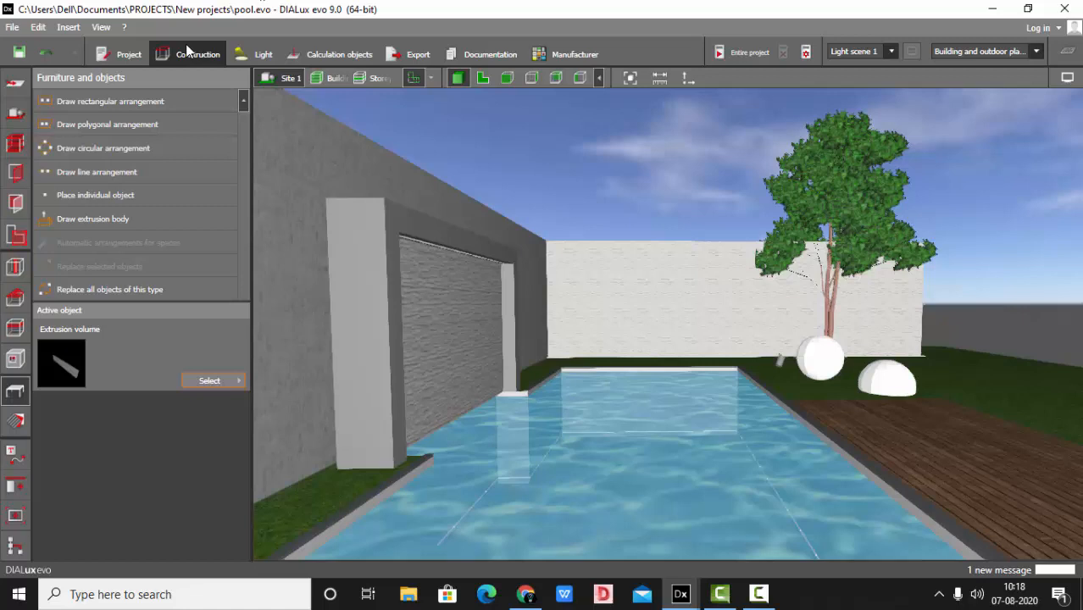
Place the LEO-F 5W flexi strip as a line arrangement along the pool edge in plan view.
{"action": "left_click", "coordinate": [335, 53]}
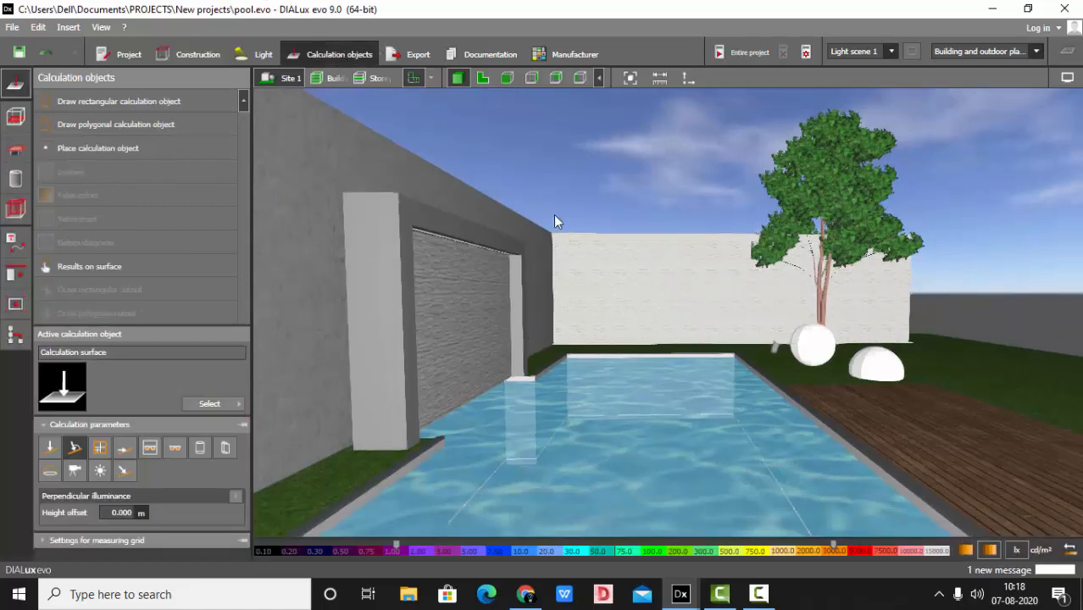
{"action": "mouse_move", "coordinate": [478, 48]}
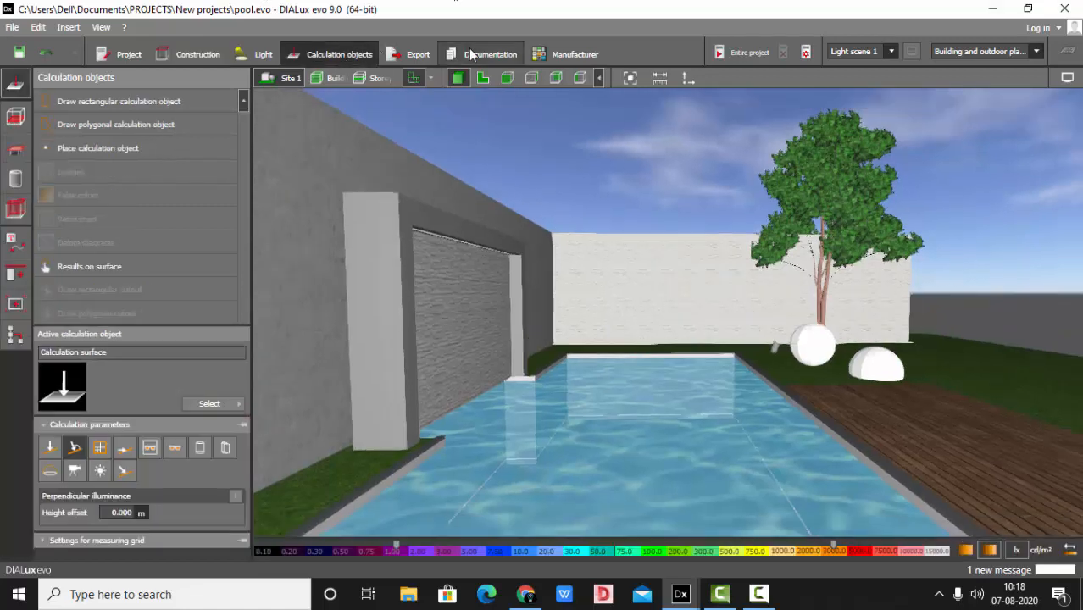
{"action": "left_click", "coordinate": [263, 53]}
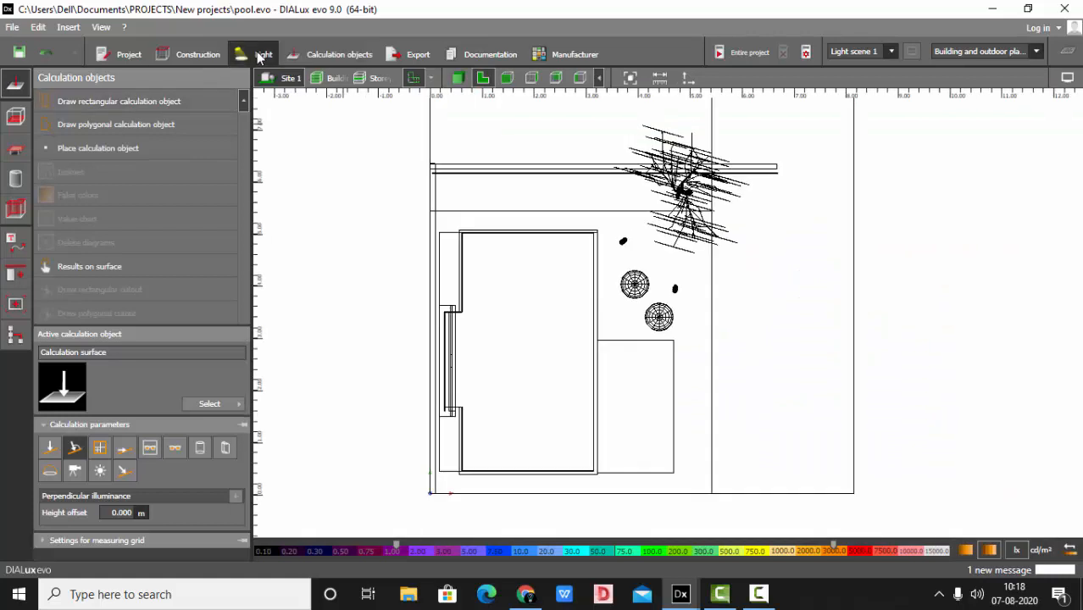
{"action": "left_click", "coordinate": [262, 54]}
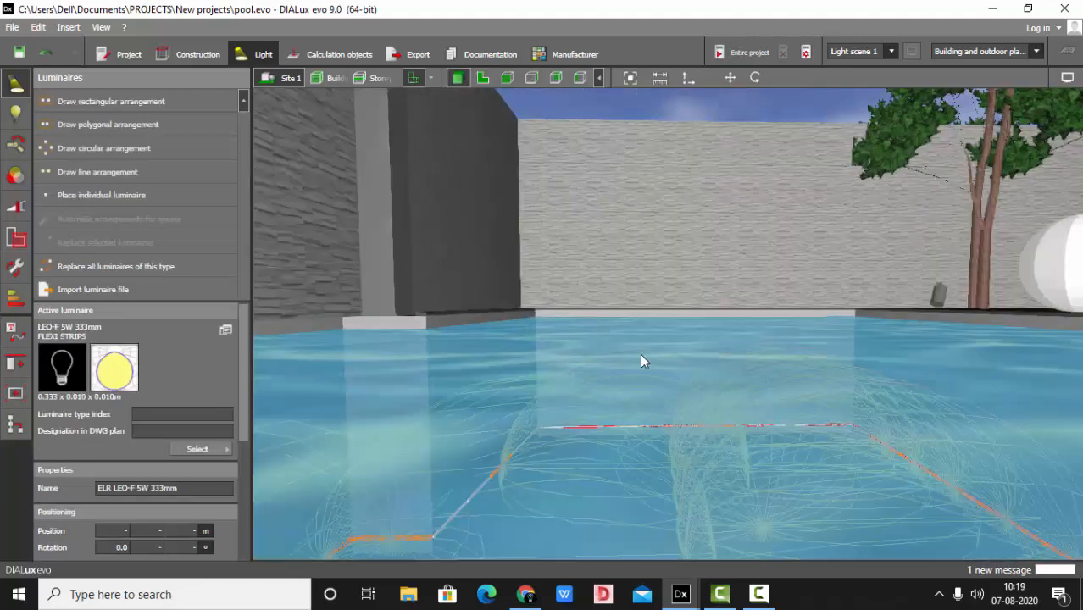
{"action": "left_click_drag", "start_coordinate": [644, 363], "coordinate": [618, 403]}
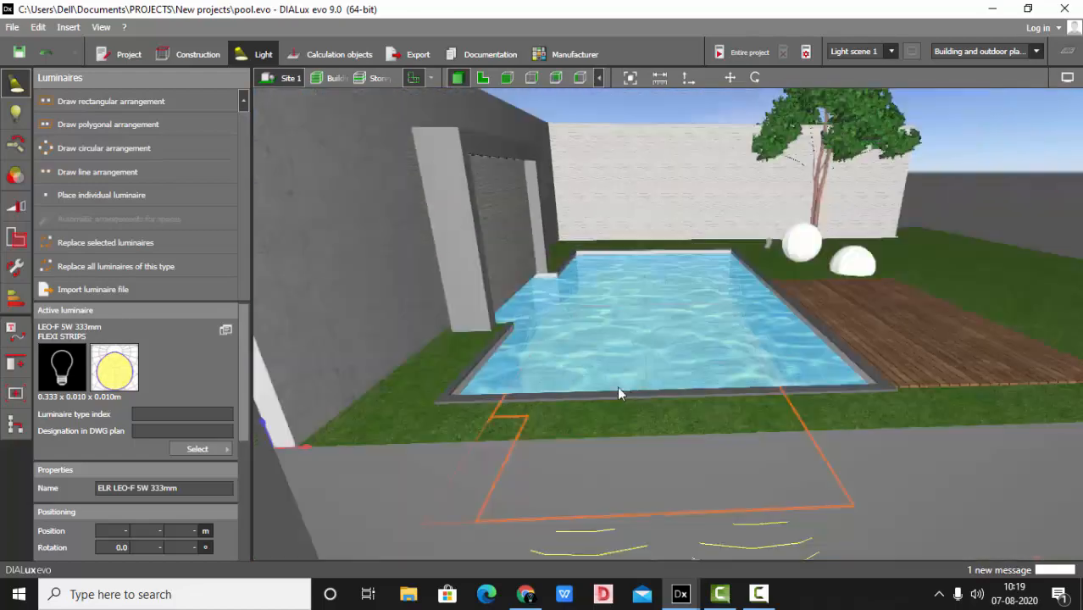
{"action": "left_click_drag", "start_coordinate": [618, 393], "coordinate": [608, 493]}
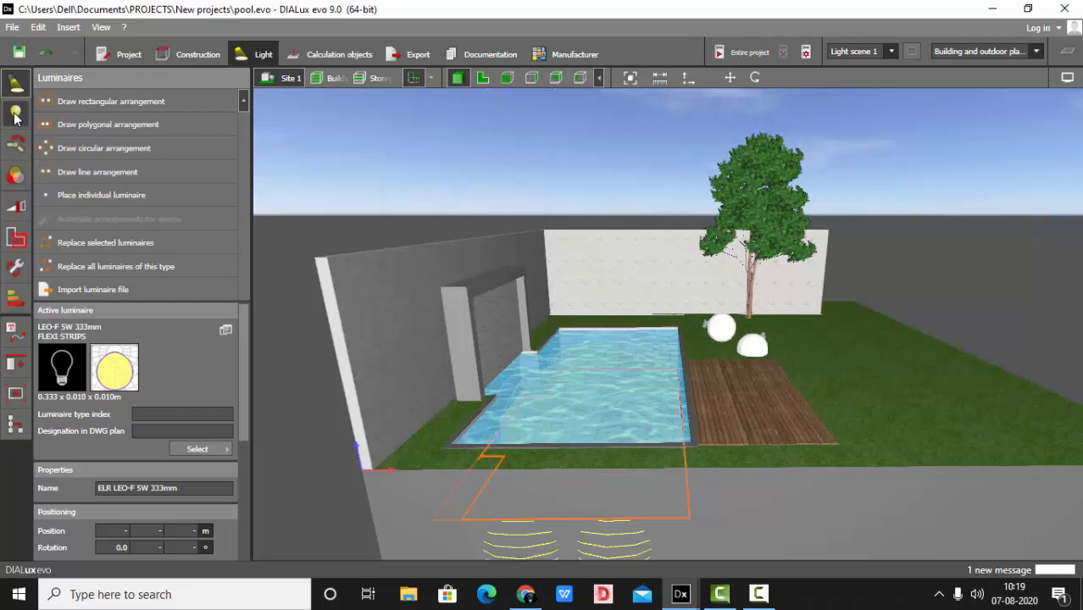
Change the strip's lamp spectrum from warm white to the LED Blue preset.
{"action": "left_click", "coordinate": [14, 112]}
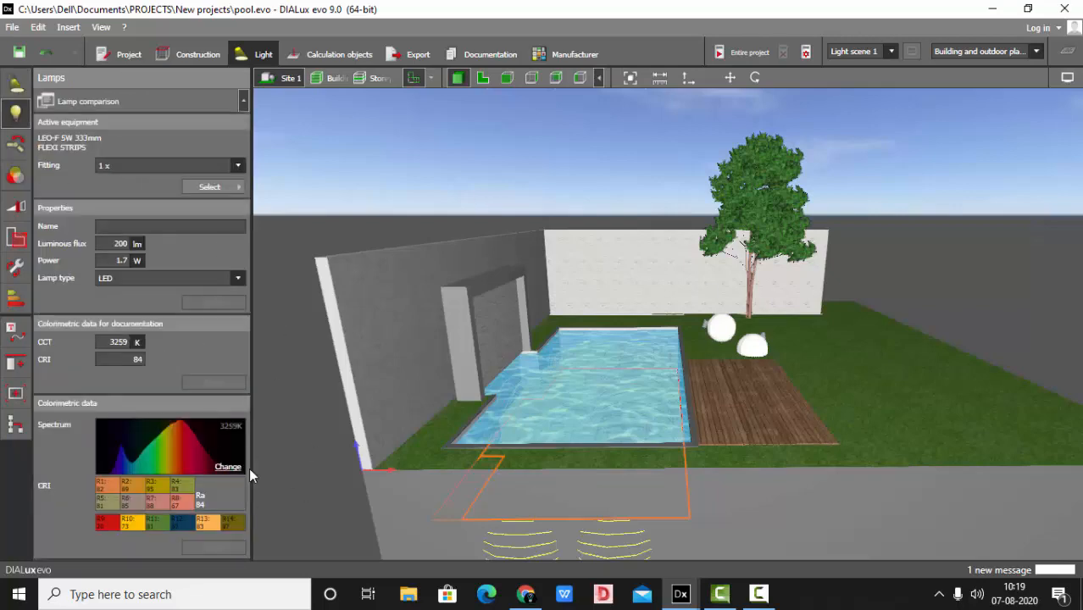
{"action": "left_click", "coordinate": [227, 466]}
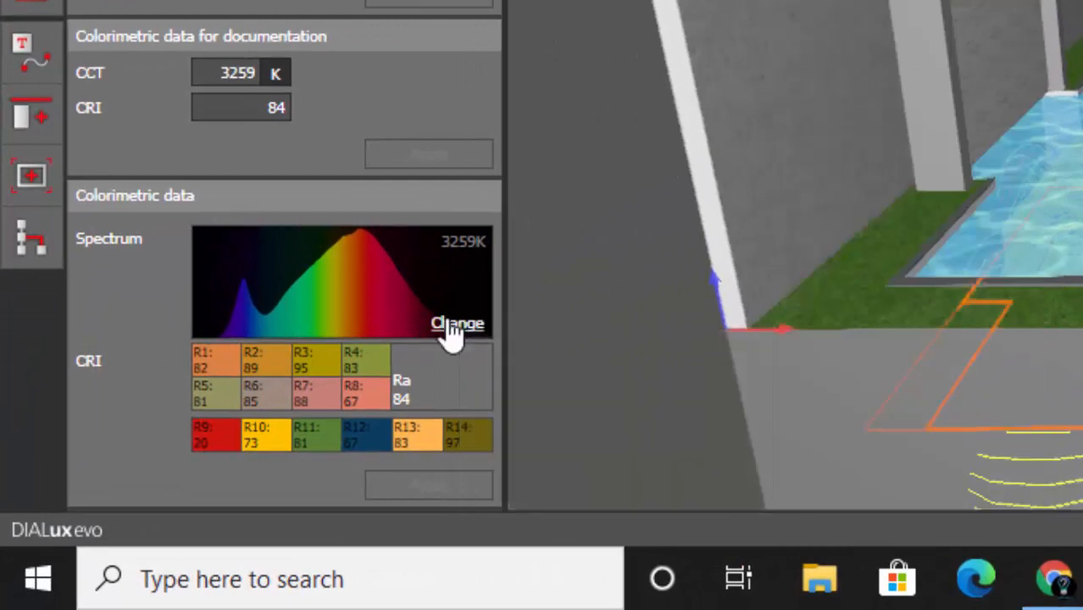
{"action": "left_click", "coordinate": [455, 322]}
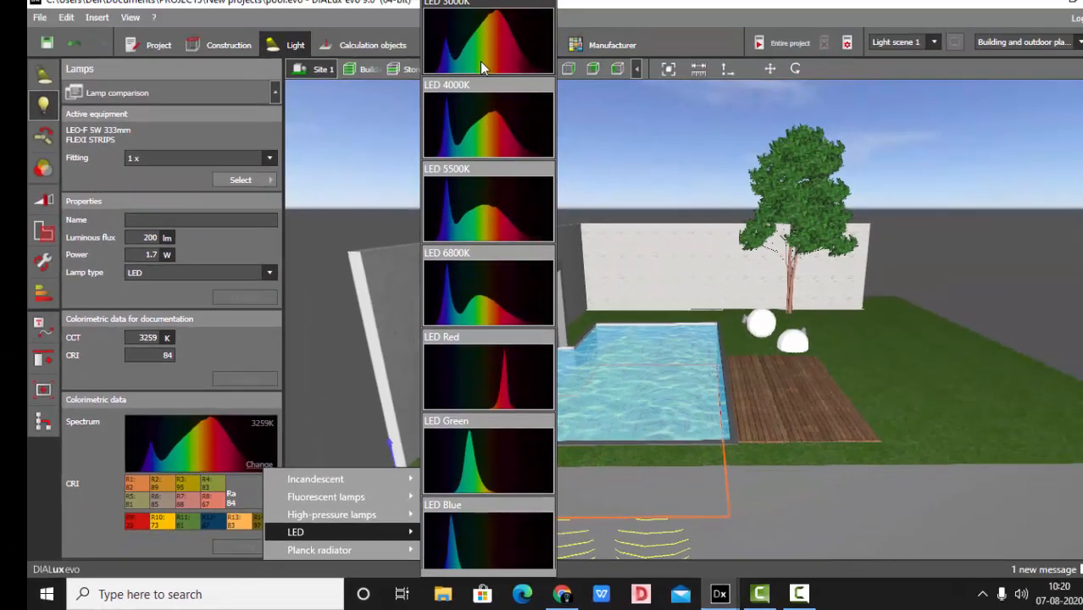
{"action": "mouse_move", "coordinate": [484, 122]}
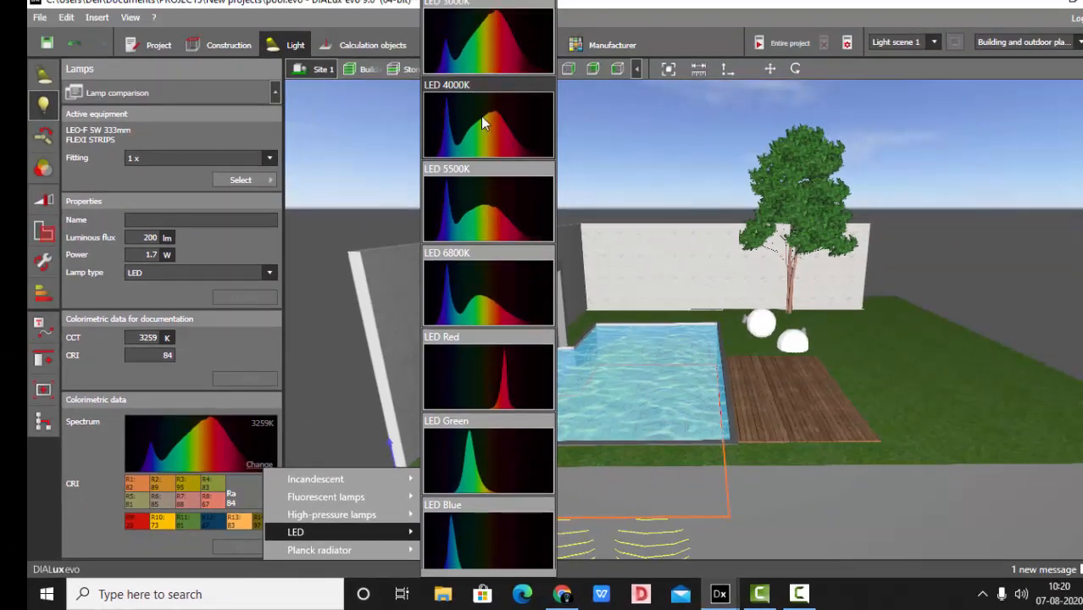
{"action": "mouse_move", "coordinate": [471, 331]}
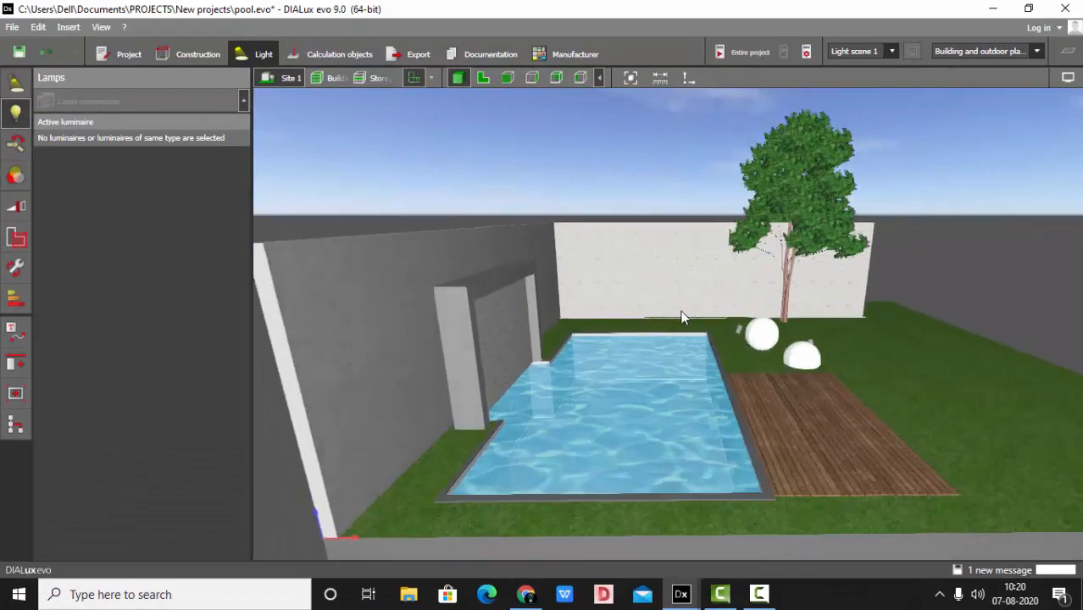
{"action": "left_click_drag", "start_coordinate": [685, 318], "coordinate": [647, 356]}
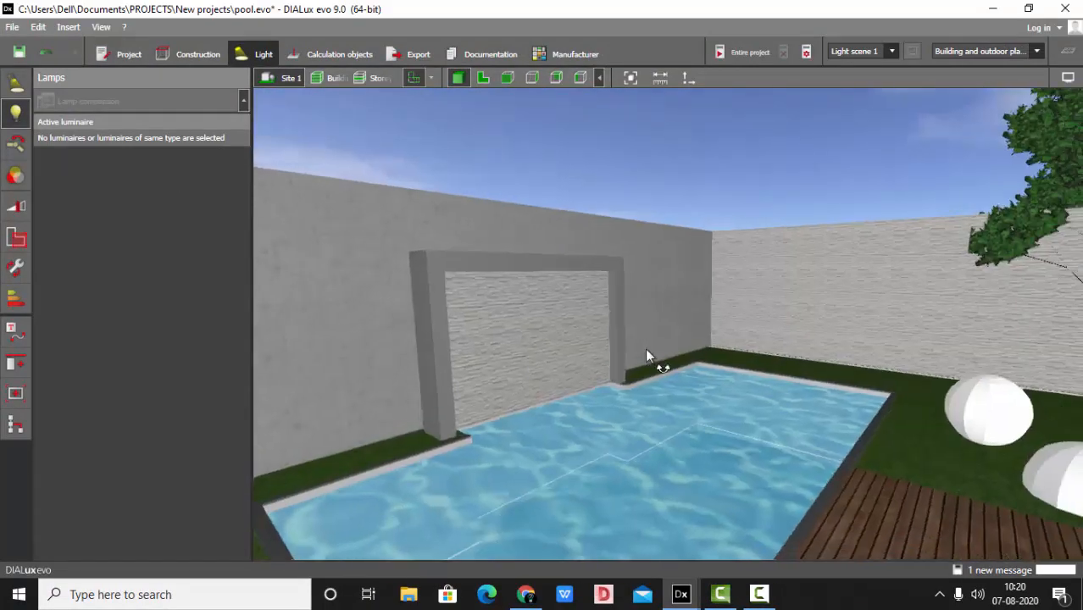
{"action": "mouse_move", "coordinate": [488, 162]}
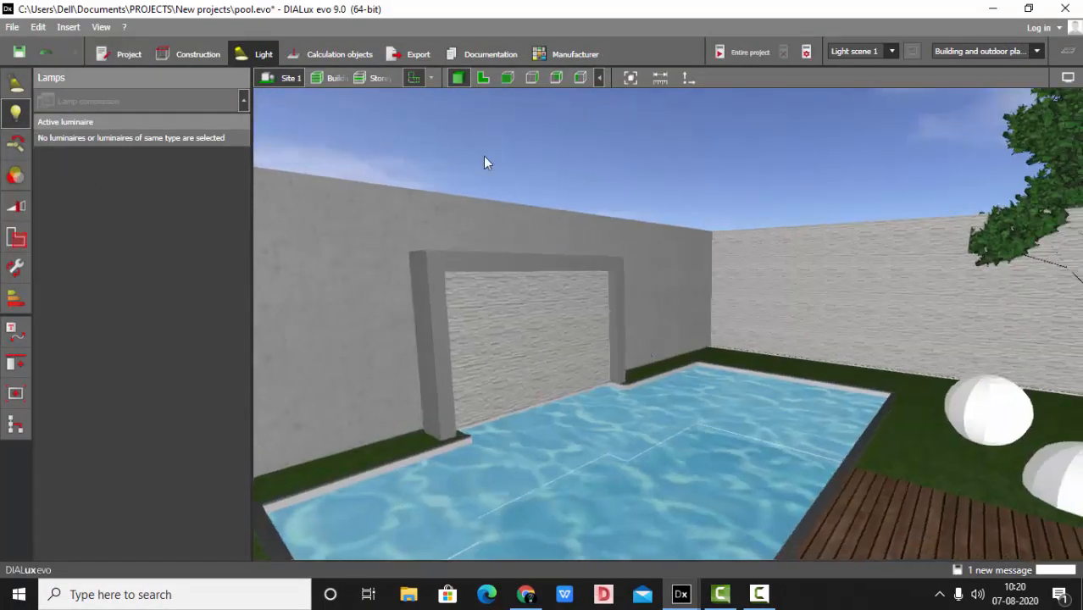
{"action": "left_click_drag", "start_coordinate": [488, 163], "coordinate": [464, 244]}
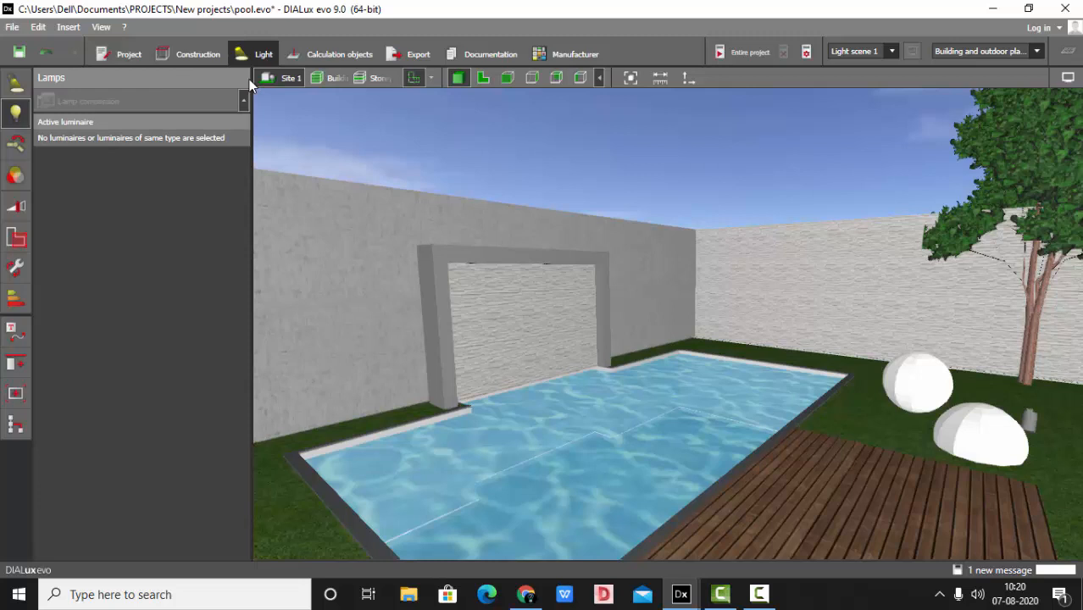
Calculate the scene and orbit to look down the blue-lit pool toward the tree and spheres.
{"action": "left_click", "coordinate": [339, 52]}
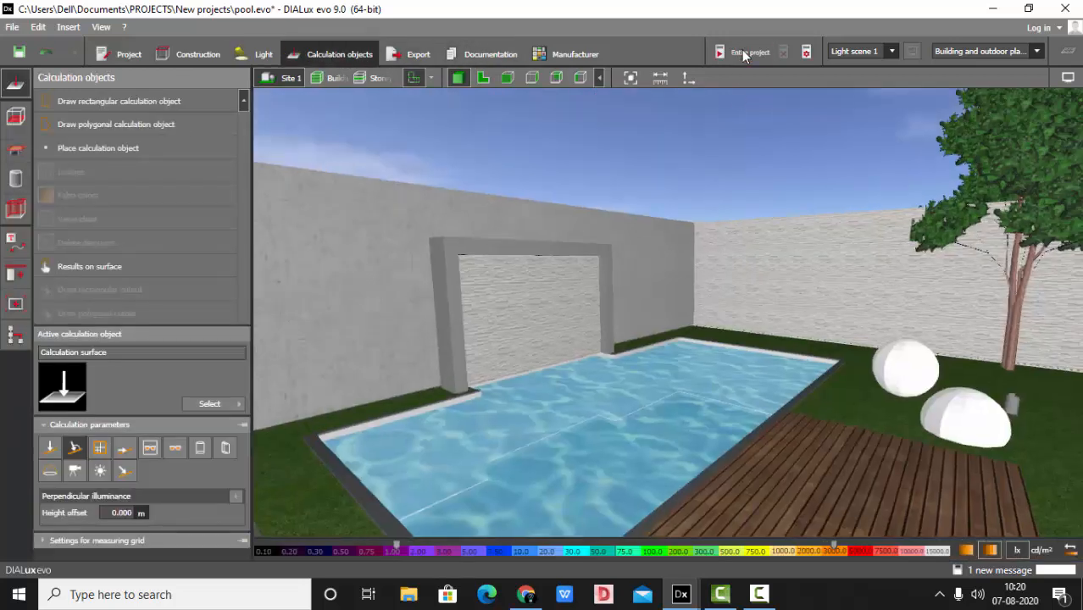
{"action": "left_click", "coordinate": [723, 51]}
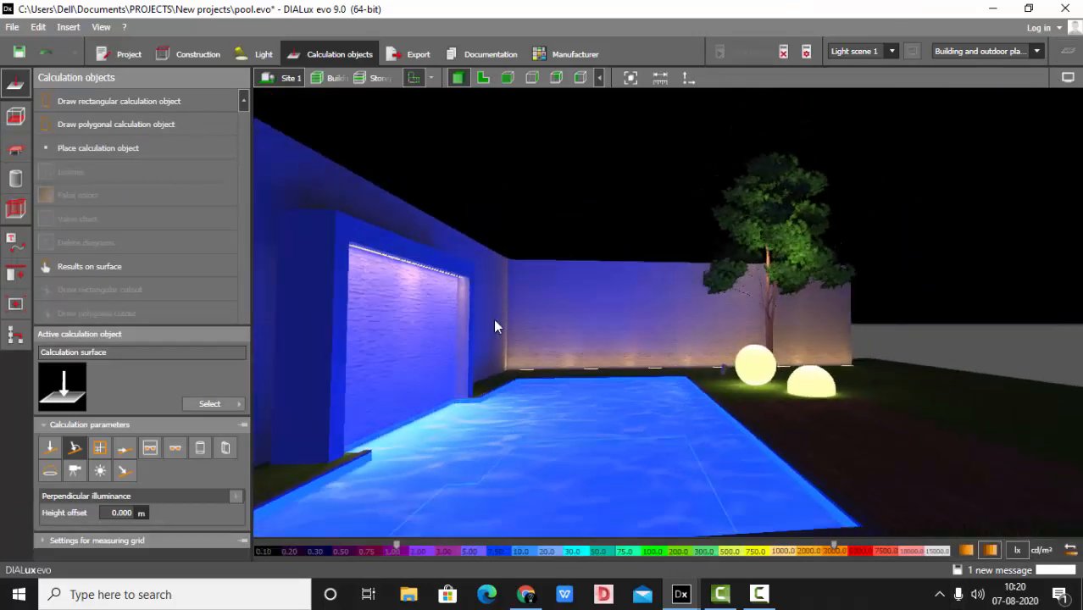
{"action": "left_click_drag", "start_coordinate": [495, 325], "coordinate": [352, 308]}
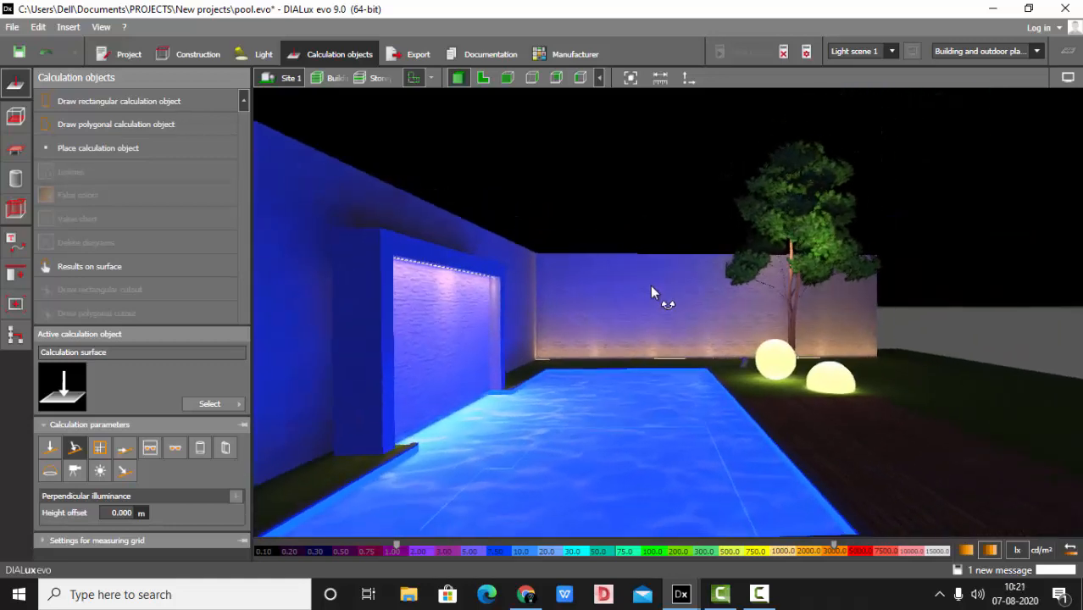
{"action": "left_click_drag", "start_coordinate": [652, 292], "coordinate": [522, 380]}
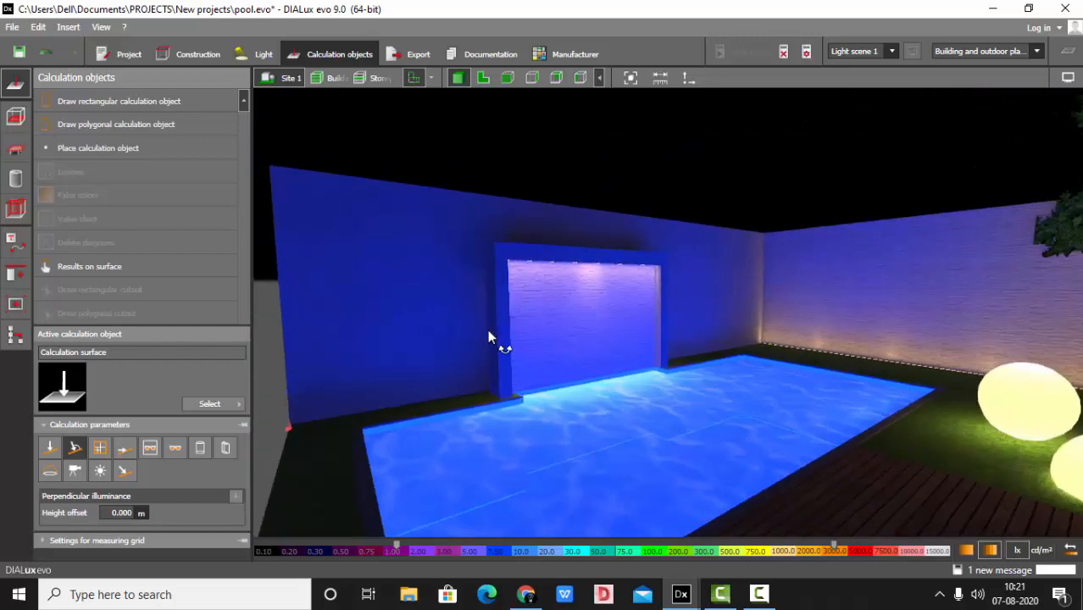
{"action": "left_click_drag", "start_coordinate": [488, 337], "coordinate": [549, 397]}
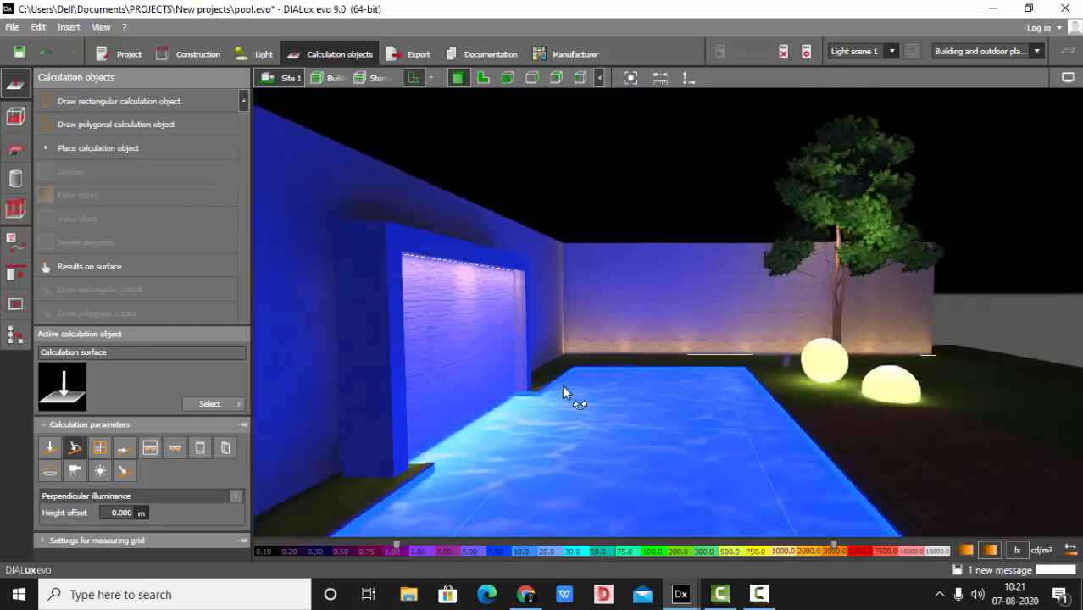
Start a 1400×1050 raytraced render of the saved night pool view from Export.
{"action": "left_click", "coordinate": [416, 53]}
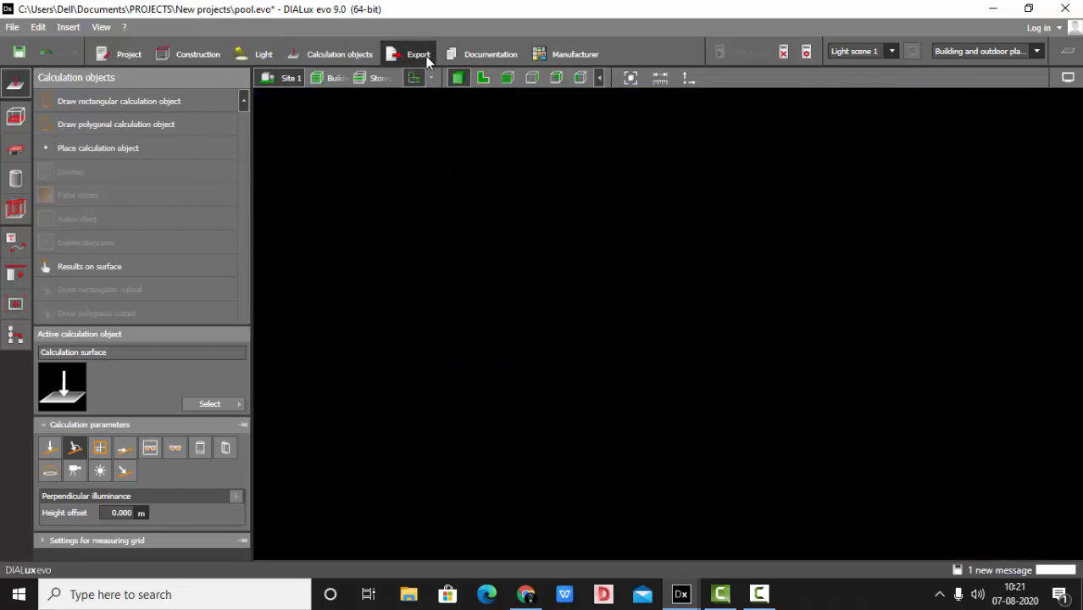
{"action": "left_click", "coordinate": [13, 85]}
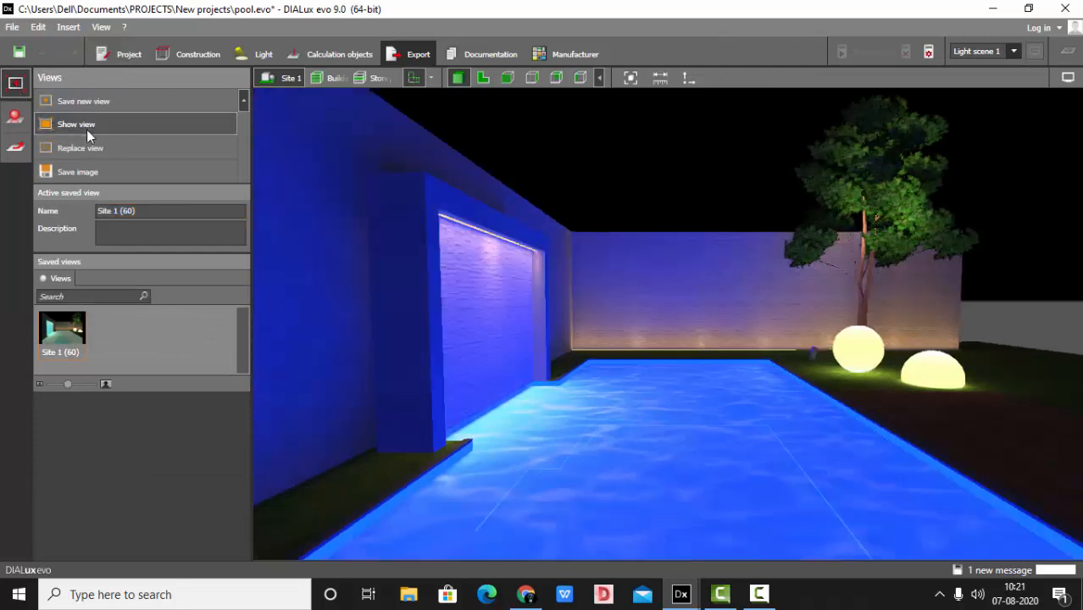
{"action": "left_click", "coordinate": [10, 115]}
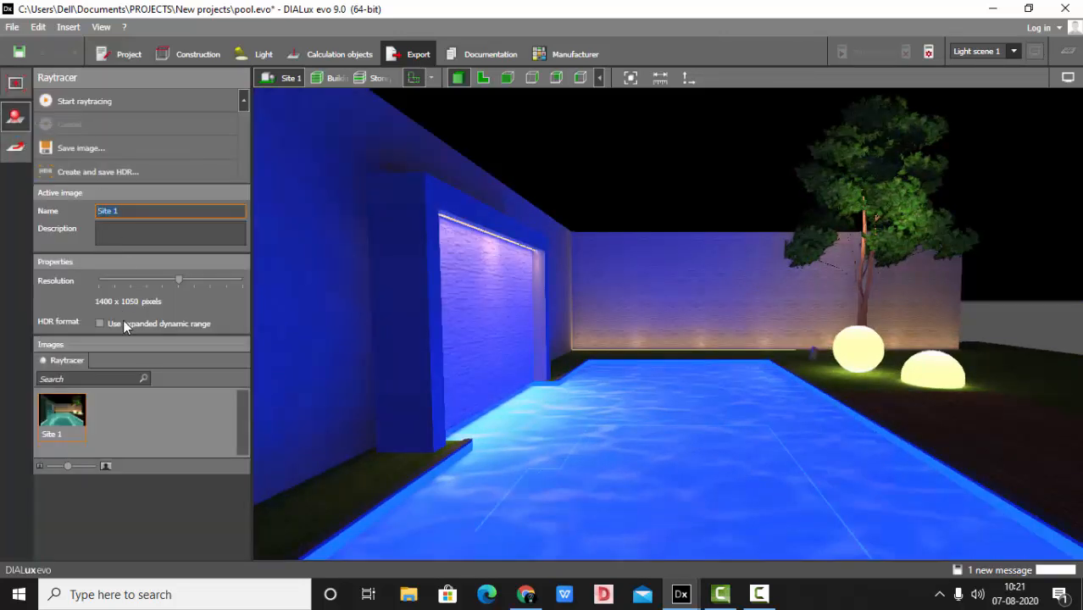
{"action": "left_click", "coordinate": [83, 101]}
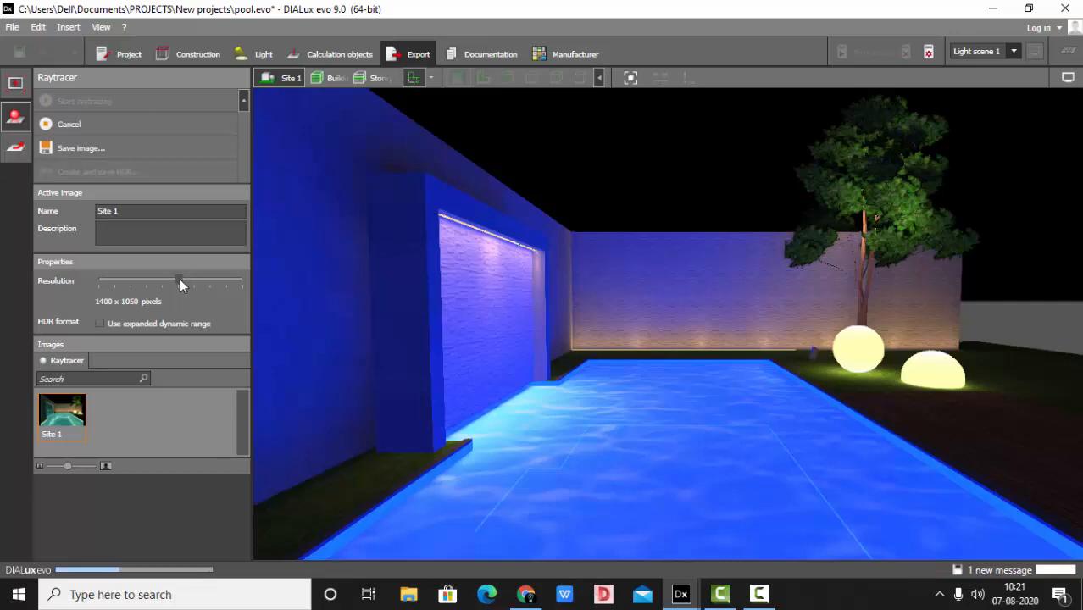
{"action": "mouse_move", "coordinate": [240, 283]}
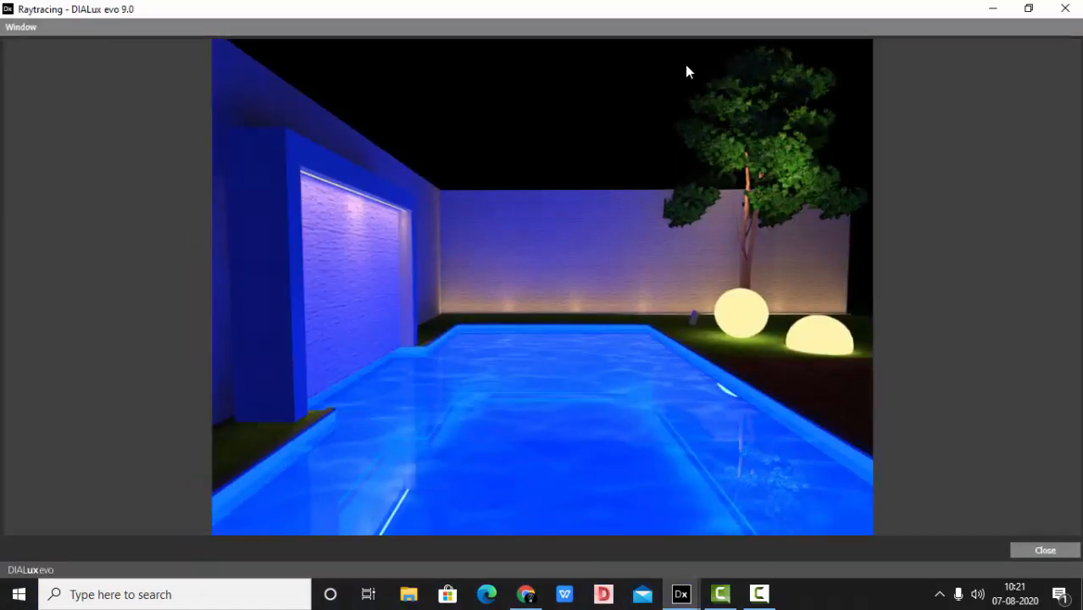
{"action": "mouse_move", "coordinate": [653, 275]}
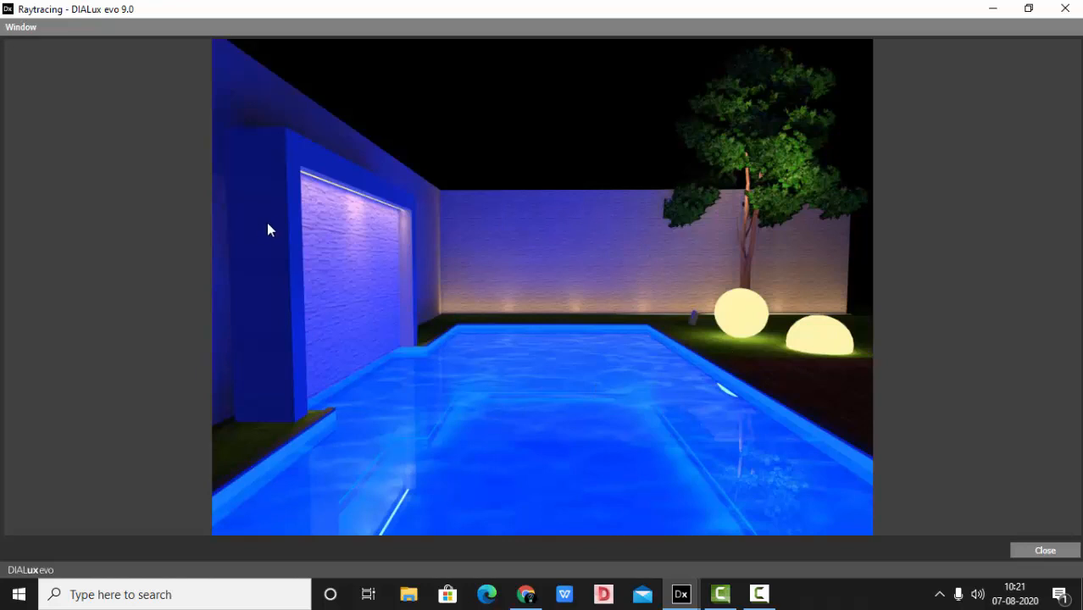
{"action": "mouse_move", "coordinate": [542, 231]}
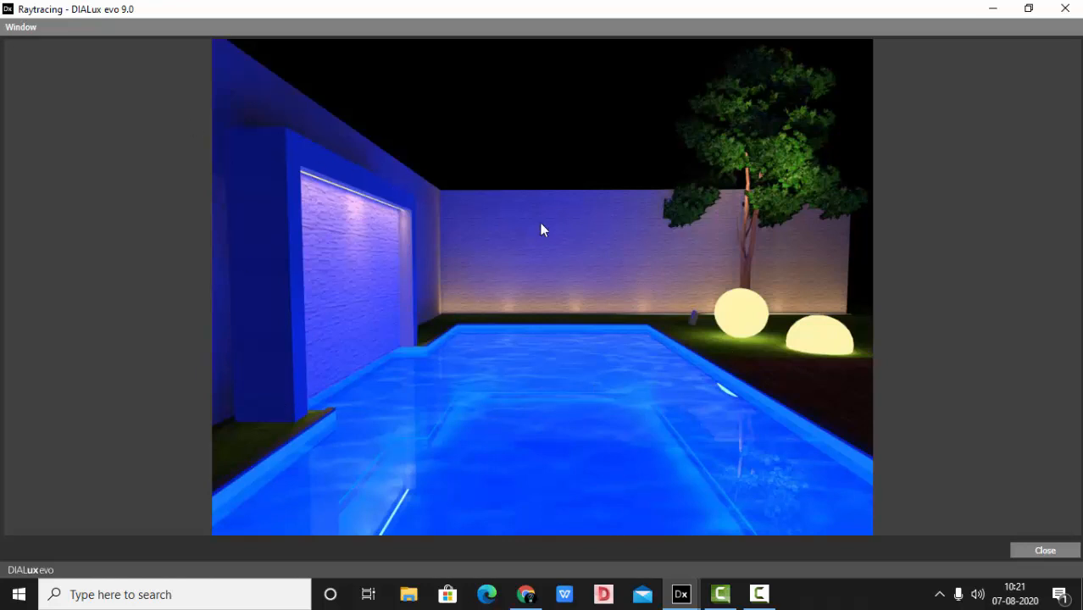
{"action": "mouse_move", "coordinate": [597, 257]}
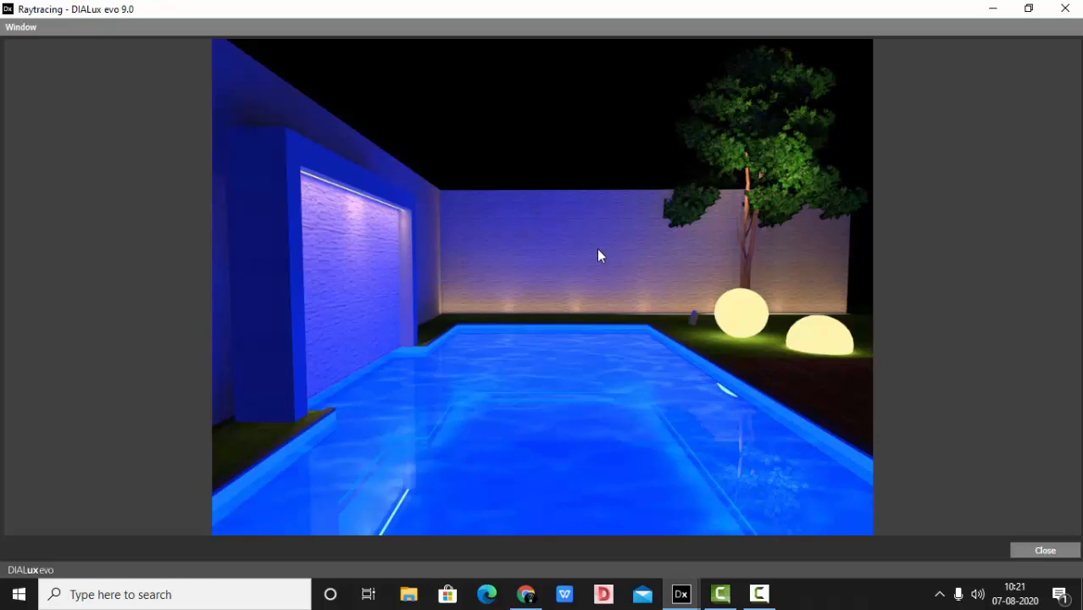
{"action": "mouse_move", "coordinate": [468, 461]}
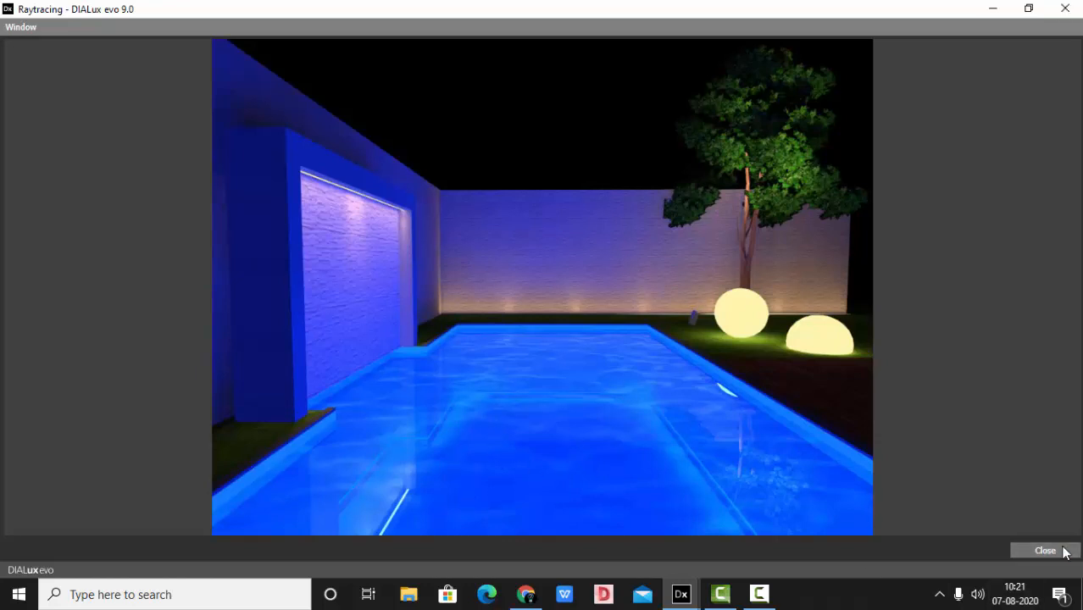
Close the render and give the LED strips a white LED spectrum, 3991 K and CRI 84.
{"action": "left_click", "coordinate": [1044, 548]}
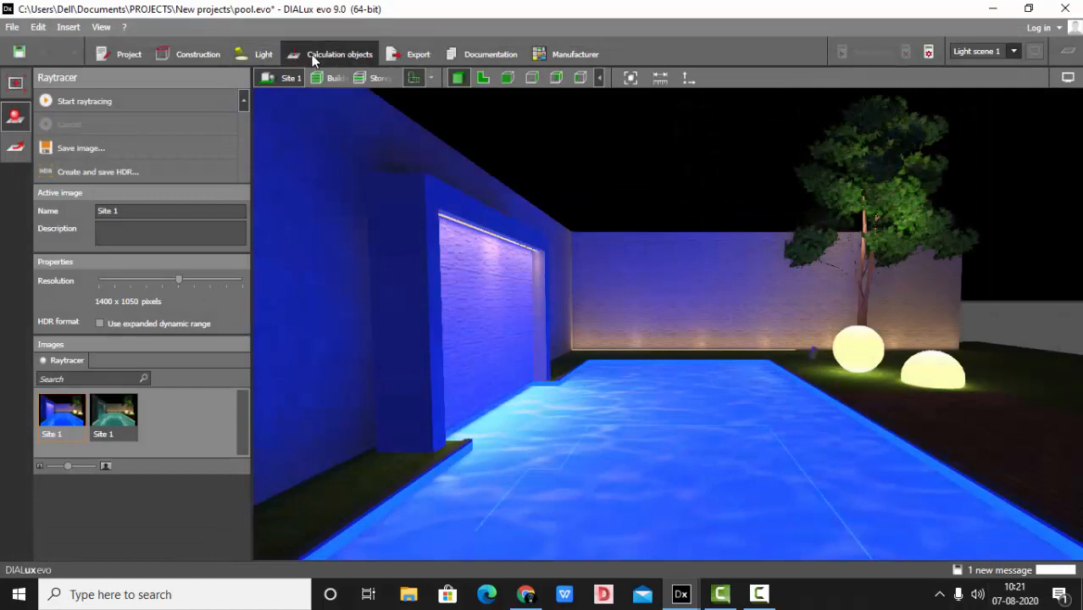
{"action": "left_click", "coordinate": [337, 53]}
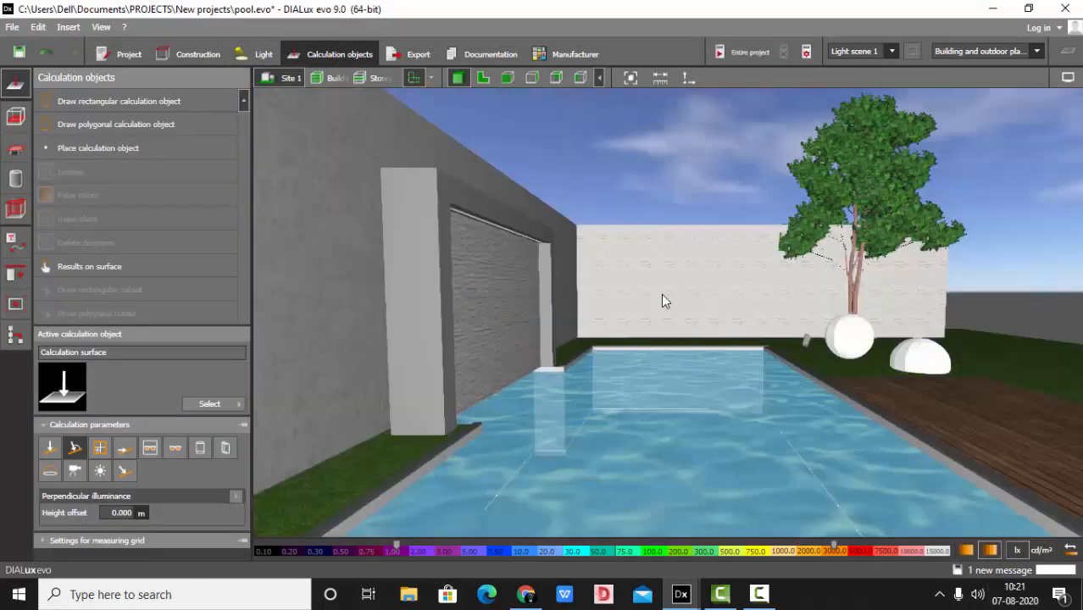
{"action": "left_click", "coordinate": [264, 53]}
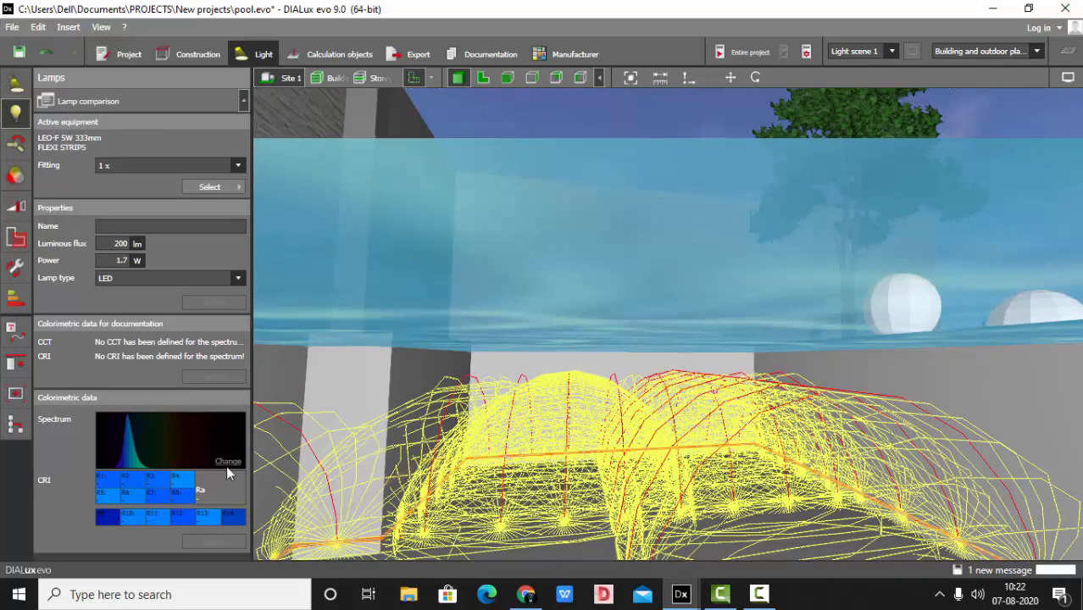
{"action": "left_click", "coordinate": [227, 461]}
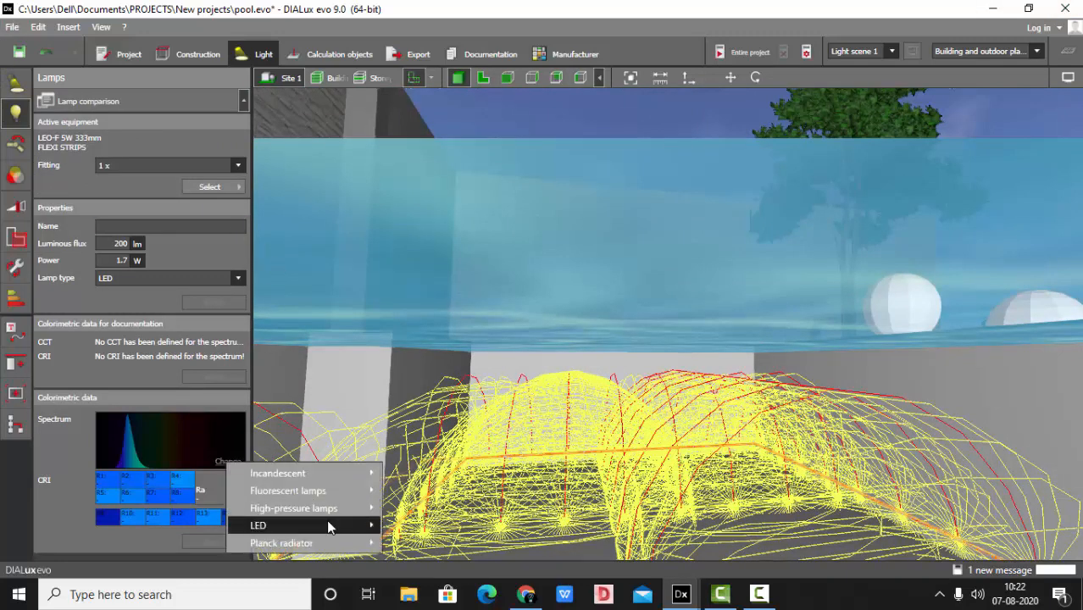
{"action": "left_click", "coordinate": [258, 525]}
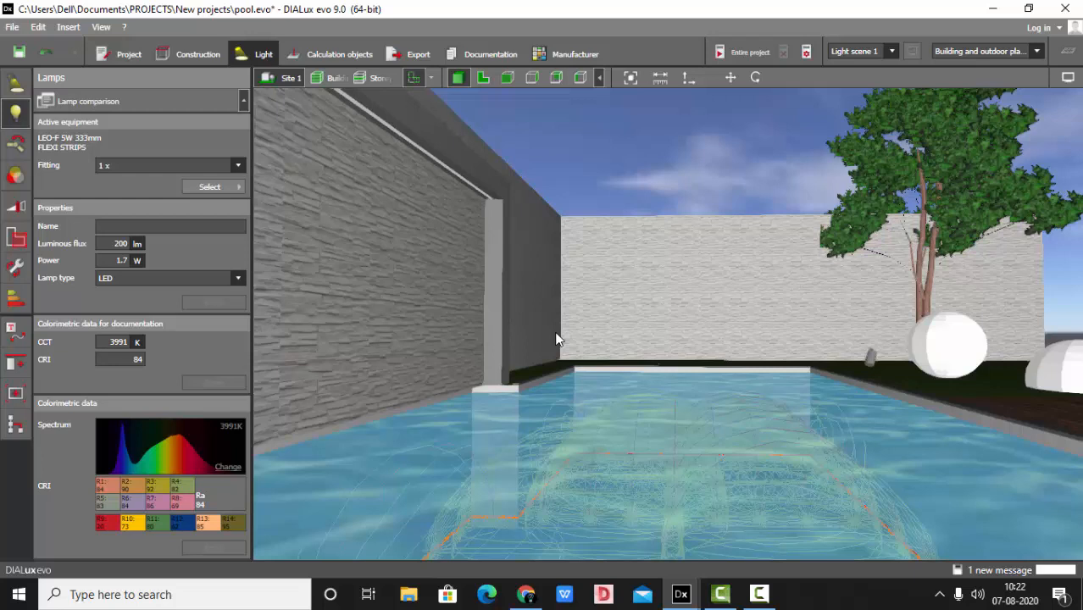
{"action": "mouse_move", "coordinate": [17, 175]}
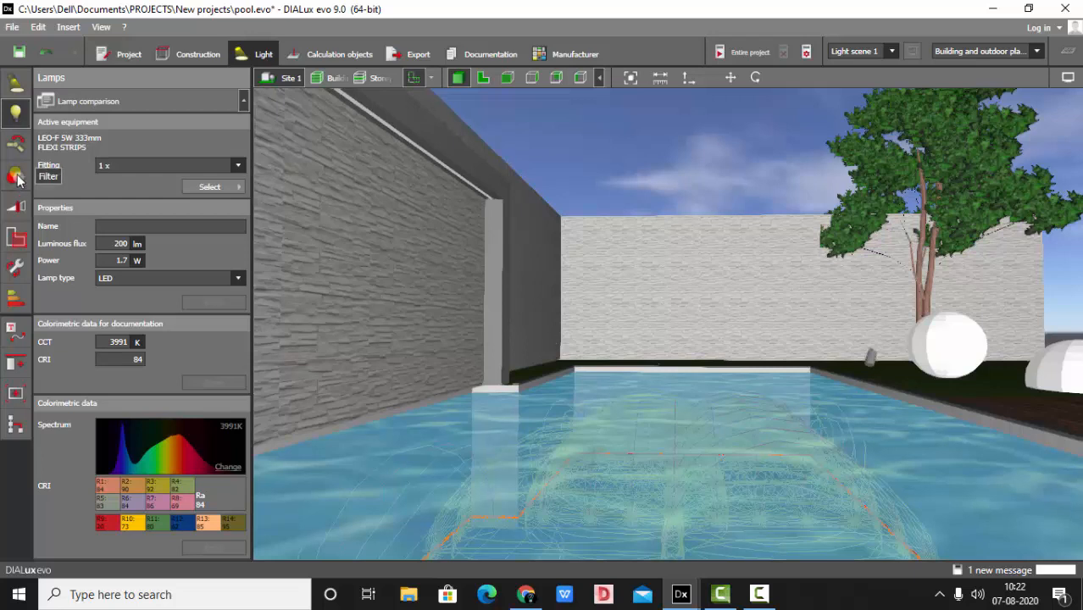
Browse the DIALux colour filter catalogue down to dark blue filter 119.
{"action": "left_click", "coordinate": [16, 175]}
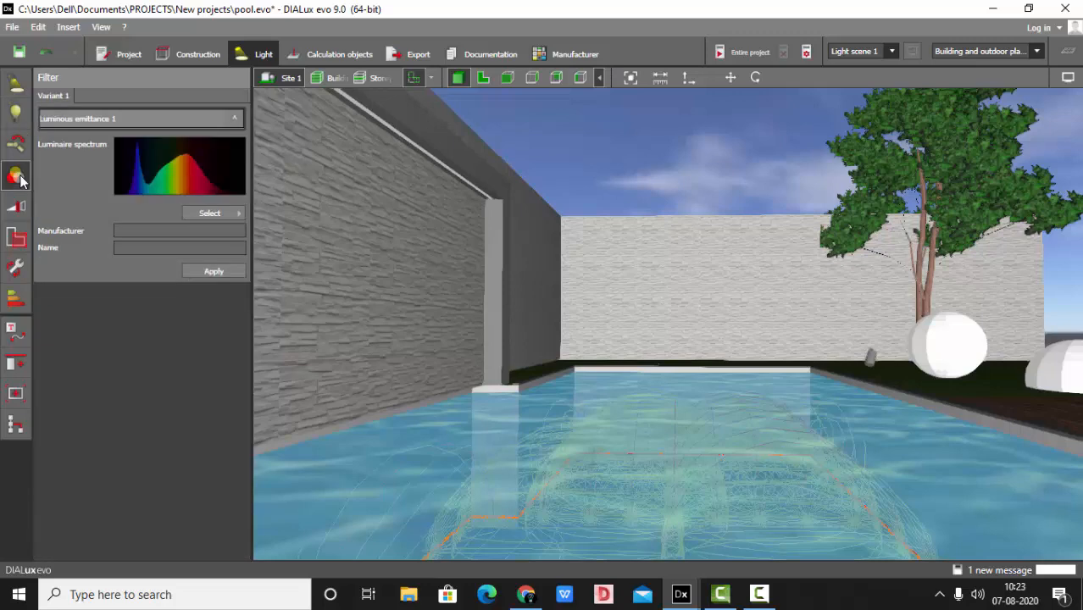
{"action": "left_click", "coordinate": [208, 213]}
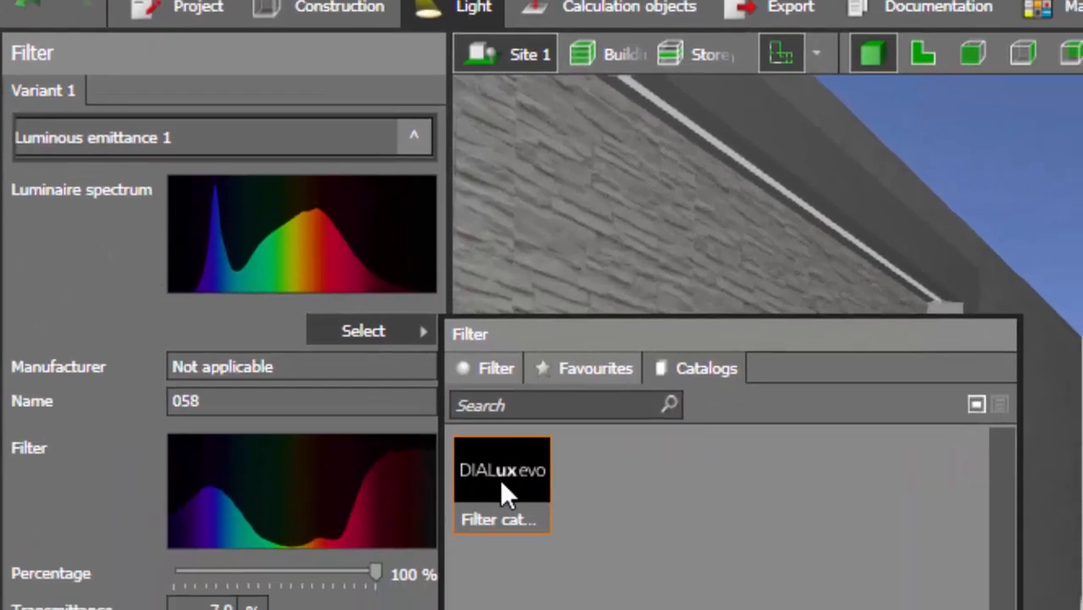
{"action": "double_click", "coordinate": [501, 474]}
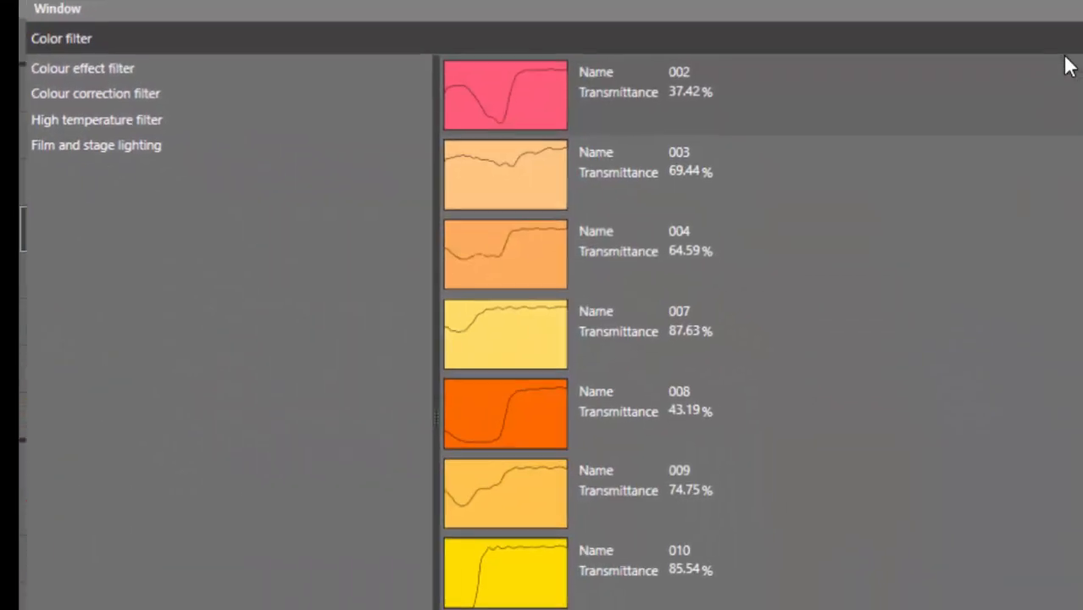
{"action": "scroll", "scroll_direction": "down", "scroll_amount": 3}
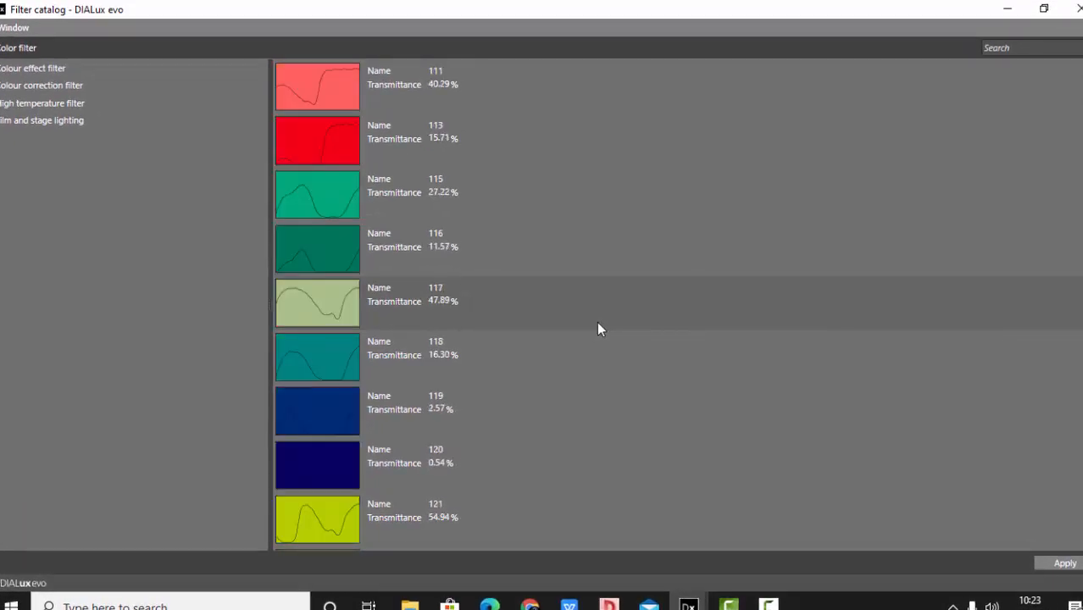
{"action": "scroll", "scroll_direction": "down", "scroll_amount": 3}
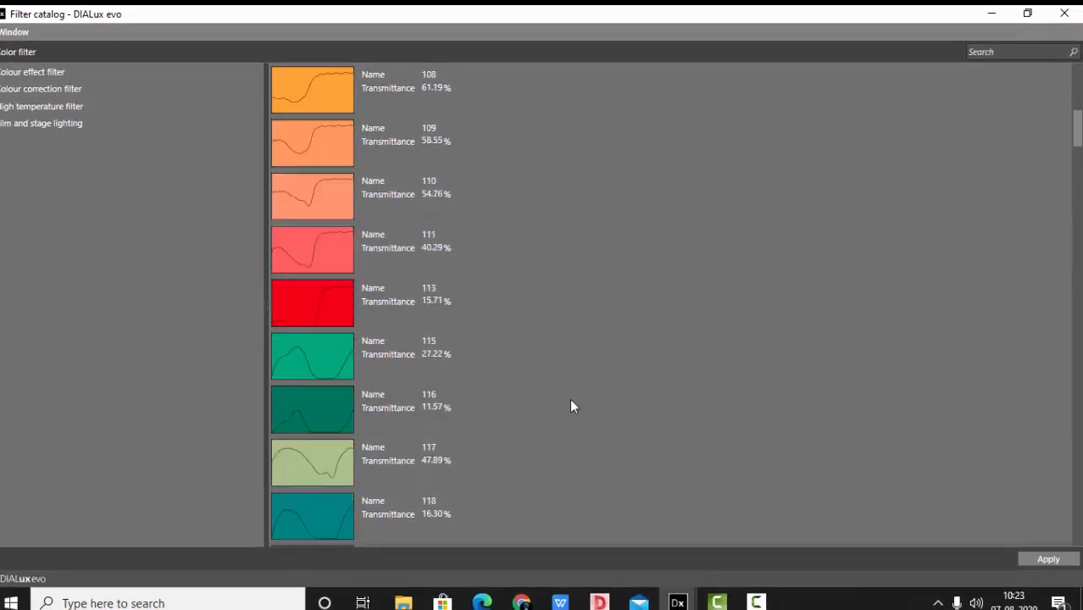
{"action": "scroll", "scroll_direction": "down", "scroll_amount": 3}
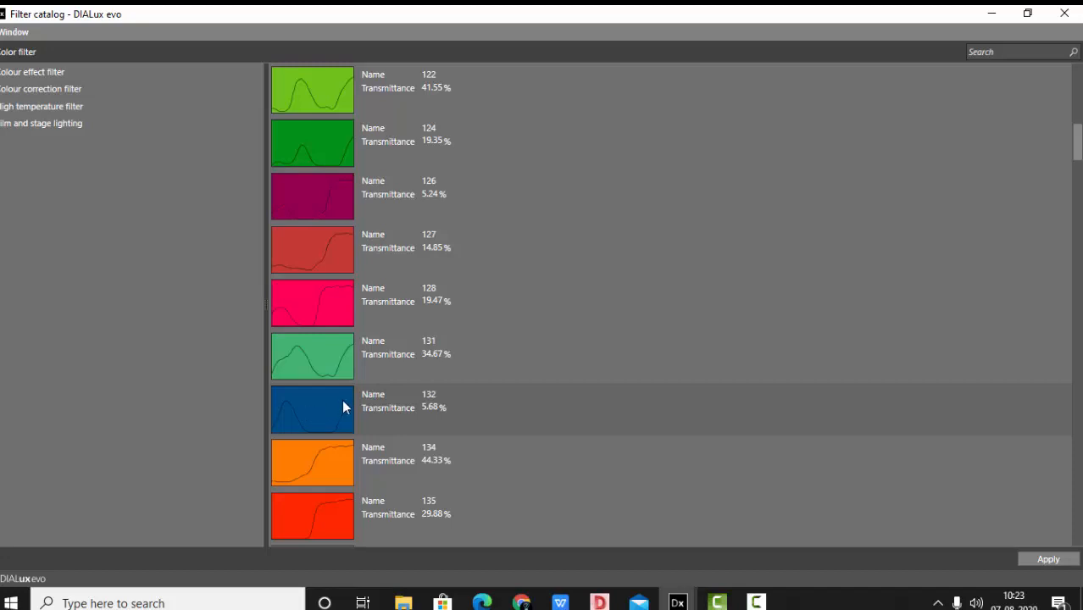
{"action": "scroll", "scroll_direction": "down", "scroll_amount": 3}
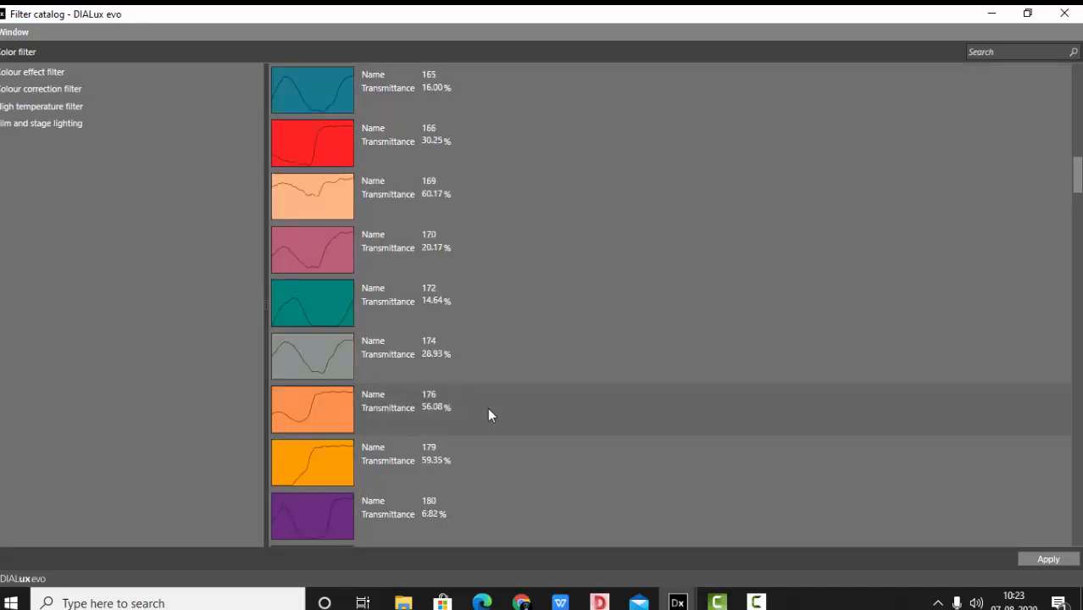
{"action": "mouse_move", "coordinate": [313, 95]}
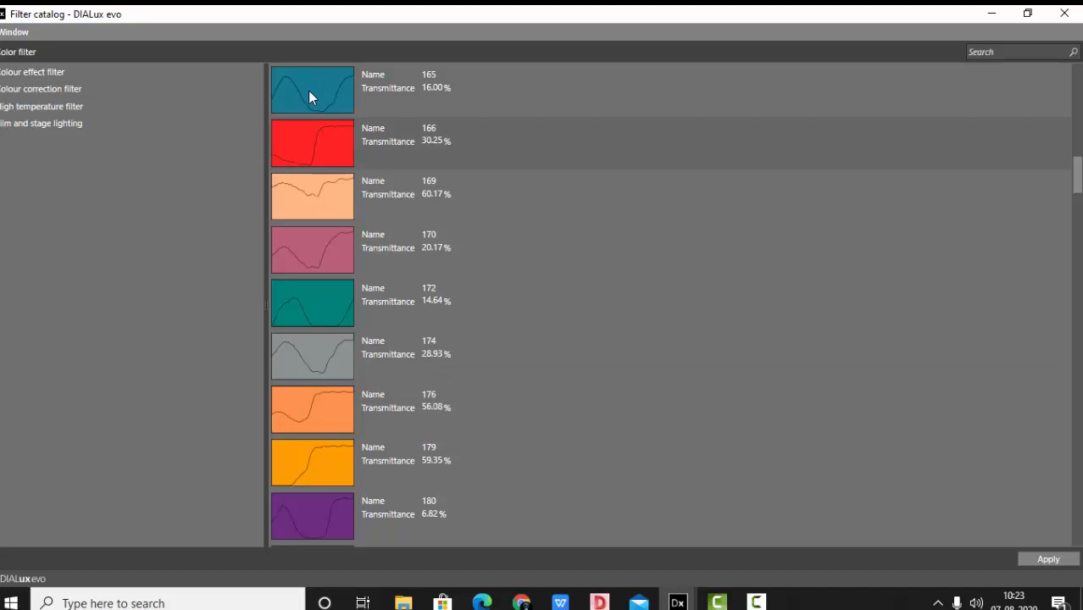
{"action": "scroll", "scroll_direction": "down", "scroll_amount": 3}
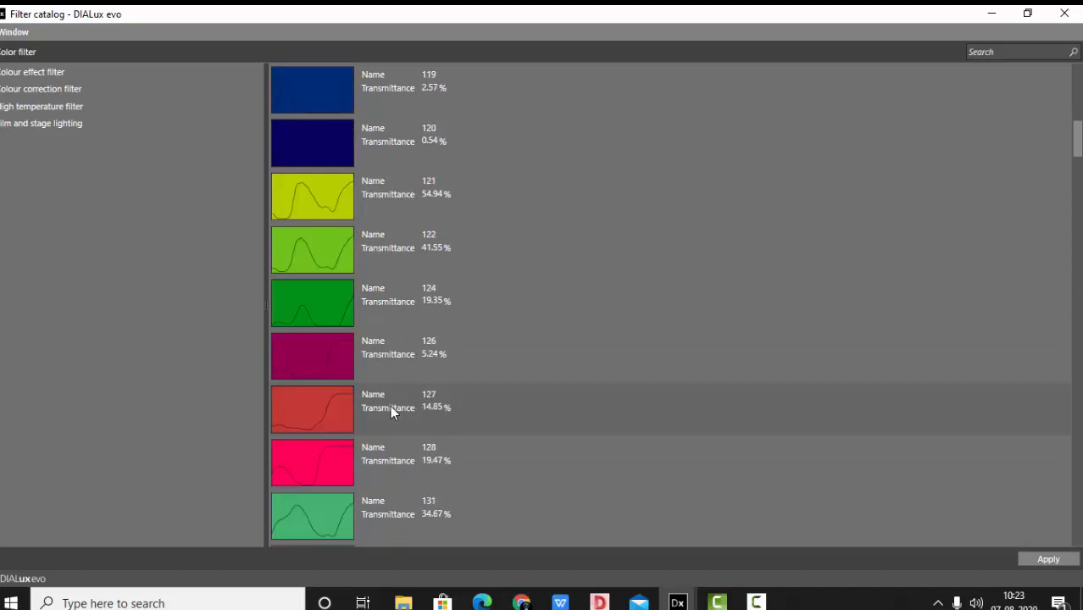
{"action": "mouse_move", "coordinate": [886, 235]}
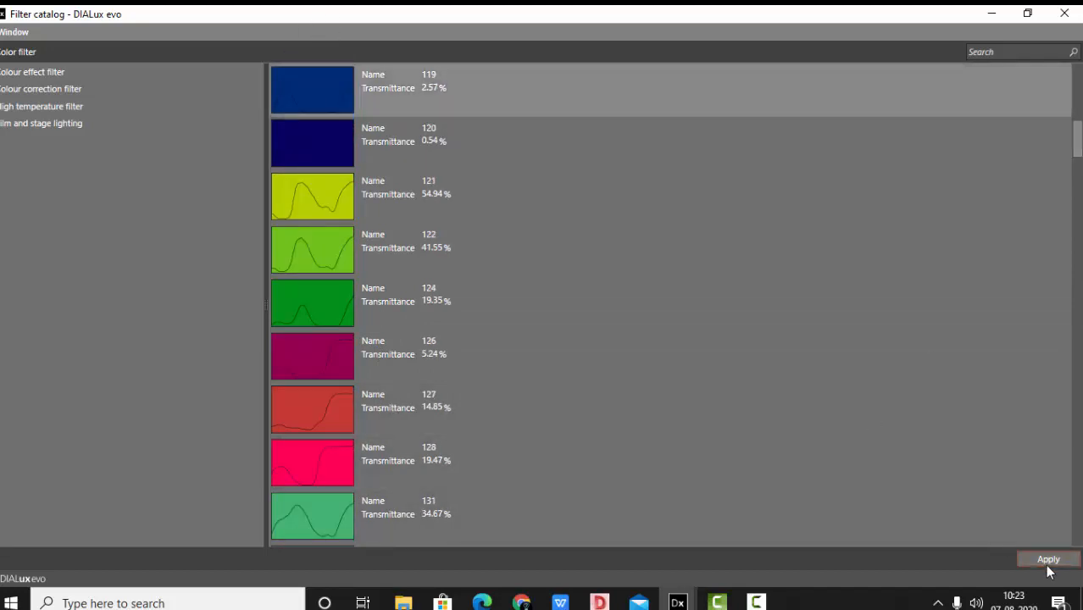
Apply filter 119 to the LED strips, then swap it for blue filter 075.
{"action": "left_click", "coordinate": [1047, 559]}
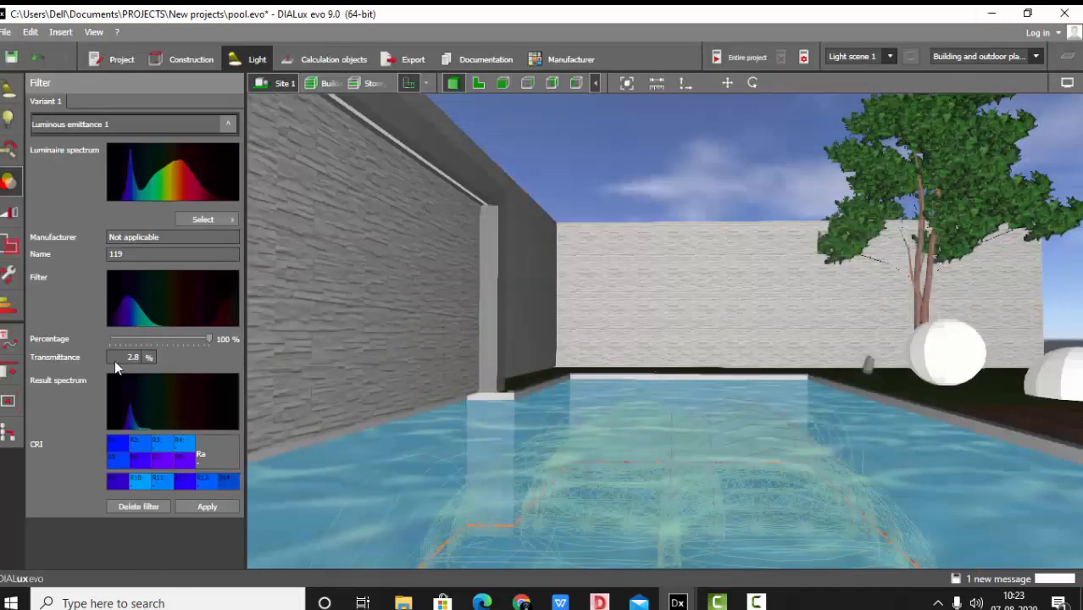
{"action": "mouse_move", "coordinate": [203, 220]}
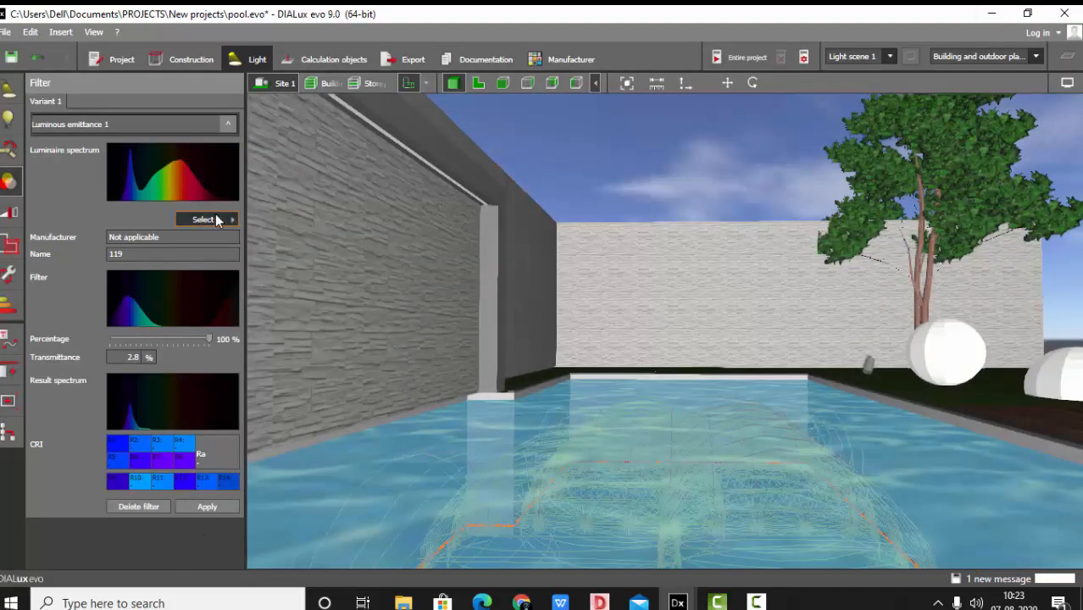
{"action": "left_click", "coordinate": [203, 218]}
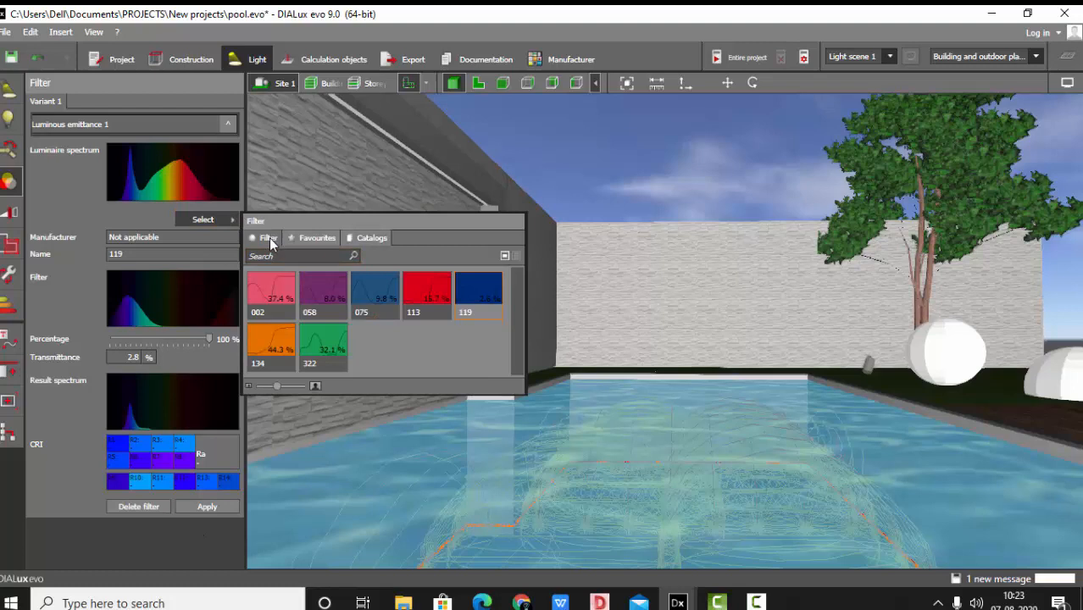
{"action": "left_click", "coordinate": [376, 291]}
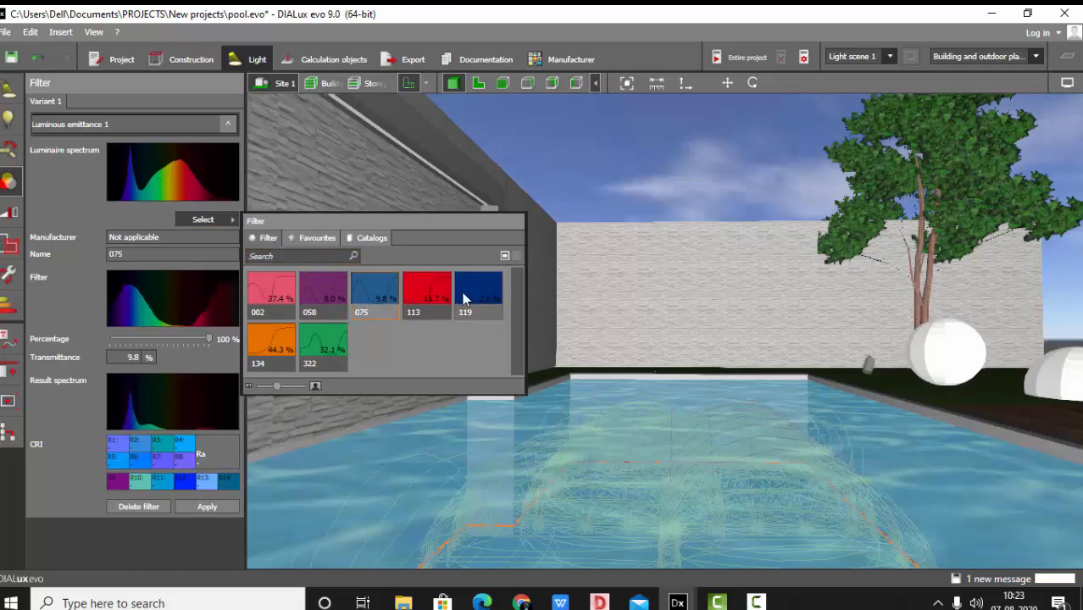
{"action": "left_click", "coordinate": [206, 505]}
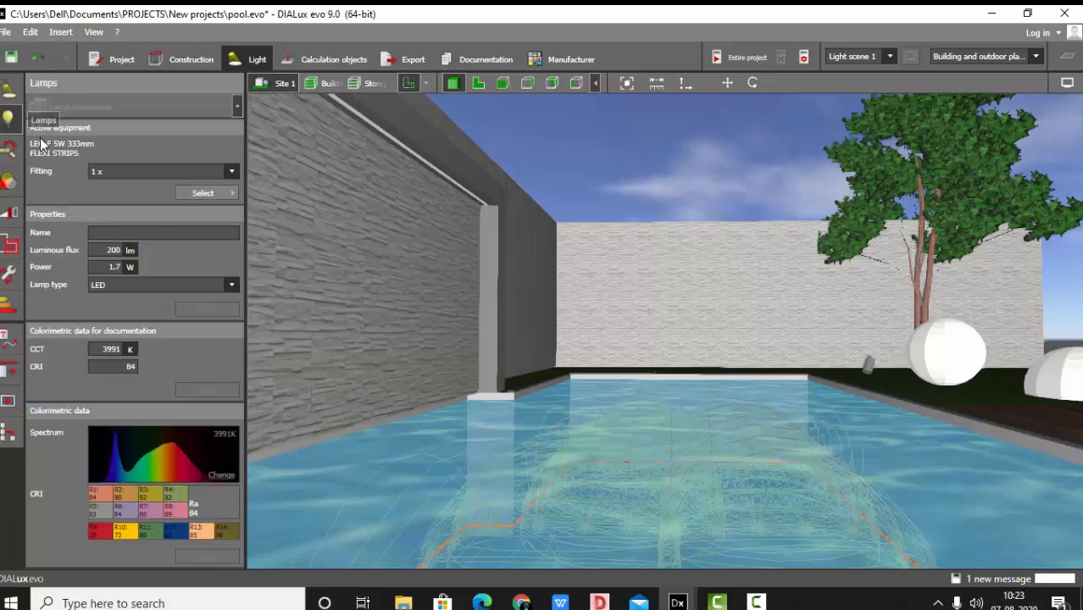
Recalculate the night lighting so the pool edge glows blue, ready for export.
{"action": "left_click", "coordinate": [336, 57]}
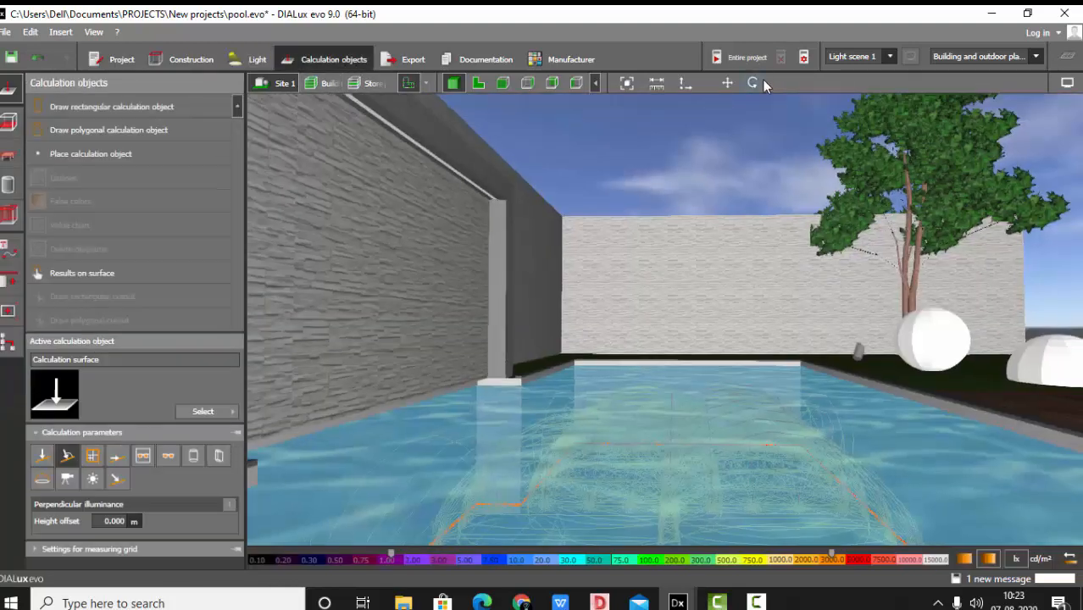
{"action": "left_click", "coordinate": [752, 81]}
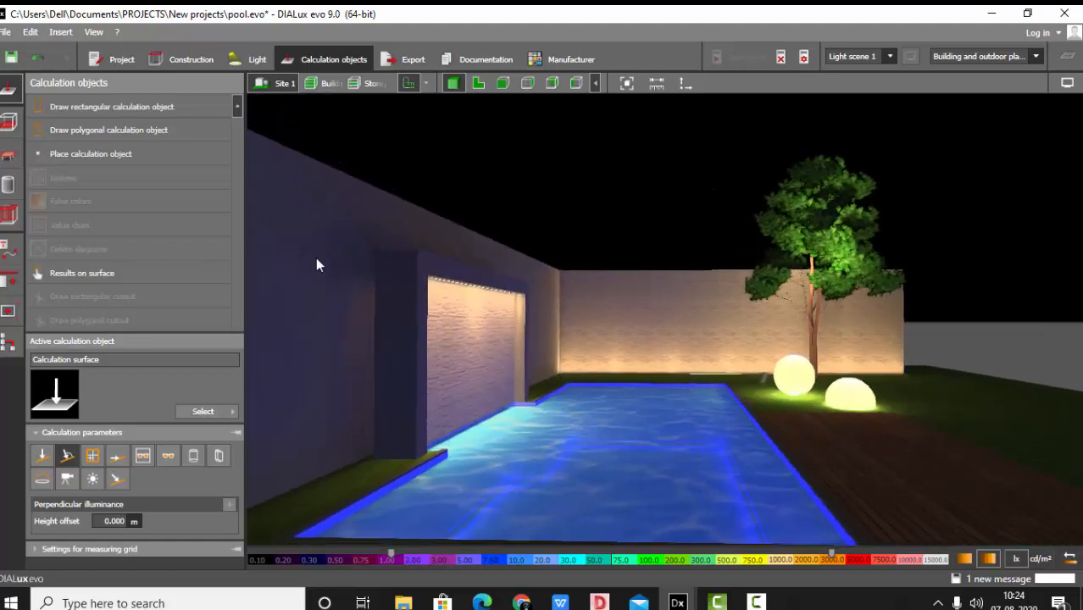
{"action": "left_click", "coordinate": [410, 57]}
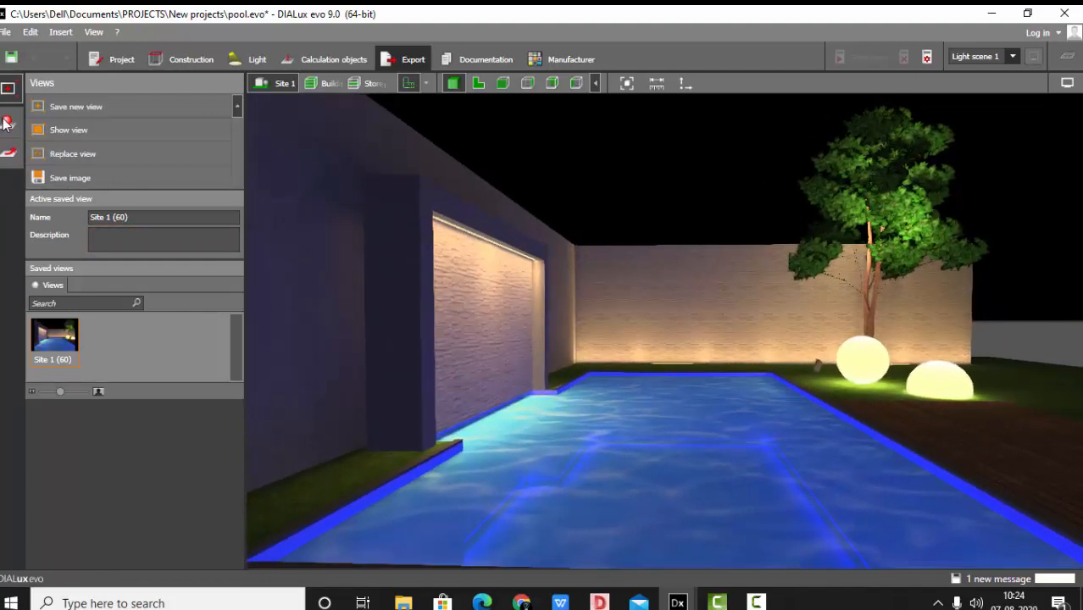
Raytrace the blue-lit night pool at 2800 x 2100 pixels, viewed full screen.
{"action": "left_click", "coordinate": [10, 118]}
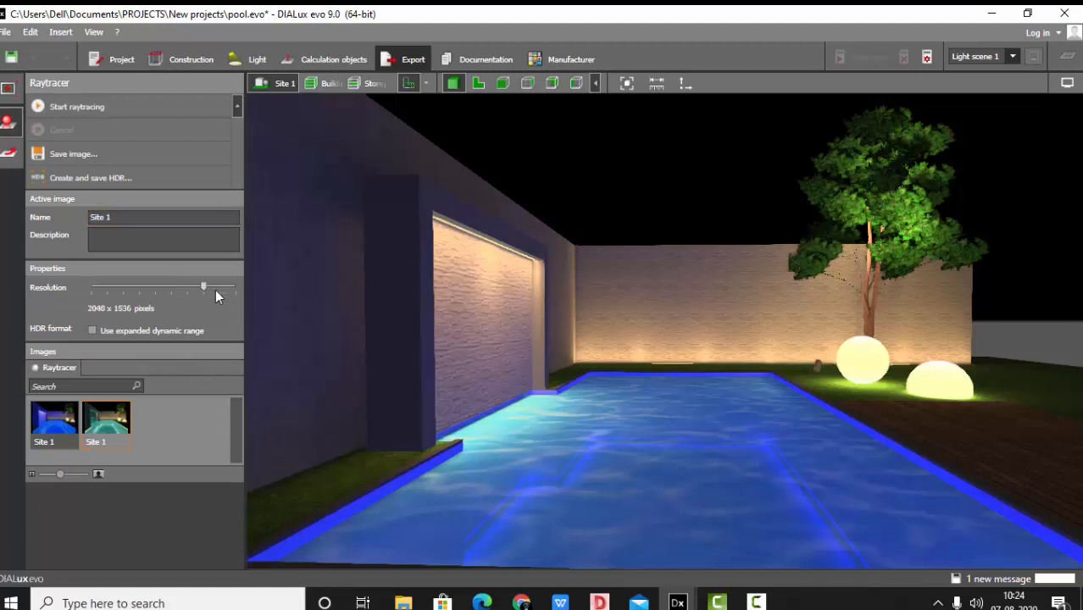
{"action": "left_click_drag", "start_coordinate": [203, 288], "coordinate": [220, 288]}
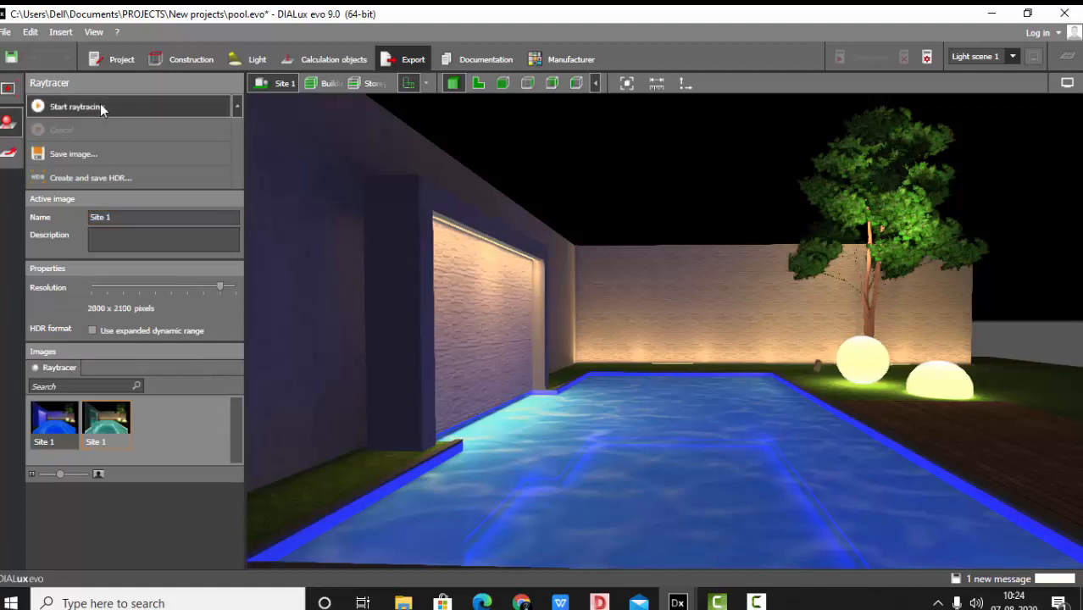
{"action": "left_click", "coordinate": [76, 105]}
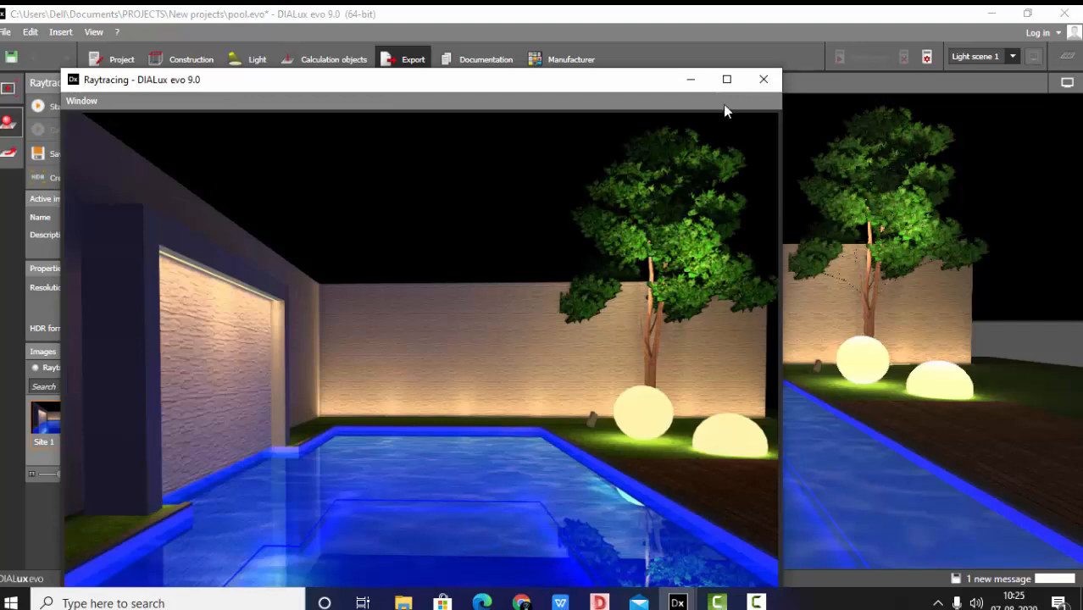
{"action": "left_click", "coordinate": [721, 80]}
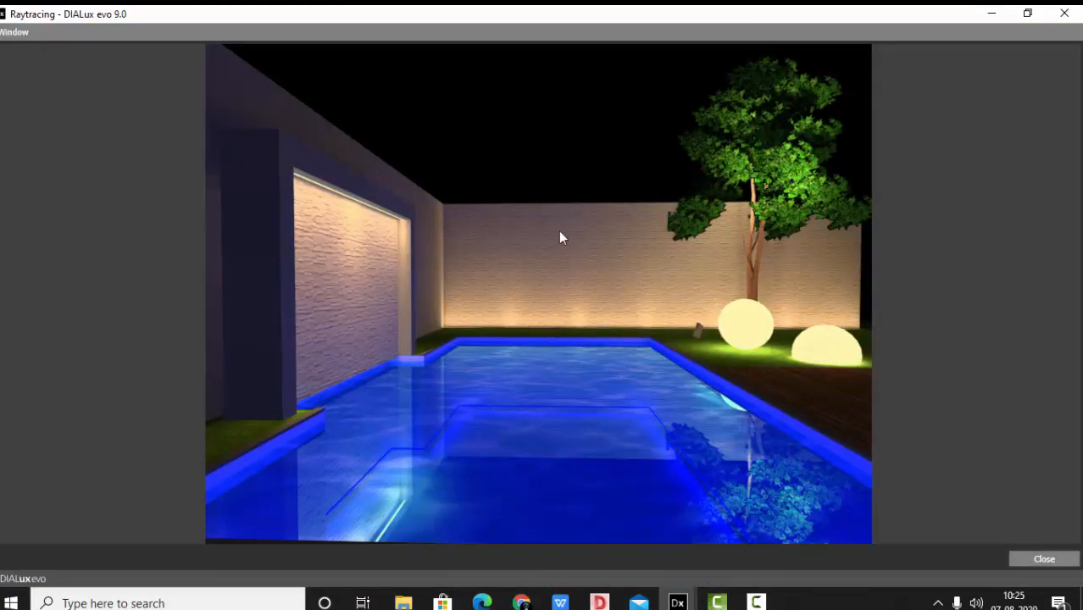
{"action": "mouse_move", "coordinate": [695, 485]}
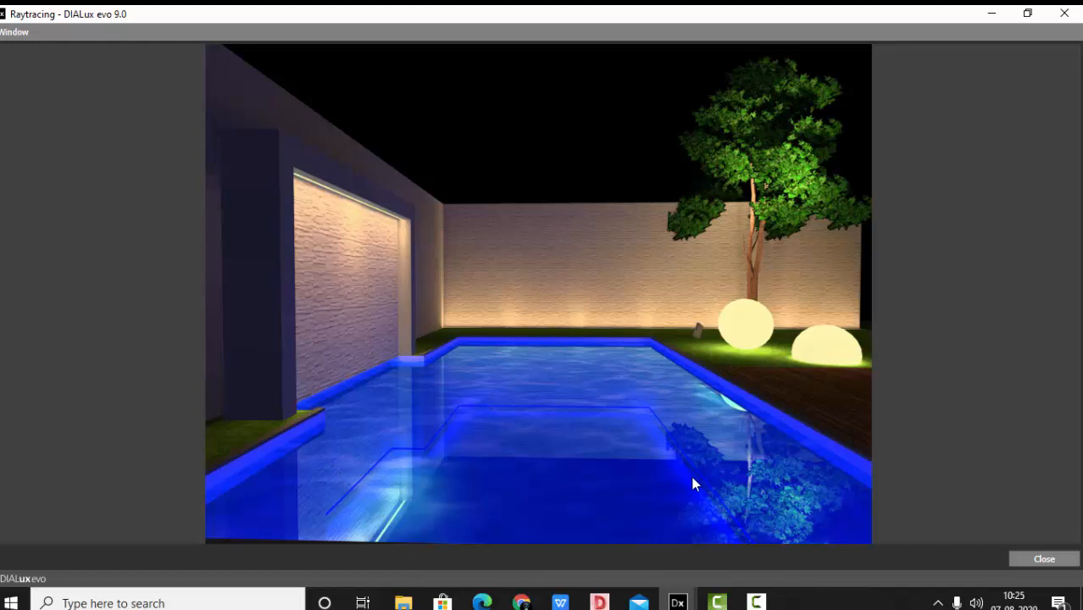
{"action": "mouse_move", "coordinate": [576, 454]}
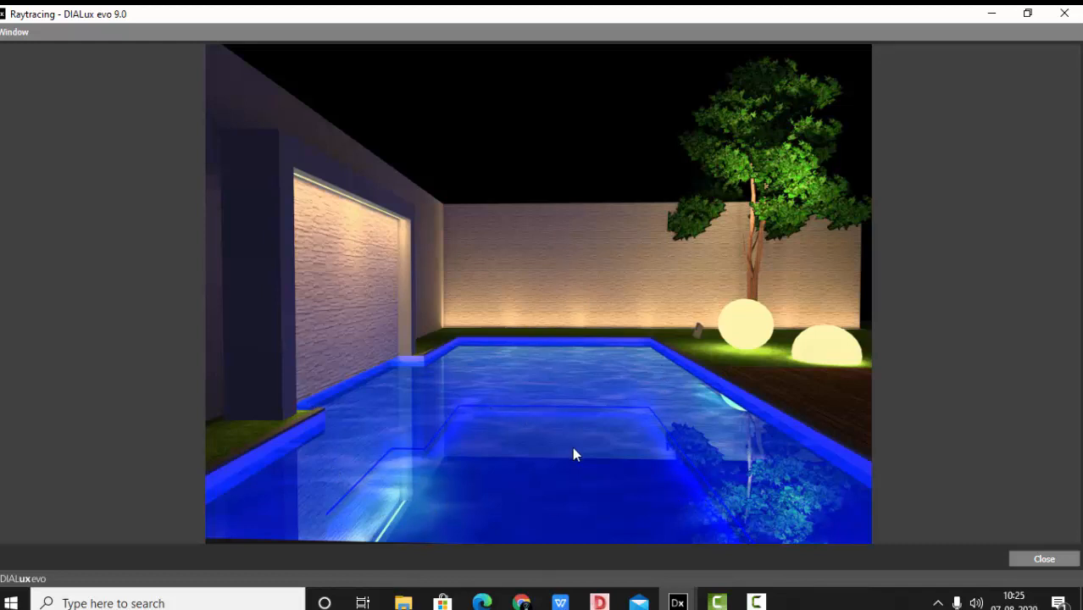
{"action": "mouse_move", "coordinate": [373, 223]}
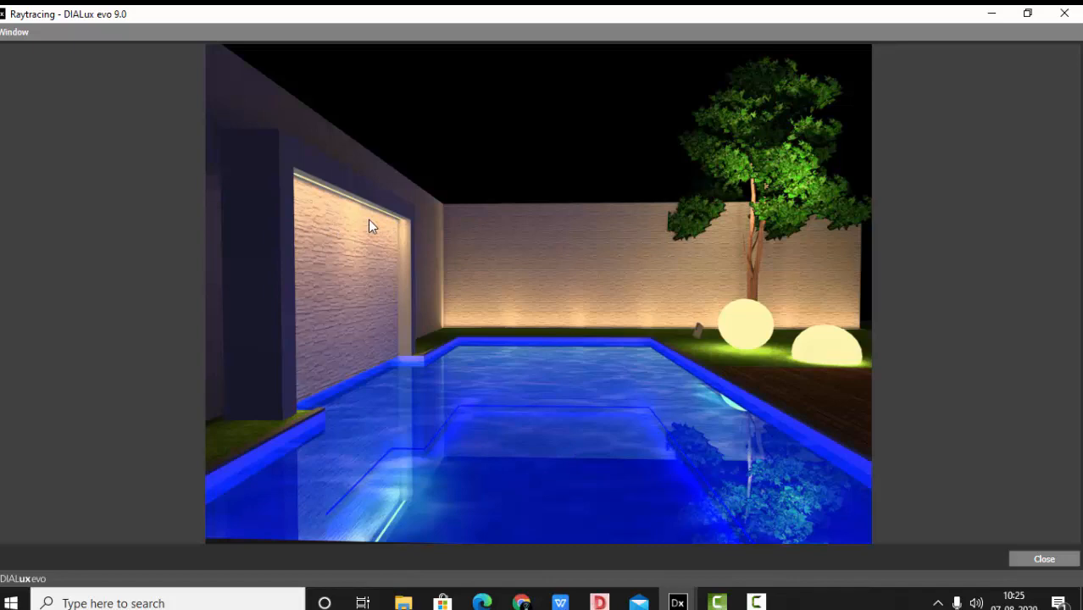
{"action": "mouse_move", "coordinate": [760, 356]}
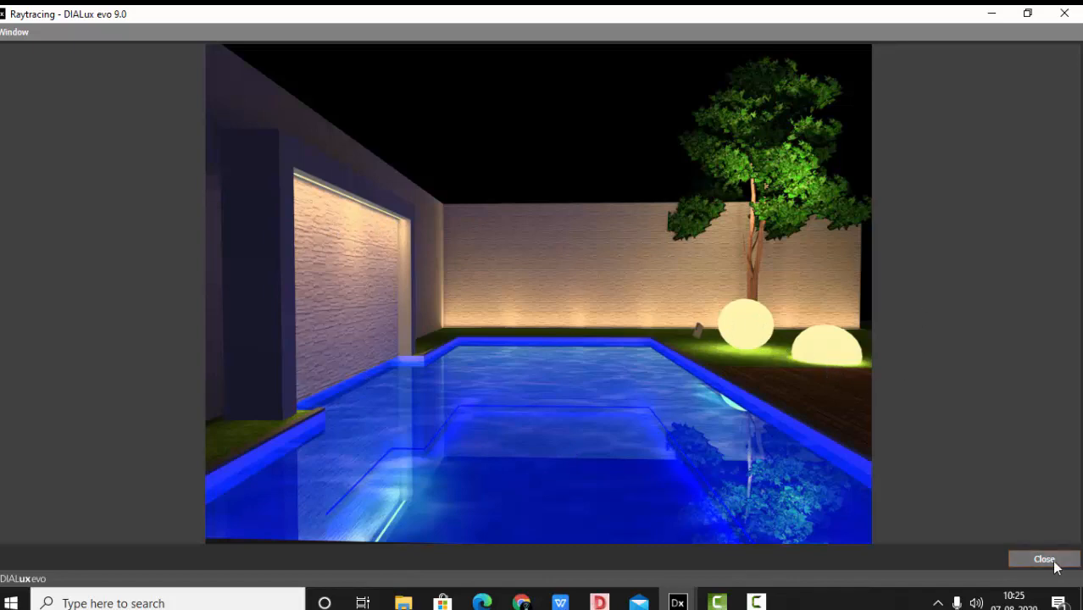
{"action": "left_click", "coordinate": [1044, 559]}
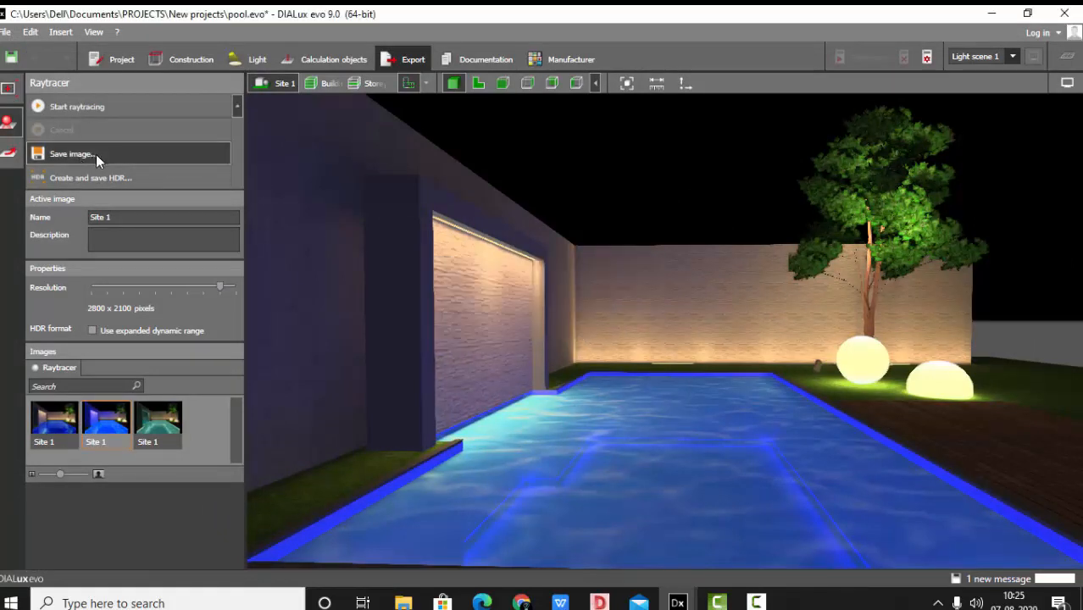
Save the render to the Desktop as JPEG files RENDER 1 and RENDER 2.
{"action": "left_click", "coordinate": [71, 152]}
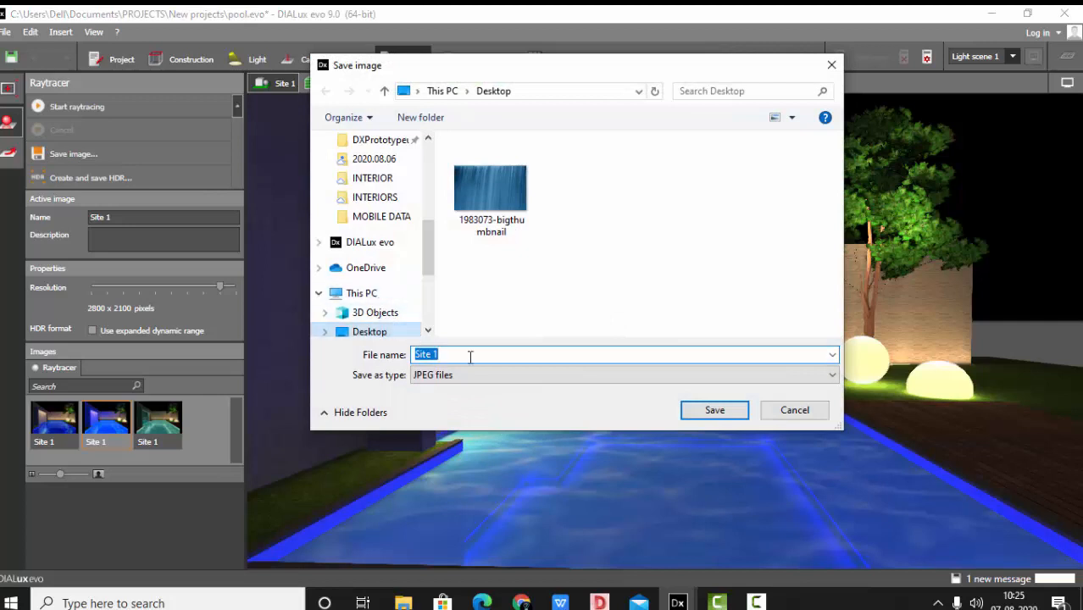
{"action": "type", "text": "RENDER 1"}
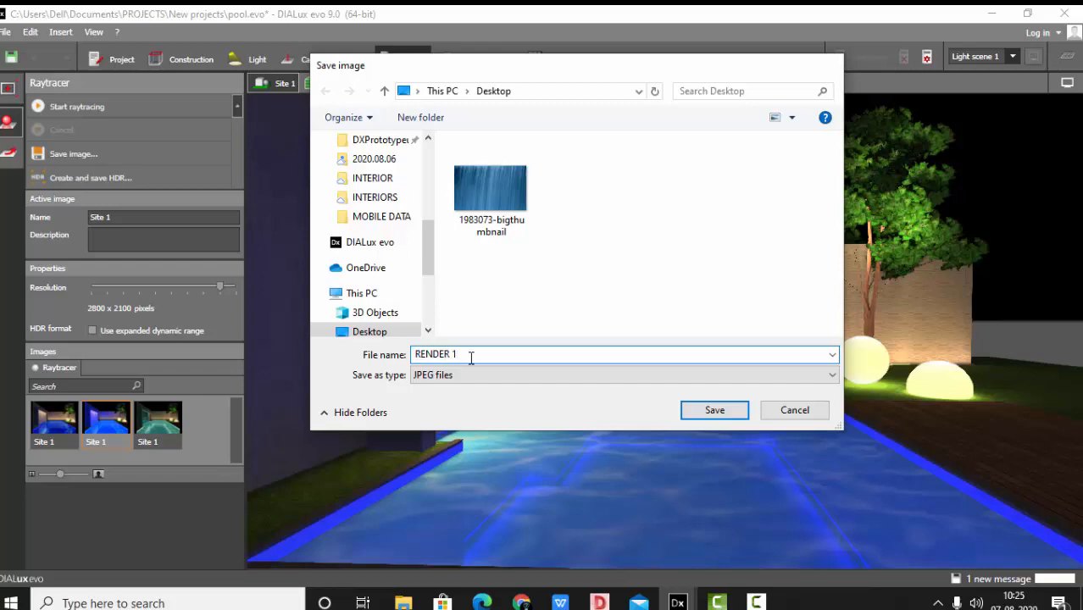
{"action": "left_click", "coordinate": [715, 410]}
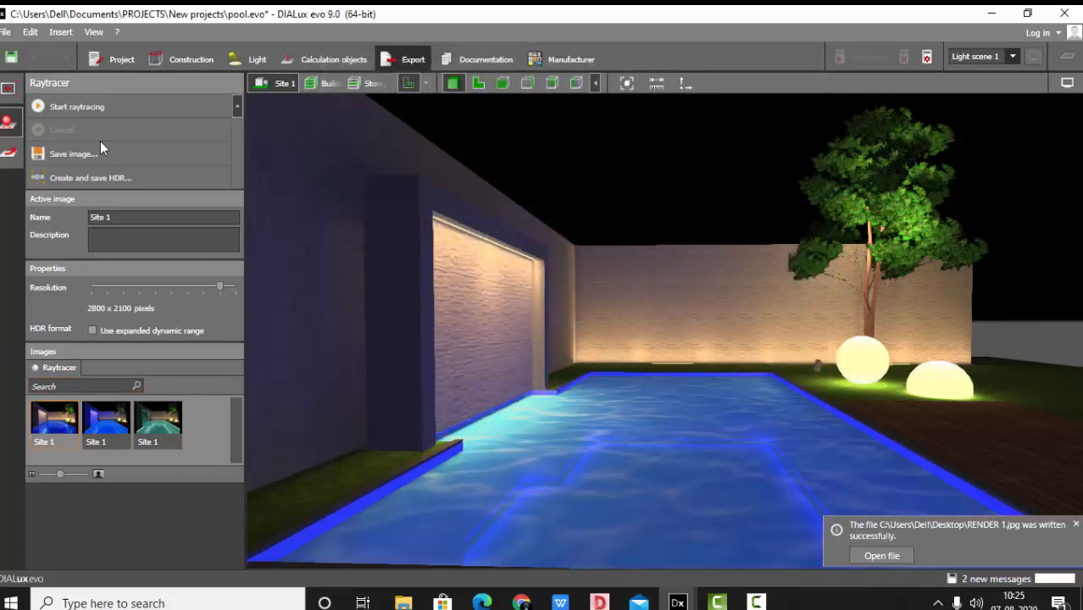
{"action": "left_click", "coordinate": [71, 153]}
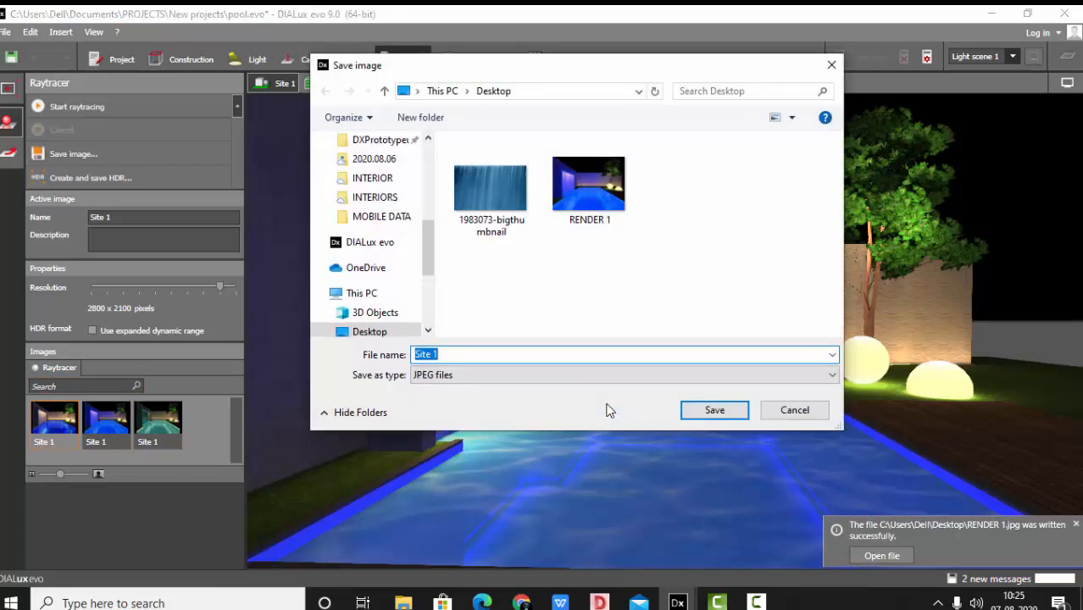
{"action": "type", "text": "RENDER 2"}
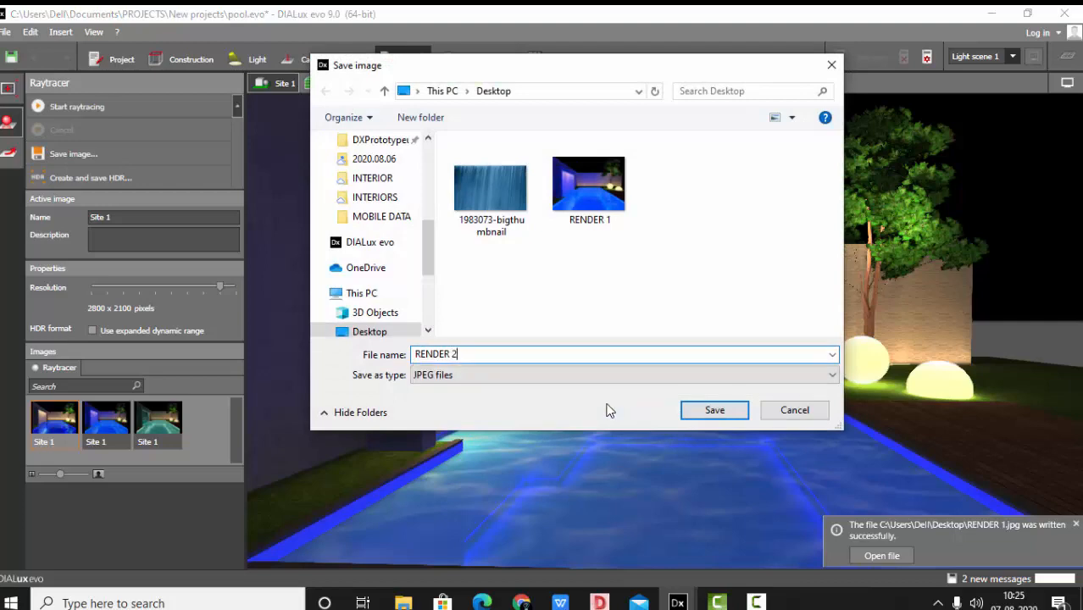
{"action": "left_click", "coordinate": [714, 410]}
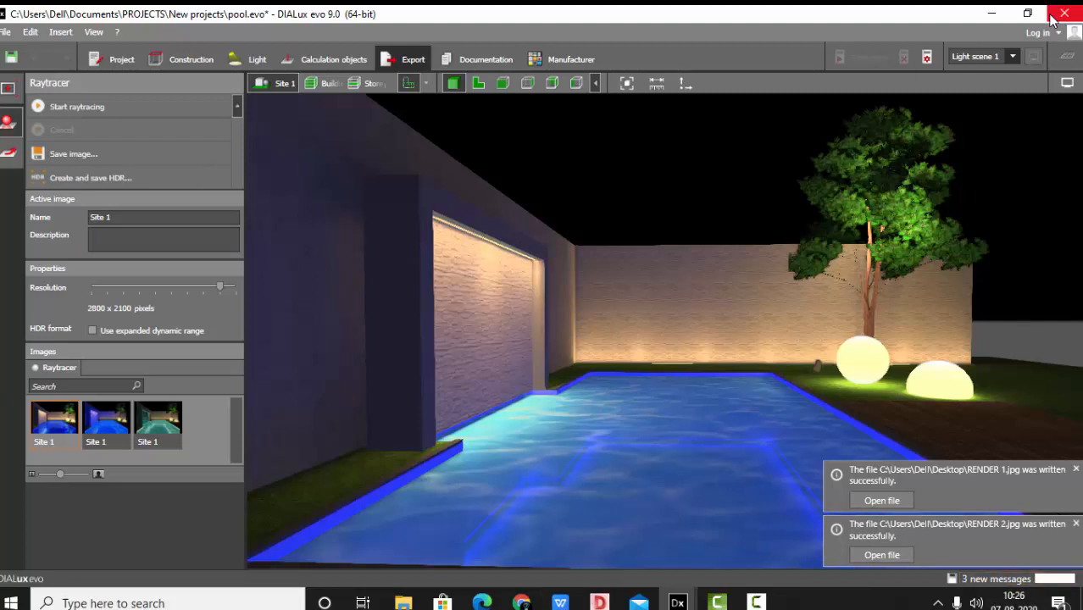
{"action": "mouse_move", "coordinate": [989, 14]}
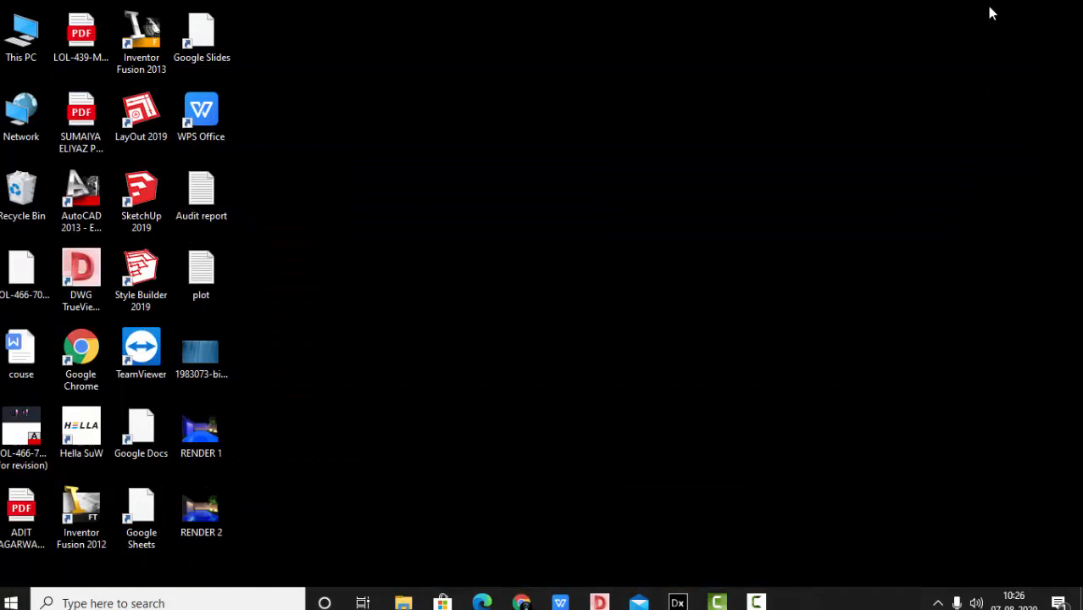
{"action": "left_click", "coordinate": [202, 432]}
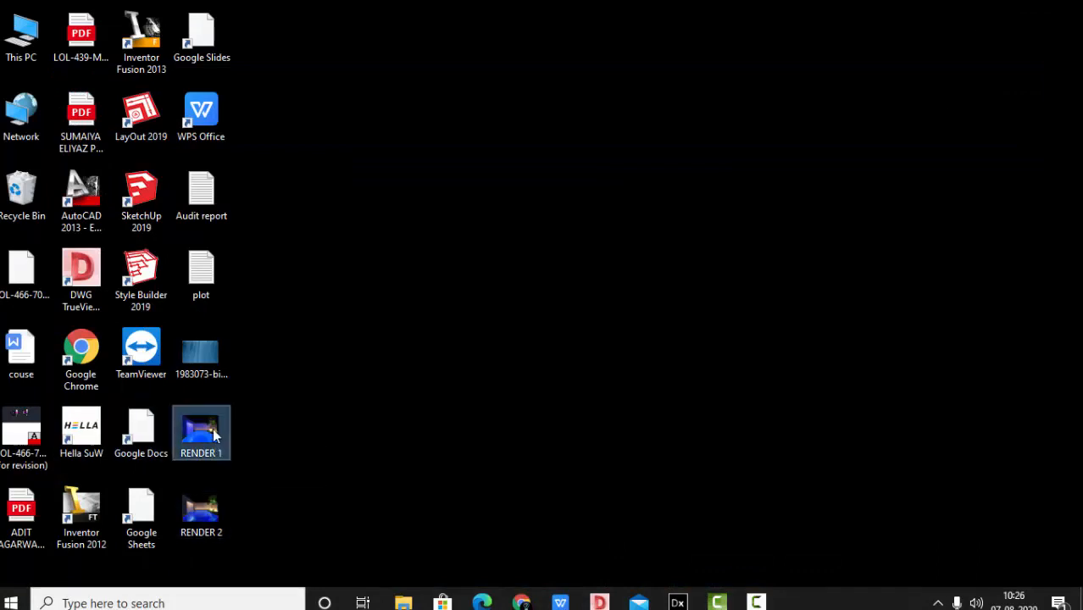
{"action": "double_click", "coordinate": [202, 432]}
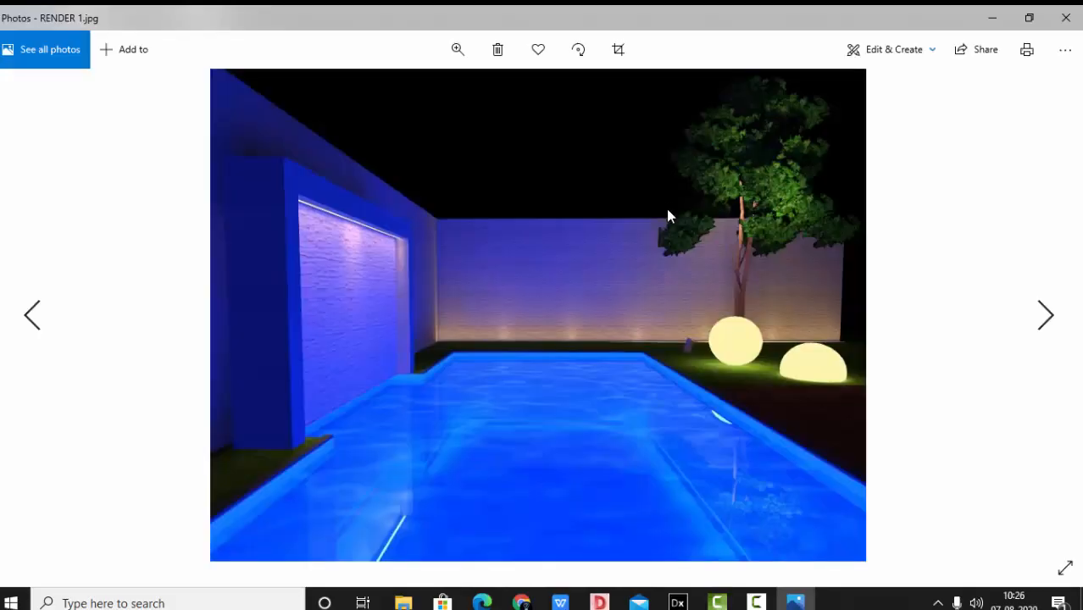
{"action": "mouse_move", "coordinate": [776, 508]}
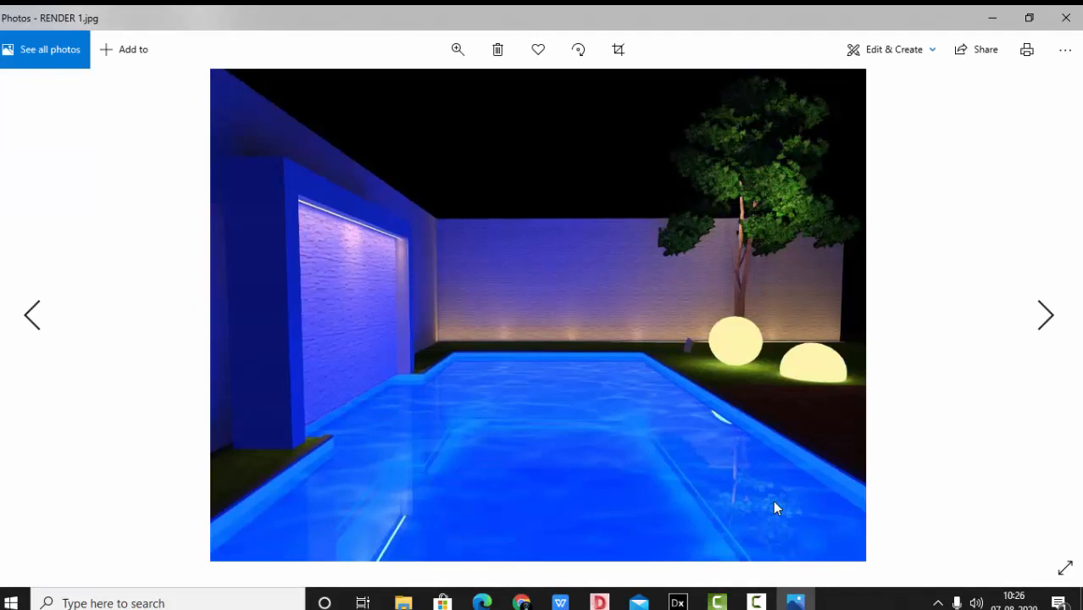
{"action": "left_click", "coordinate": [1044, 313]}
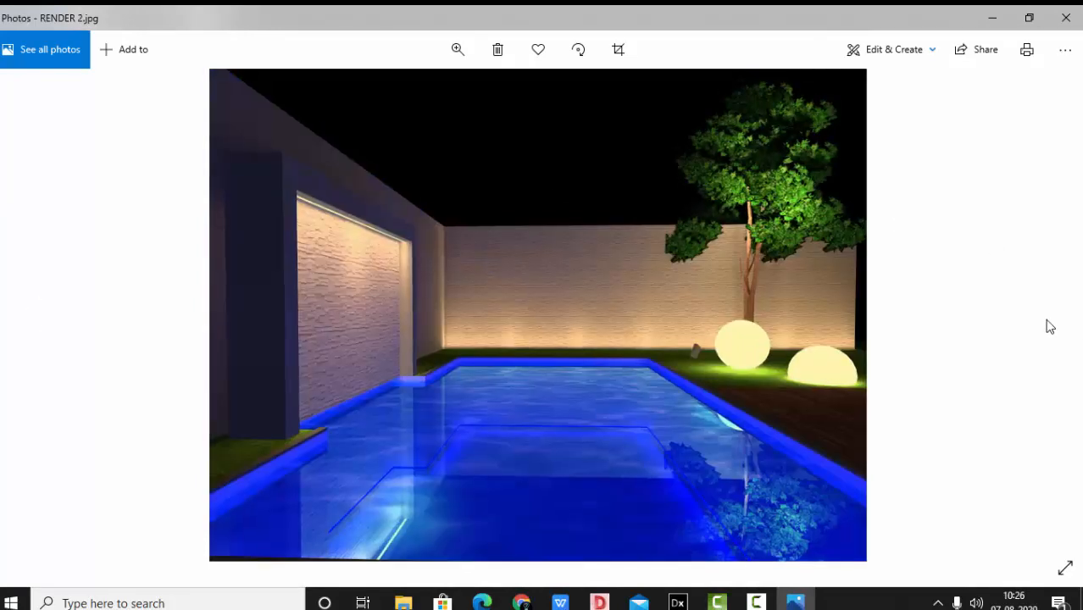
{"action": "mouse_move", "coordinate": [1037, 324]}
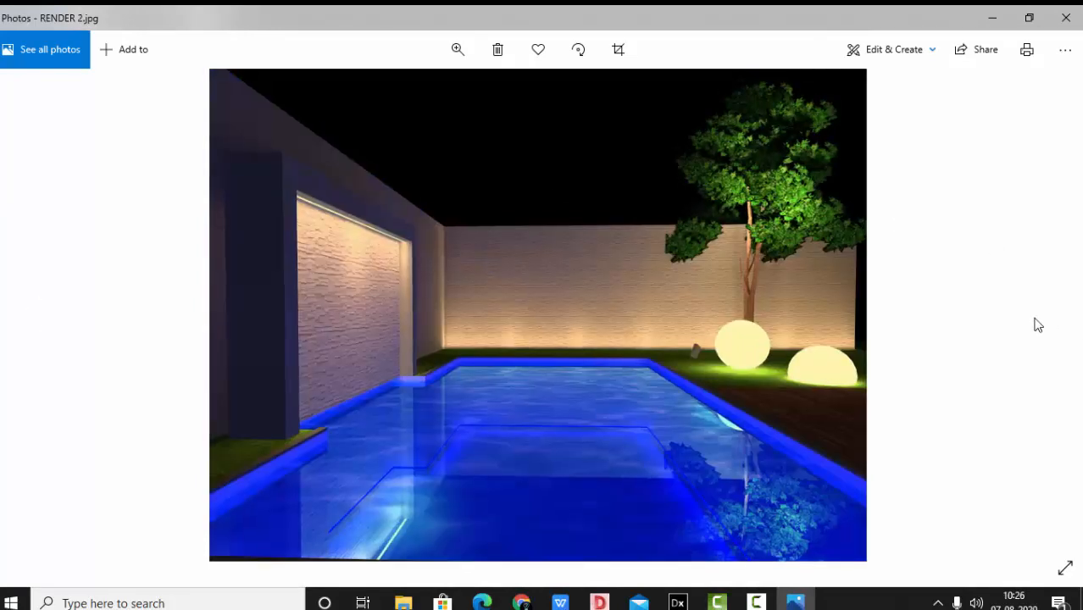
{"action": "left_click", "coordinate": [31, 313]}
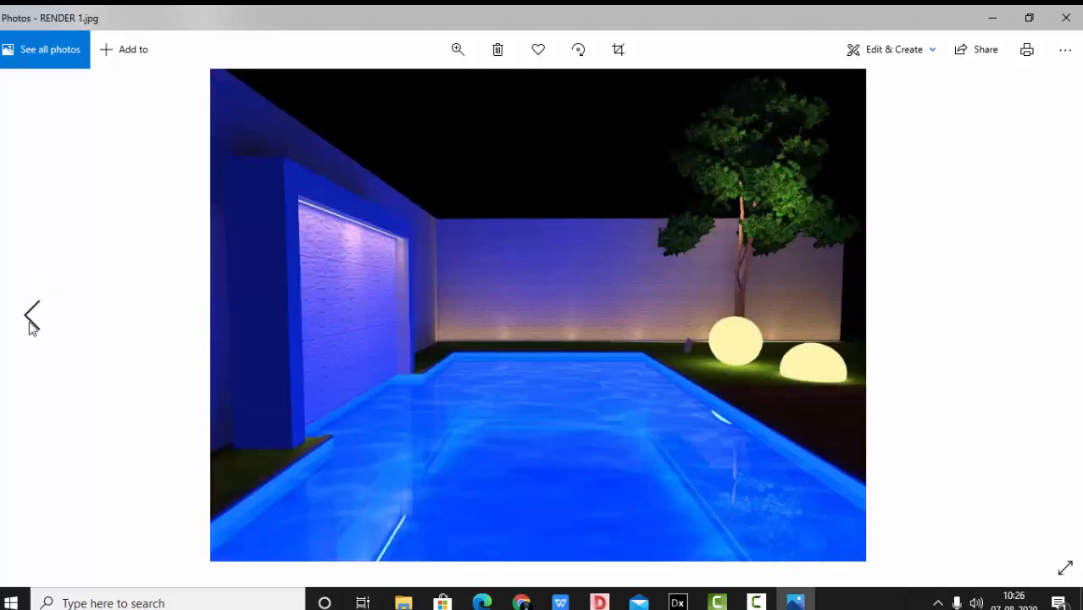
{"action": "mouse_move", "coordinate": [296, 323]}
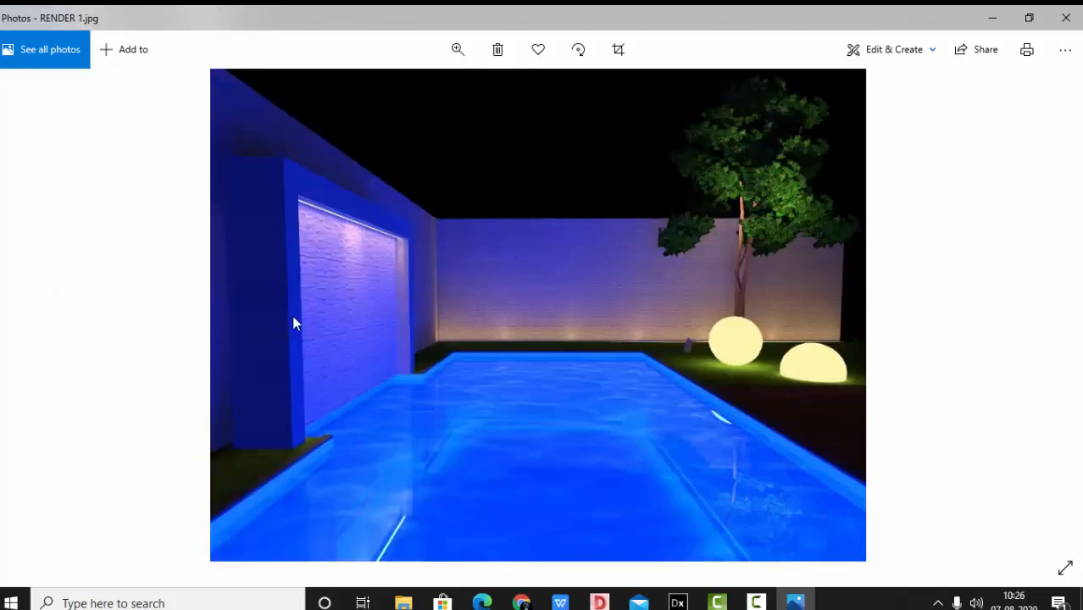
{"action": "mouse_move", "coordinate": [715, 288]}
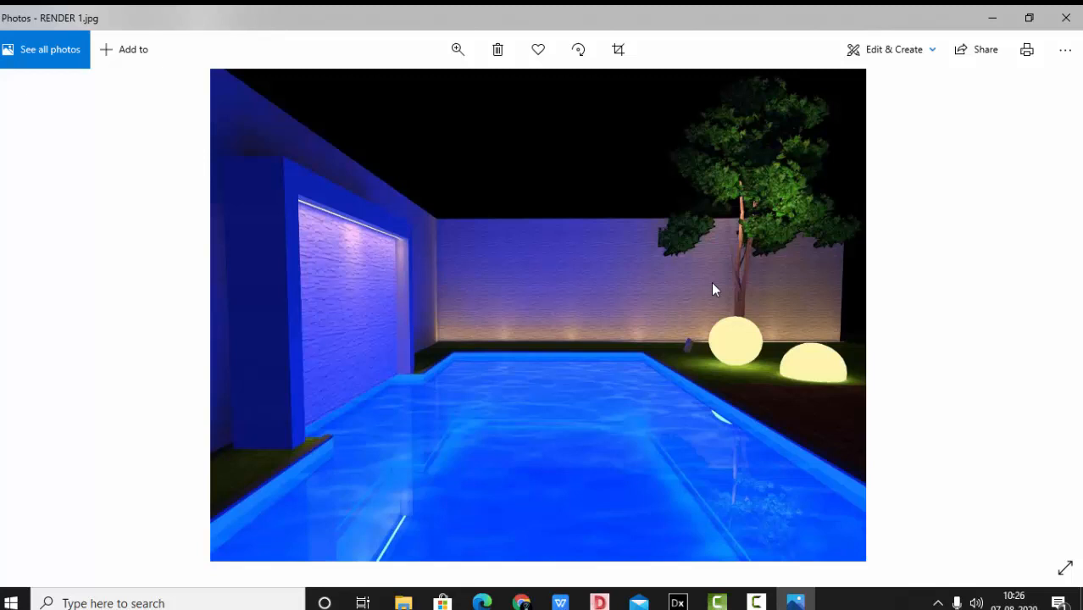
{"action": "mouse_move", "coordinate": [737, 336]}
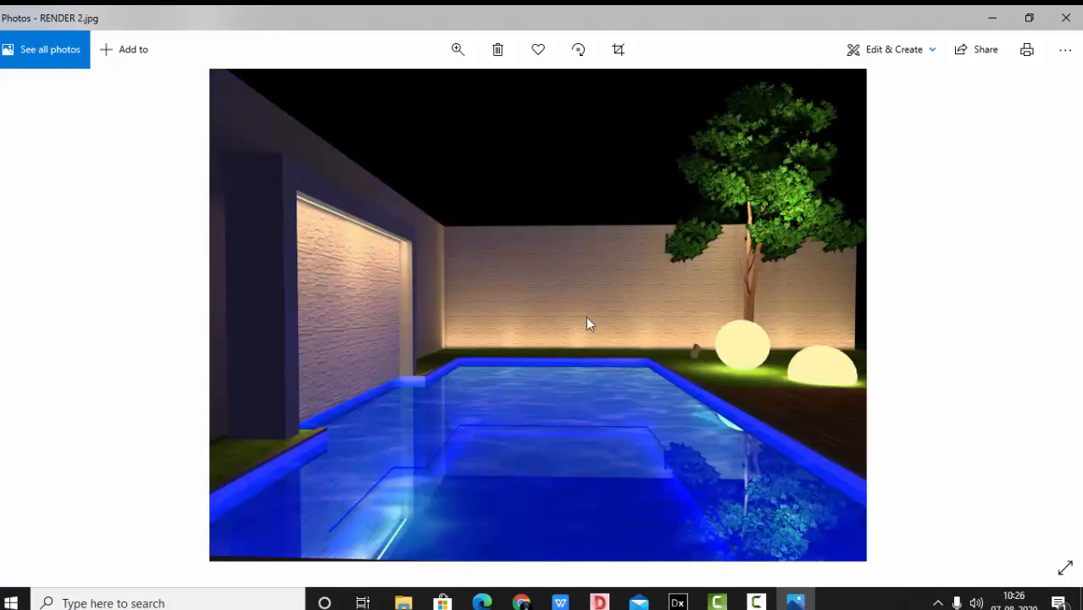
{"action": "mouse_move", "coordinate": [406, 269]}
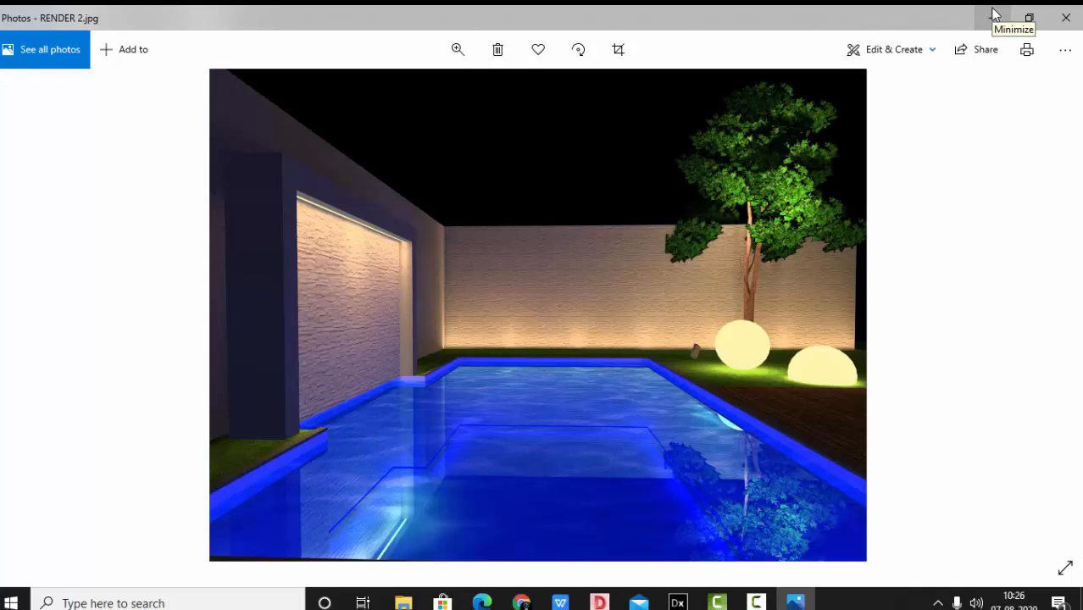
{"action": "mouse_move", "coordinate": [993, 14]}
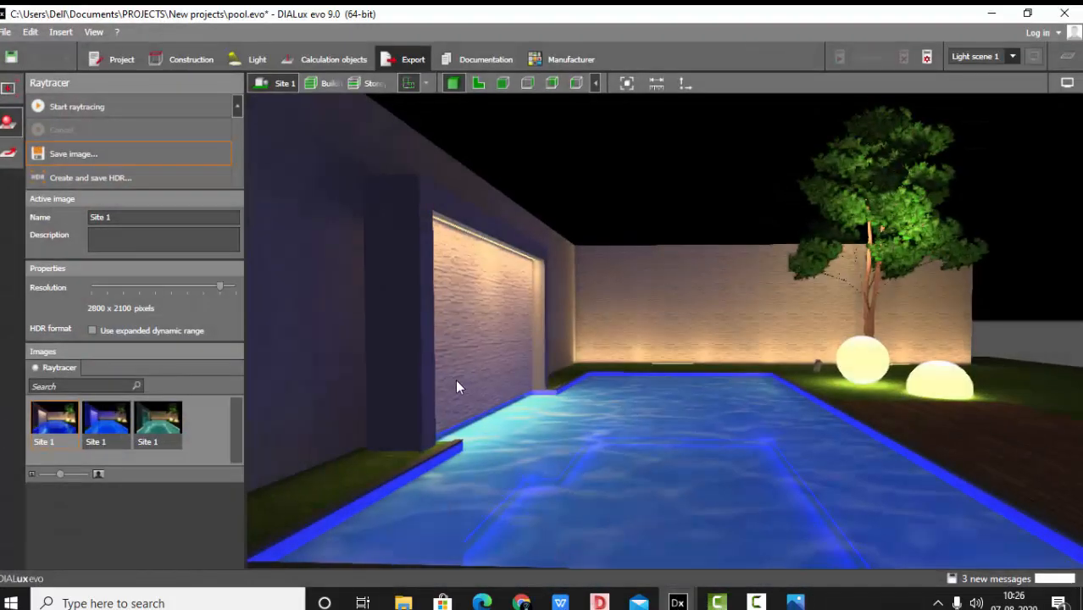
{"action": "mouse_move", "coordinate": [42, 405]}
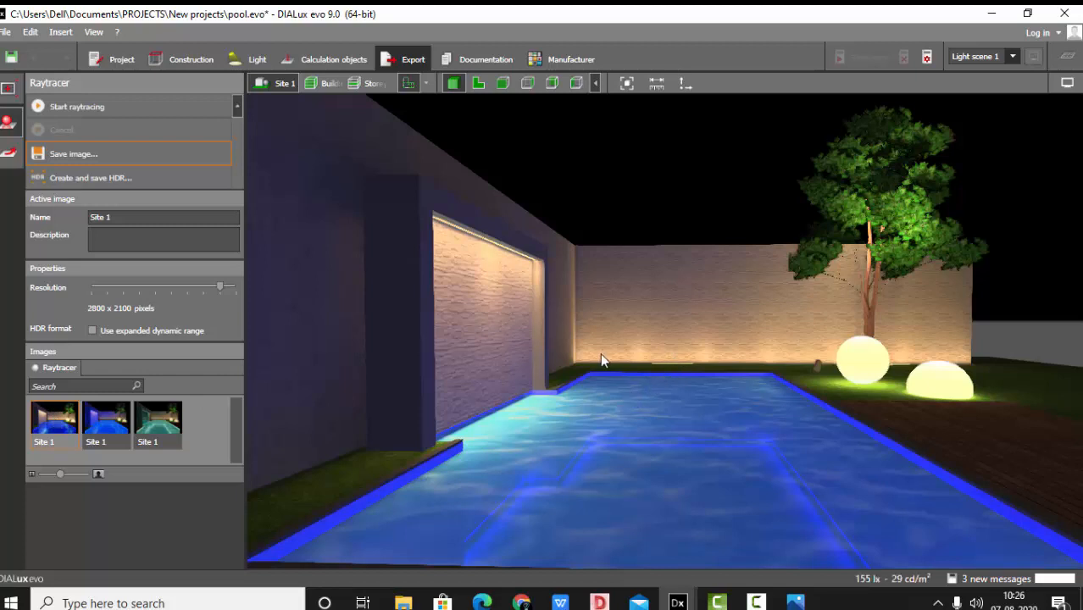
{"action": "mouse_move", "coordinate": [767, 412]}
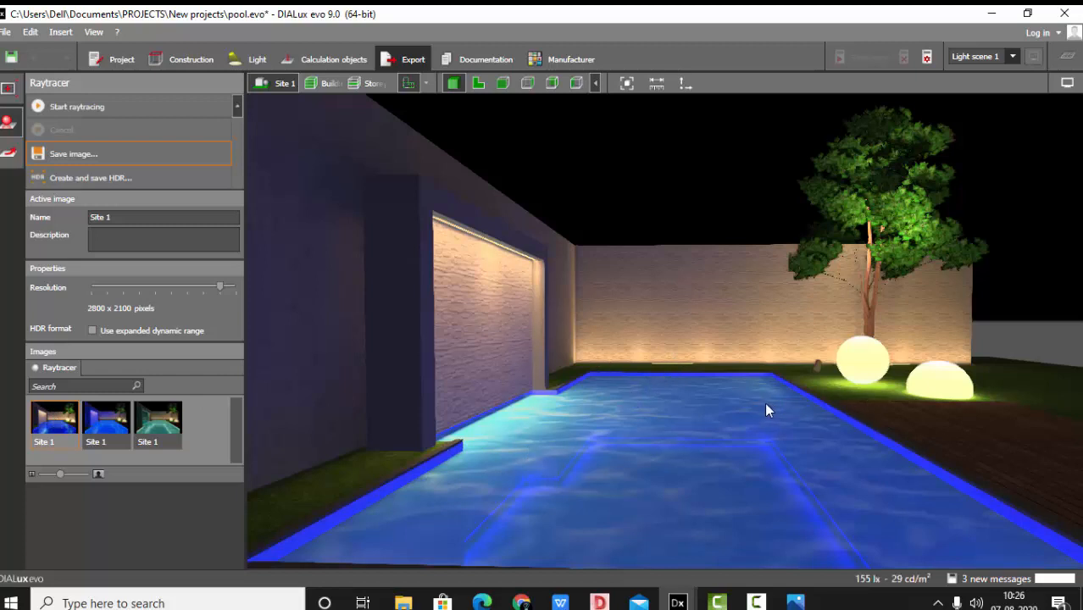
Switch from the raytracer to the Light workspace to work on the pool's LED flexi strips.
{"action": "left_click", "coordinate": [333, 58]}
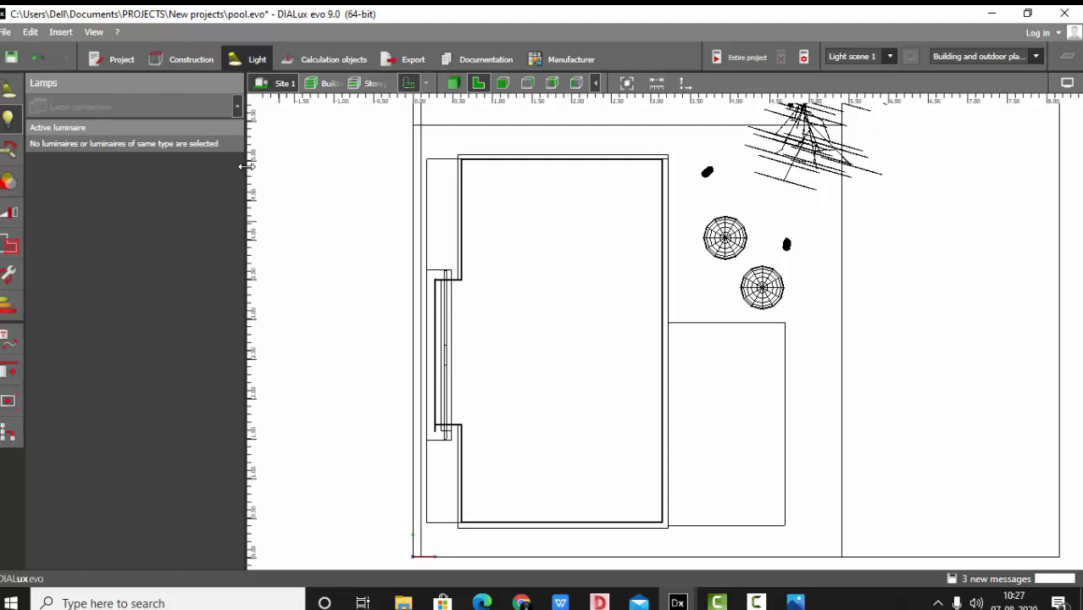
{"action": "mouse_move", "coordinate": [483, 281]}
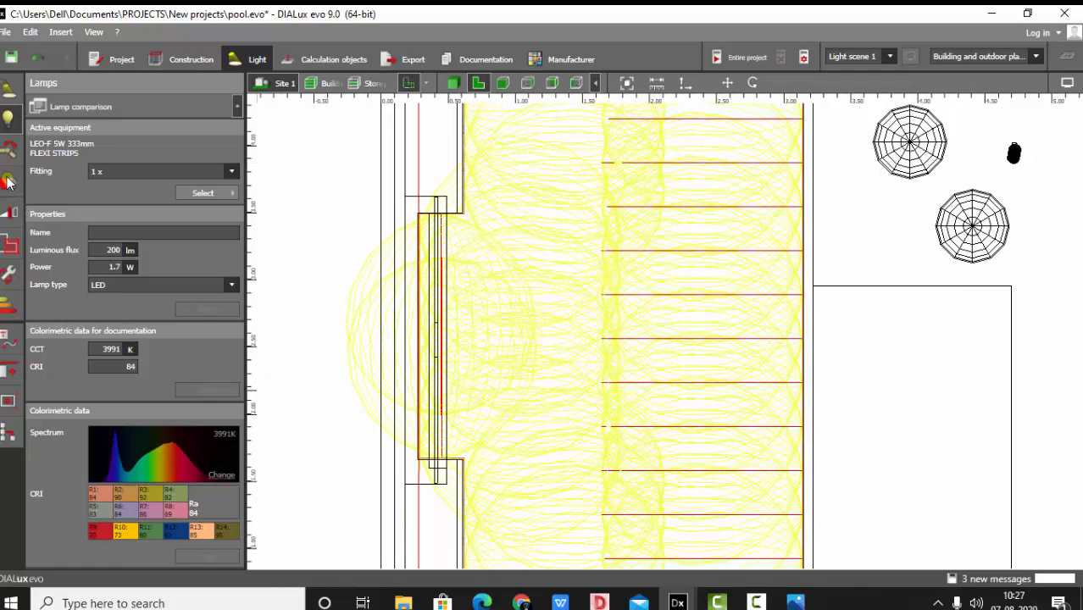
From the strips' colour filter settings, choose Select > Catalog to reach the full filter catalogue.
{"action": "left_click", "coordinate": [10, 183]}
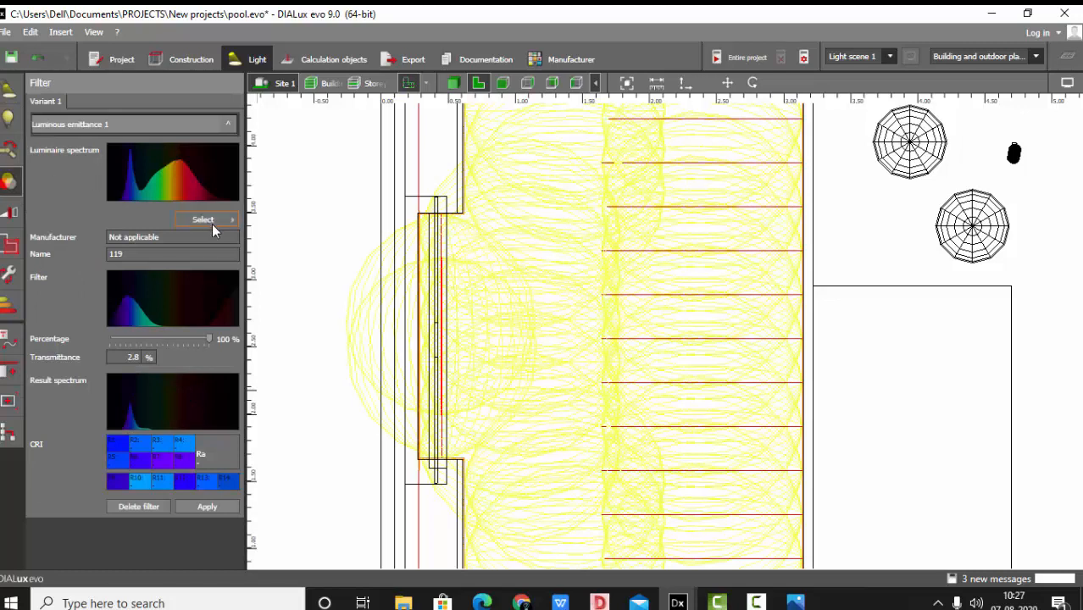
{"action": "left_click", "coordinate": [139, 507]}
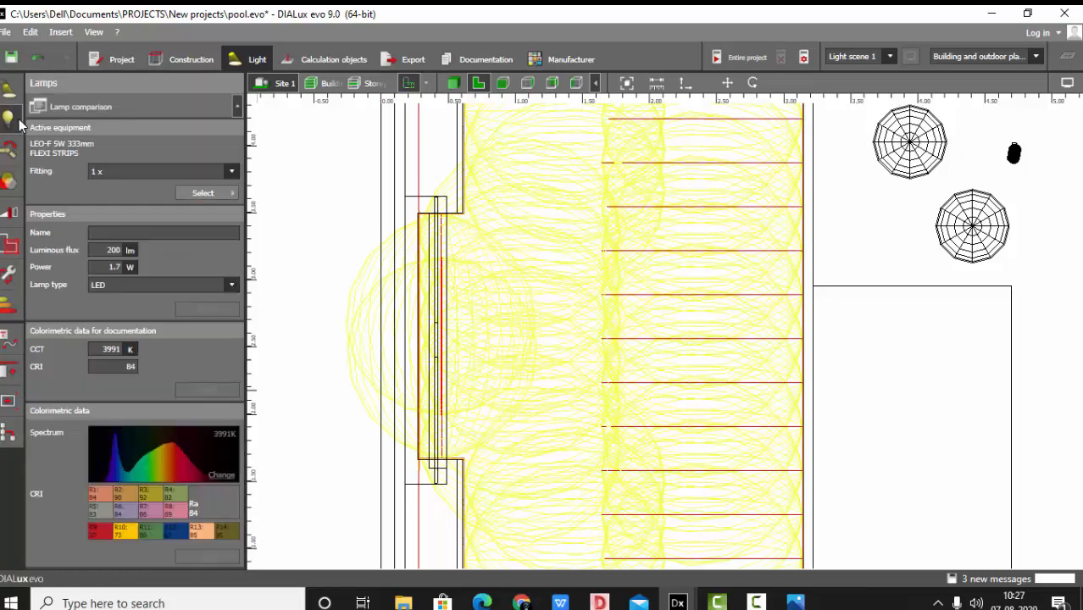
{"action": "mouse_move", "coordinate": [115, 491]}
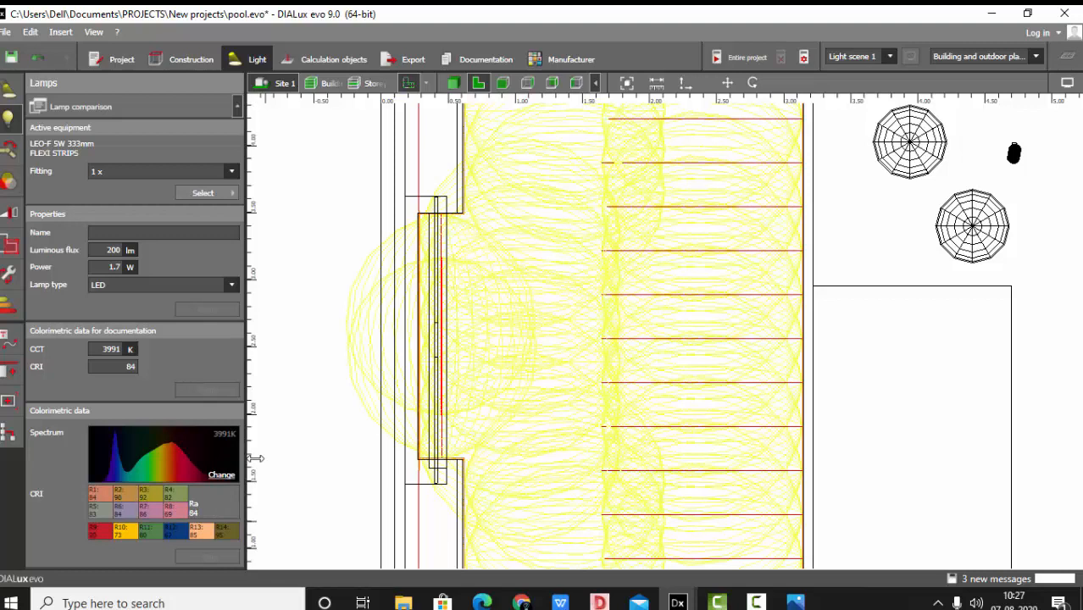
{"action": "mouse_move", "coordinate": [226, 448]}
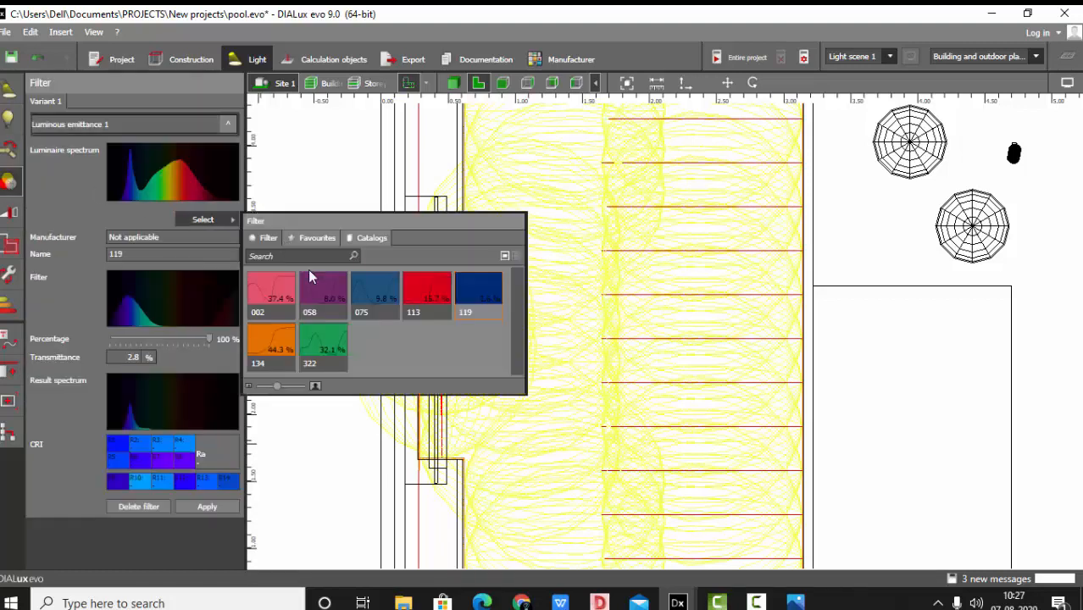
{"action": "left_click", "coordinate": [371, 238]}
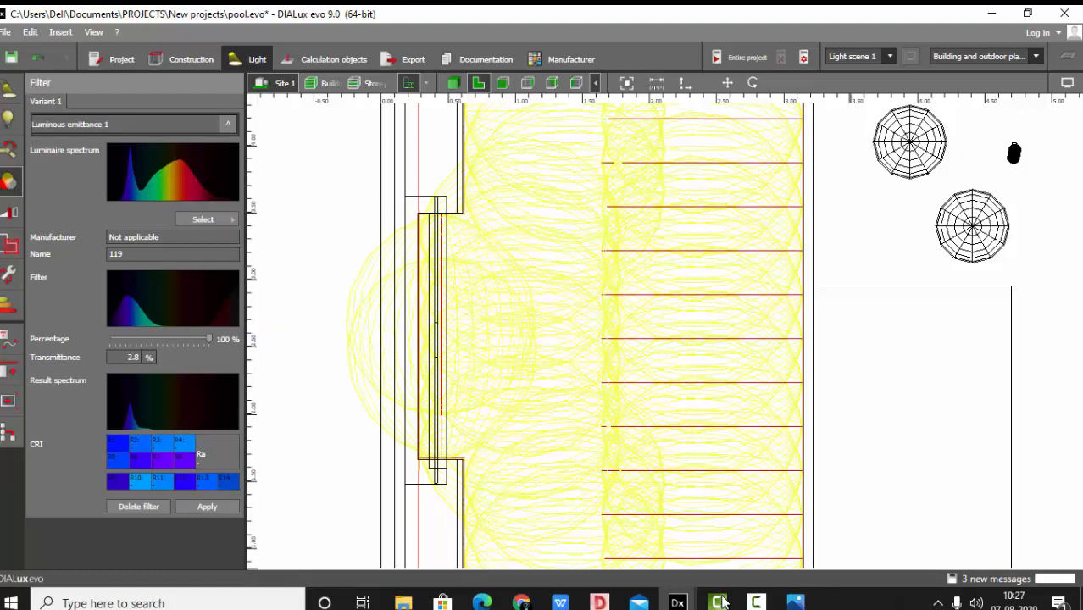
{"action": "left_click", "coordinate": [203, 219]}
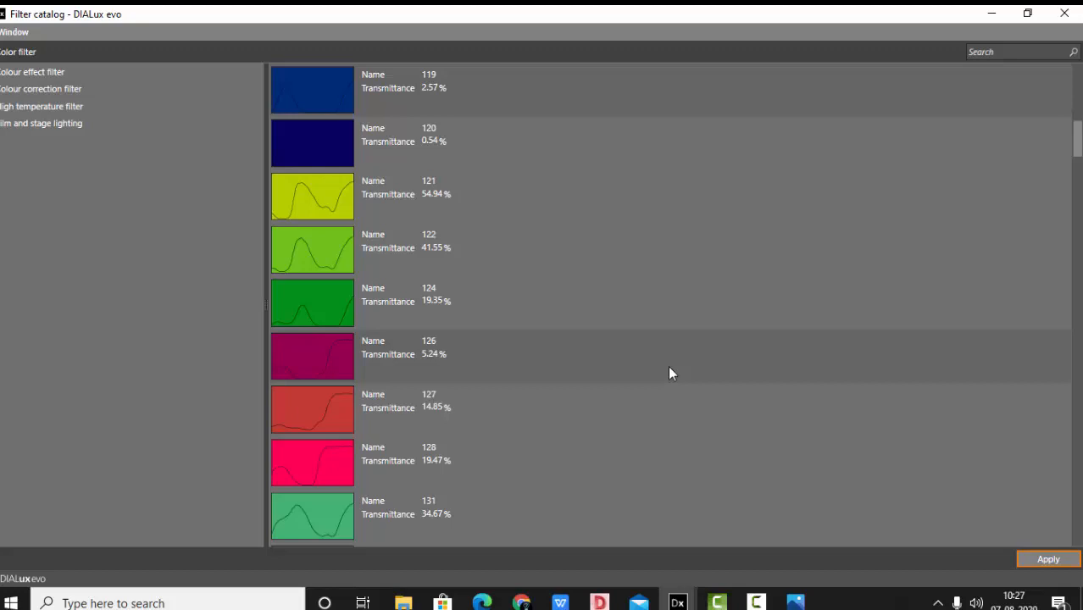
{"action": "mouse_move", "coordinate": [349, 268]}
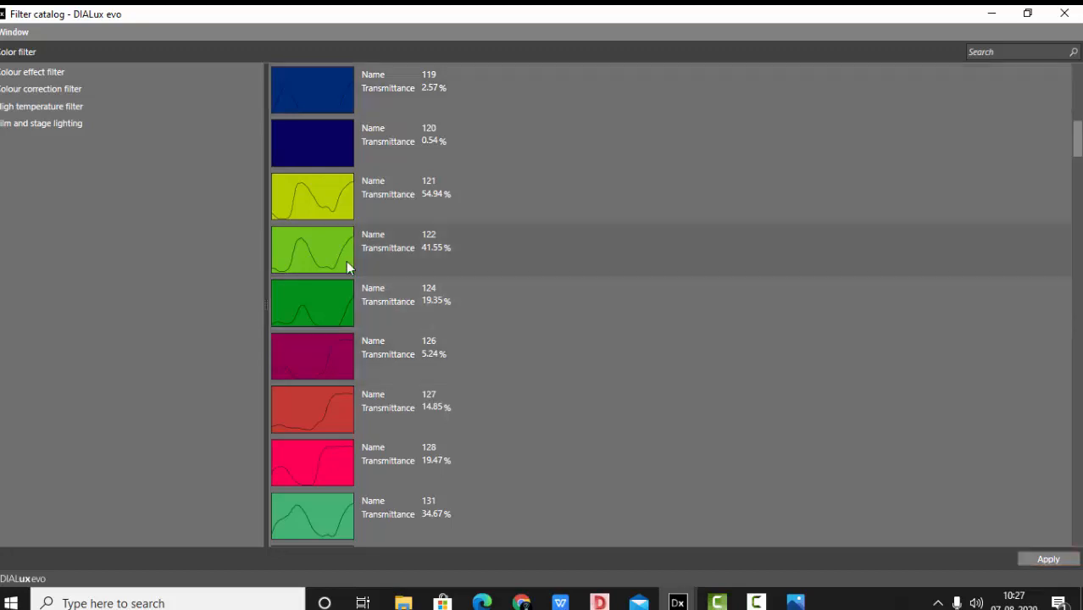
Apply green filter 2004 (13.1% transmittance) from the catalogue to the LED strips.
{"action": "scroll", "scroll_direction": "down", "scroll_amount": 3}
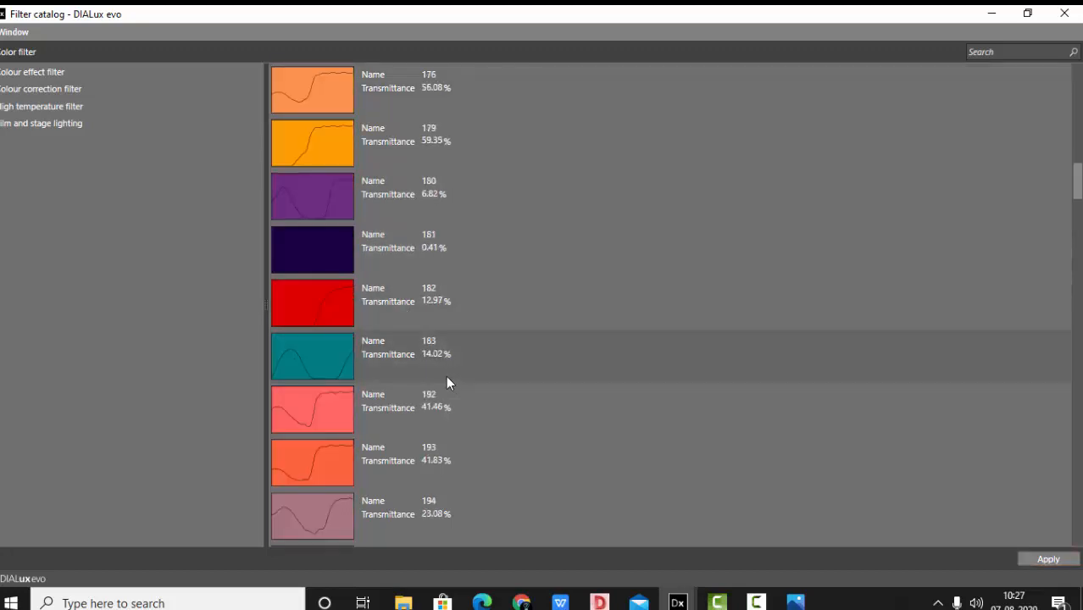
{"action": "scroll", "scroll_direction": "down", "scroll_amount": 3}
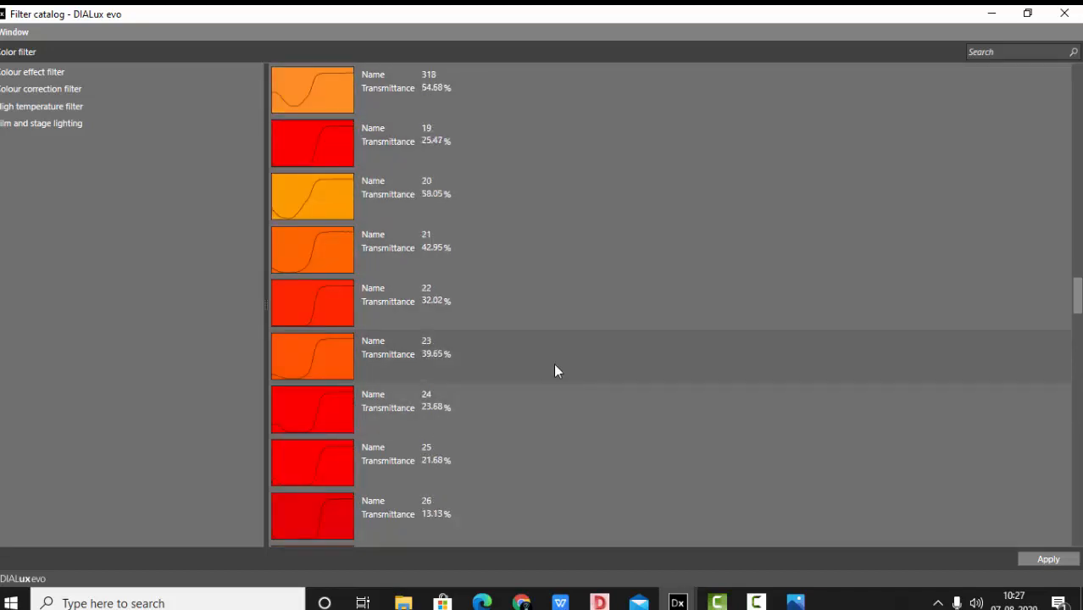
{"action": "scroll", "scroll_direction": "down", "scroll_amount": 3}
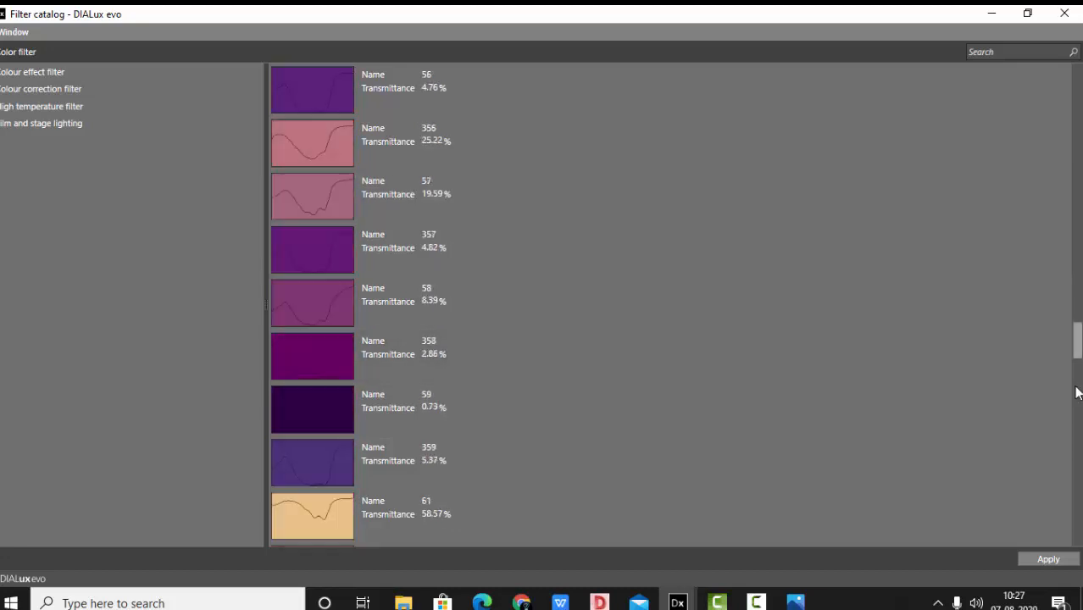
{"action": "scroll", "scroll_direction": "down", "scroll_amount": 3}
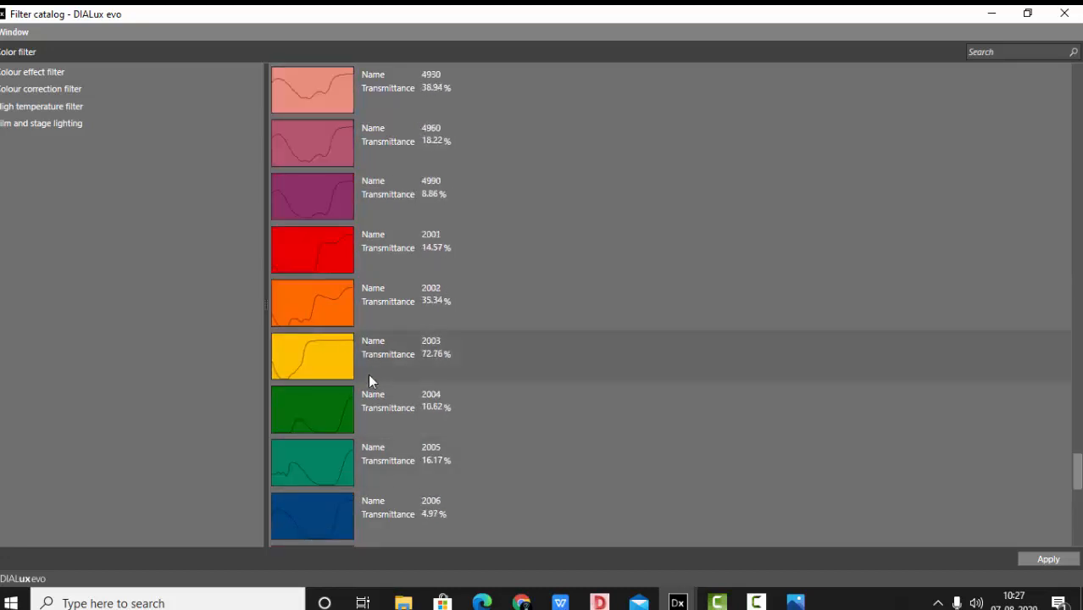
{"action": "mouse_move", "coordinate": [1030, 536]}
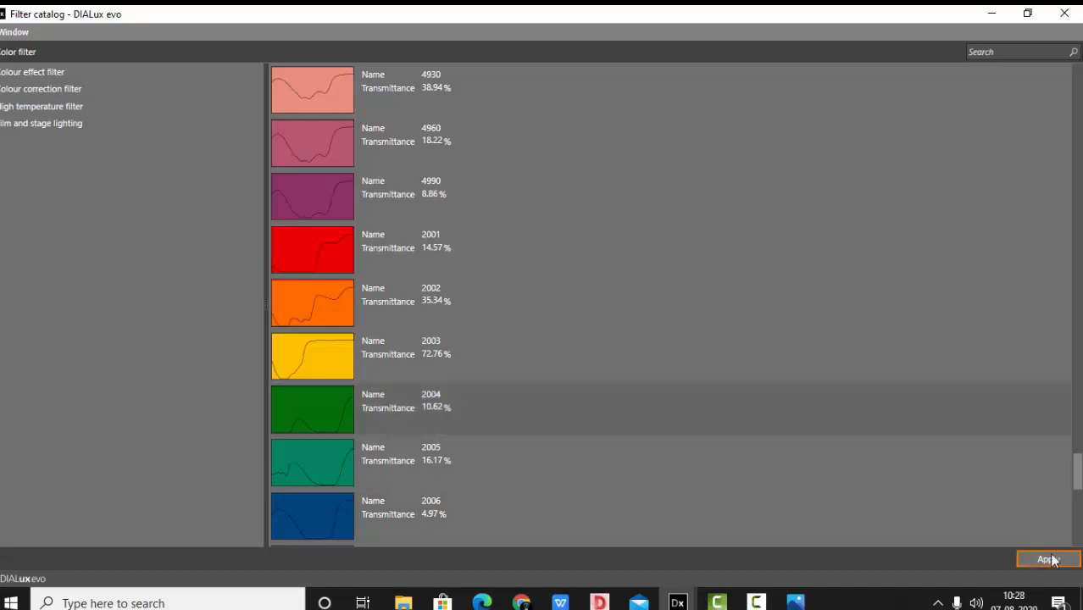
{"action": "left_click", "coordinate": [1047, 559]}
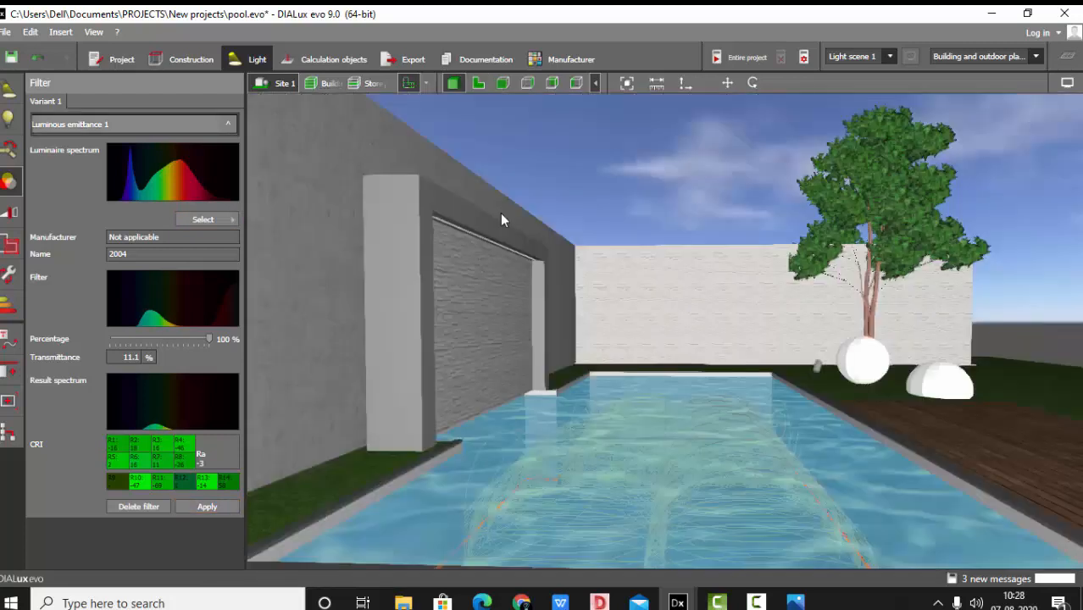
Recalculate the entire project with the green strips and move to the Export workspace.
{"action": "left_click", "coordinate": [333, 58]}
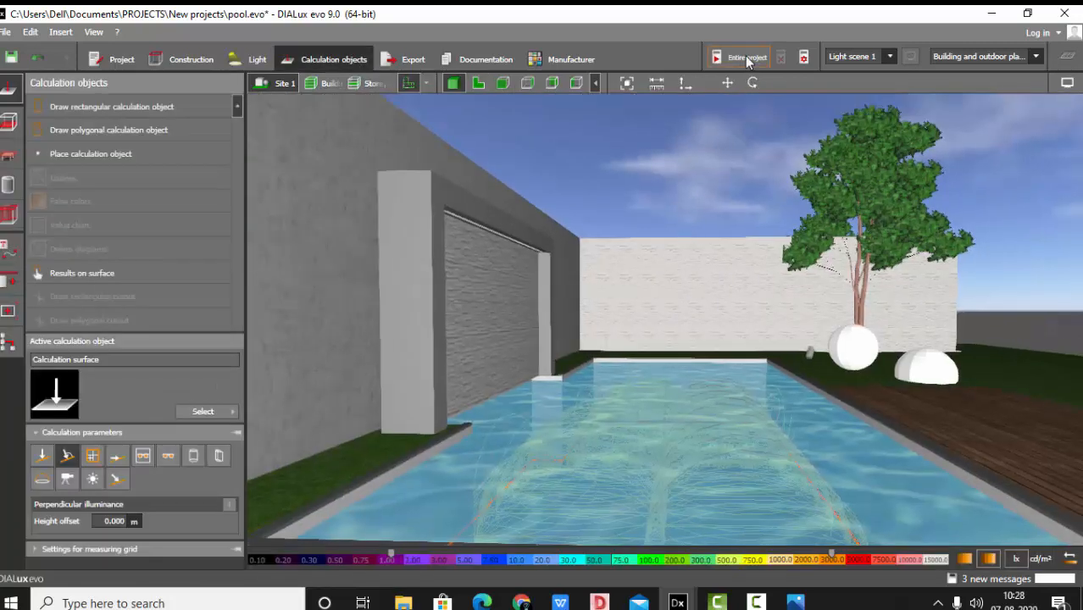
{"action": "left_click", "coordinate": [746, 58]}
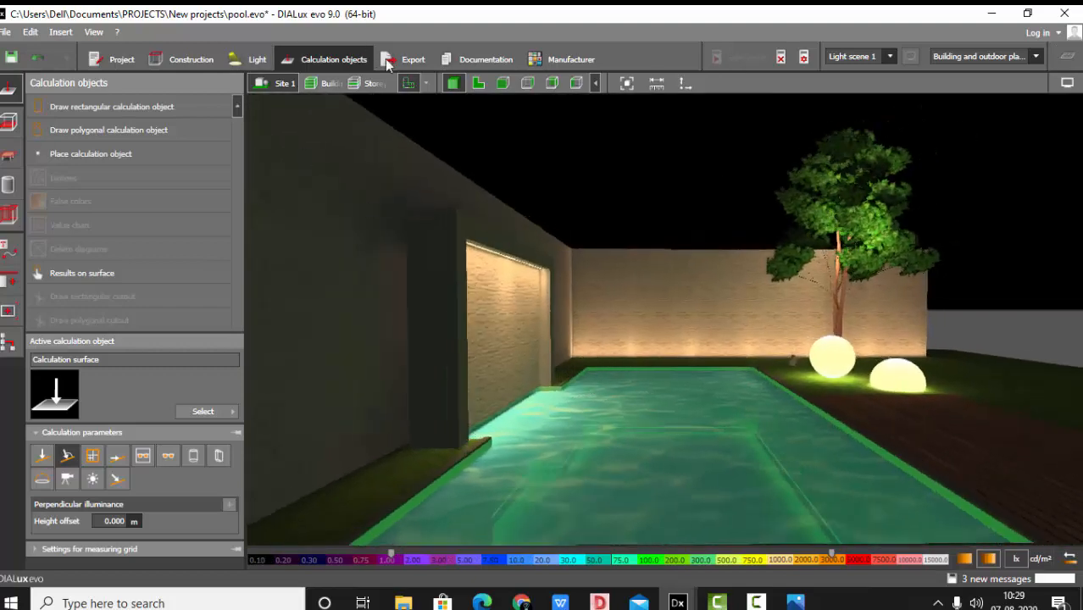
{"action": "left_click", "coordinate": [411, 59]}
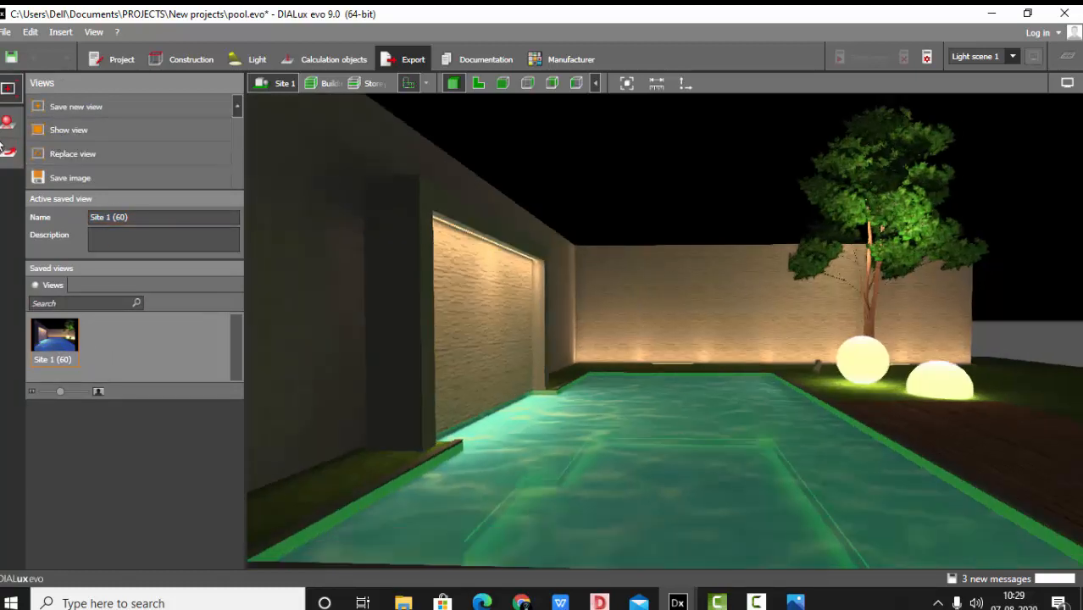
Raytrace the green-lit view into the gallery as the fourth render, then return to the lights.
{"action": "left_click", "coordinate": [8, 122]}
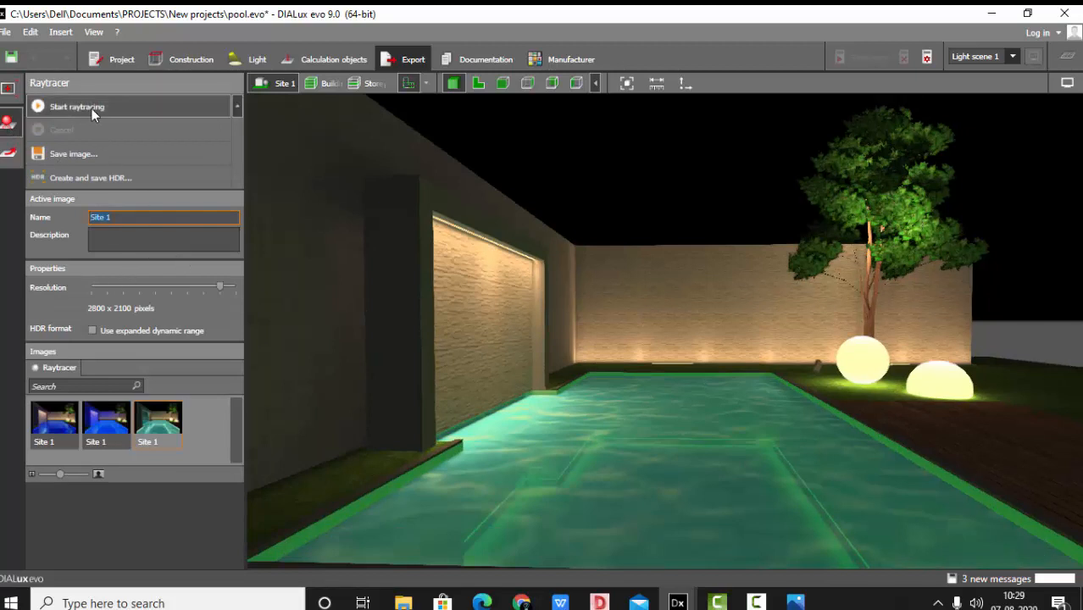
{"action": "left_click", "coordinate": [93, 105]}
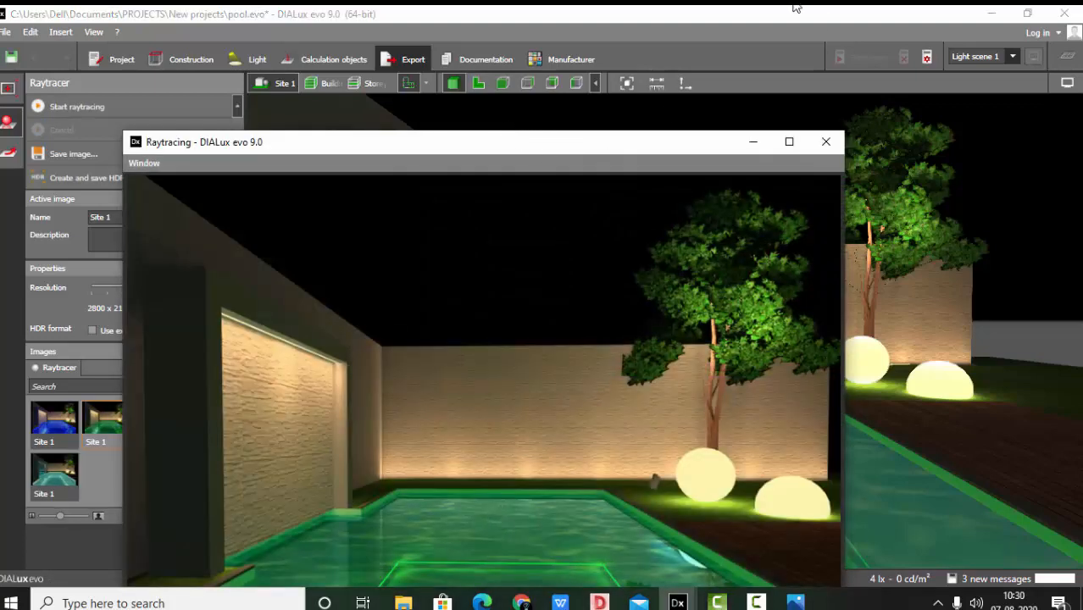
{"action": "left_click", "coordinate": [790, 142]}
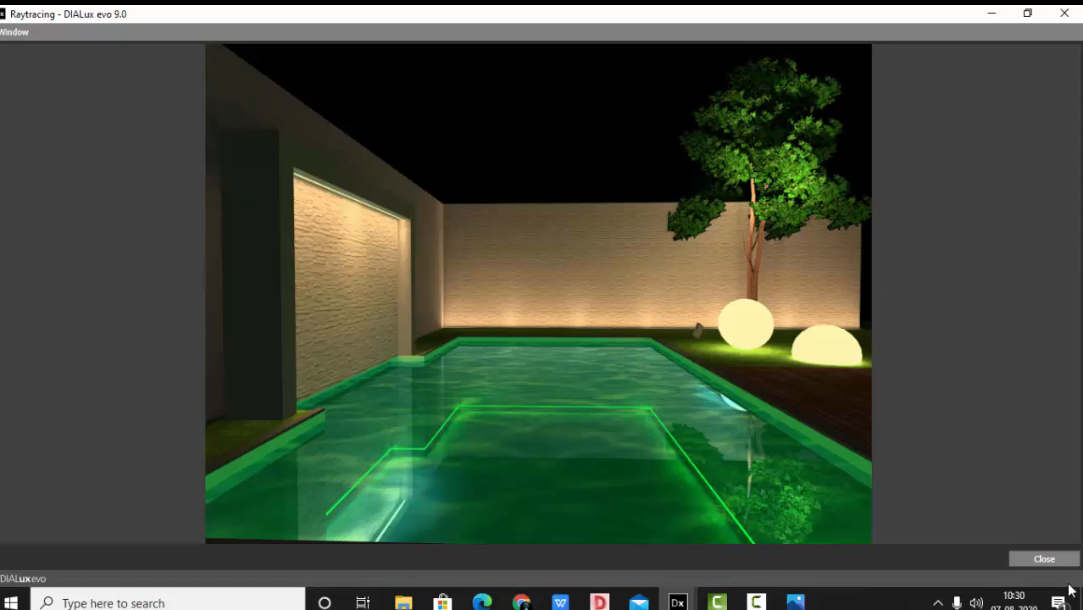
{"action": "left_click", "coordinate": [1043, 559]}
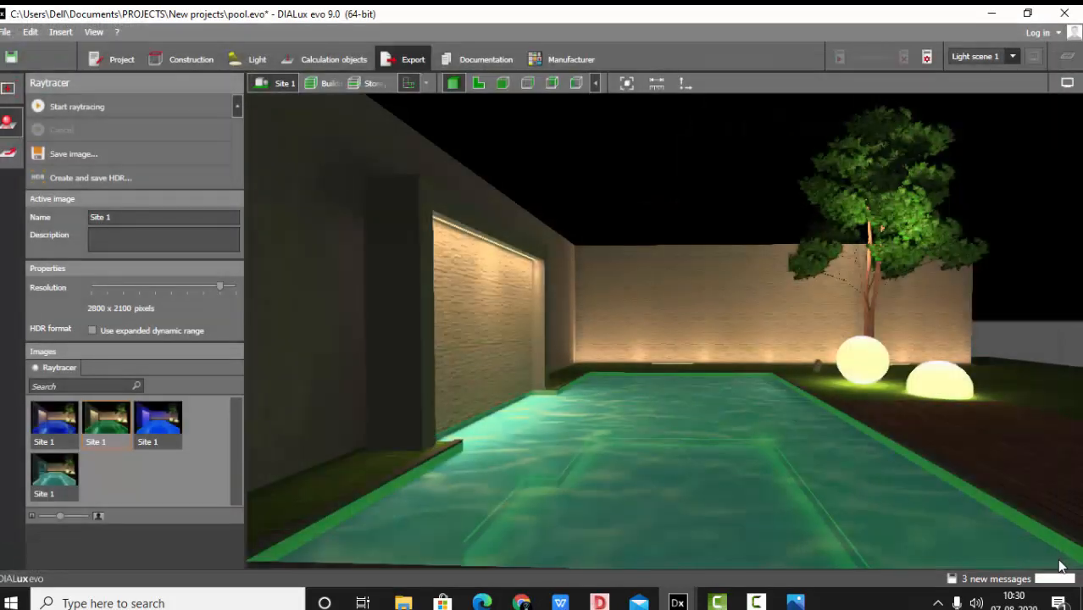
{"action": "left_click", "coordinate": [258, 58]}
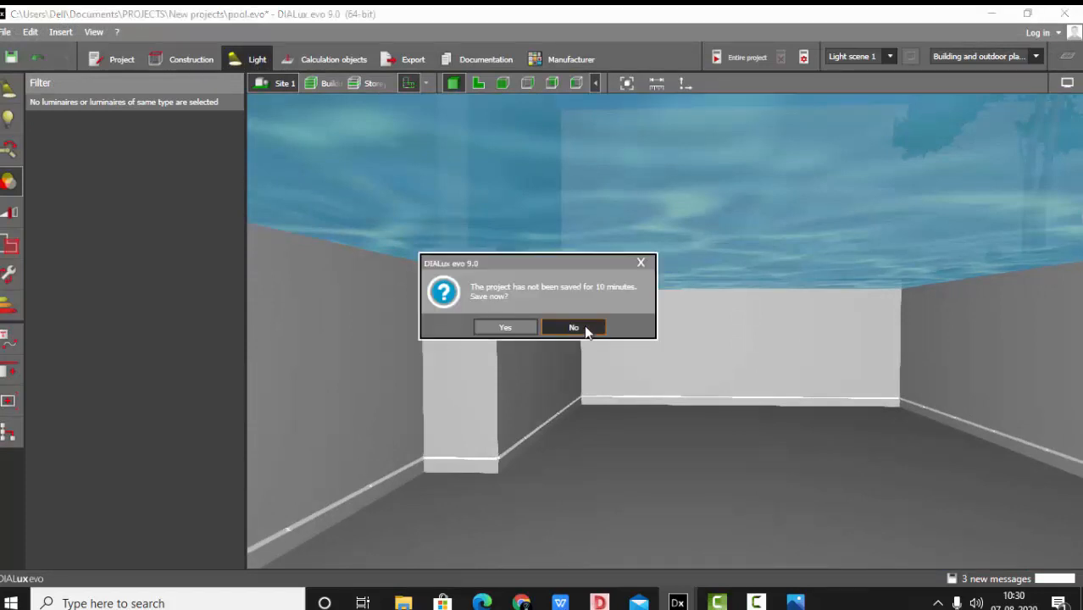
Decline the save prompt and apply a pink colour filter to the LED strips, recalculating the scene.
{"action": "left_click", "coordinate": [573, 327]}
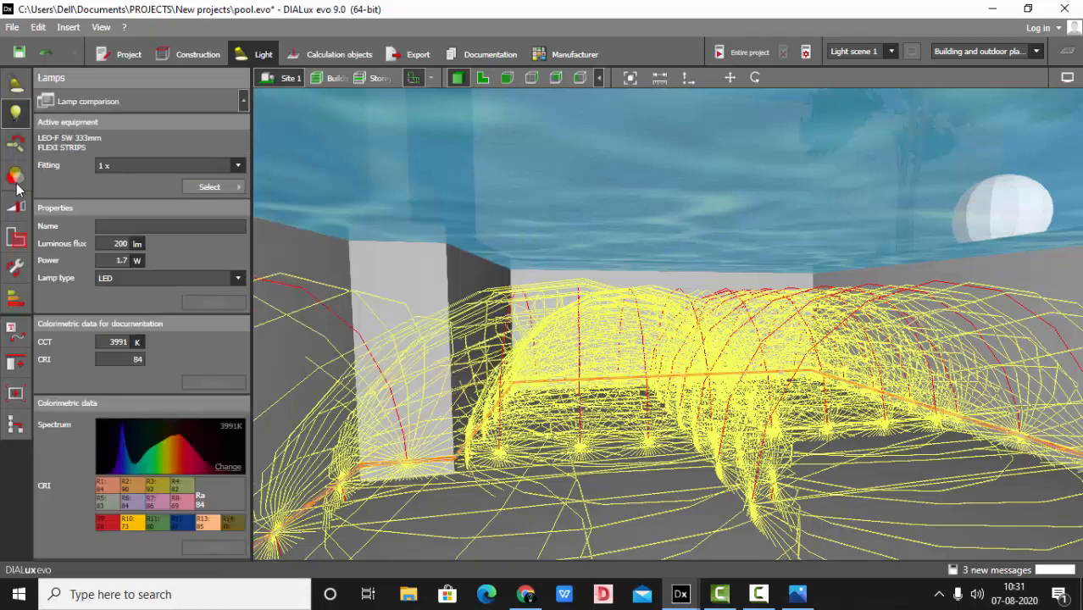
{"action": "left_click", "coordinate": [15, 176]}
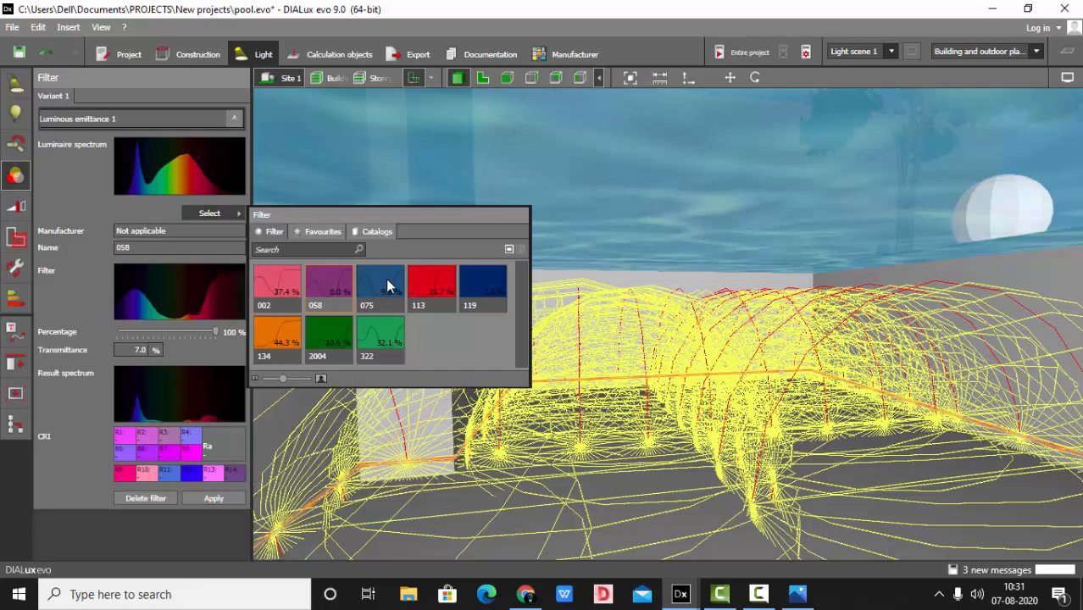
{"action": "left_click", "coordinate": [431, 288]}
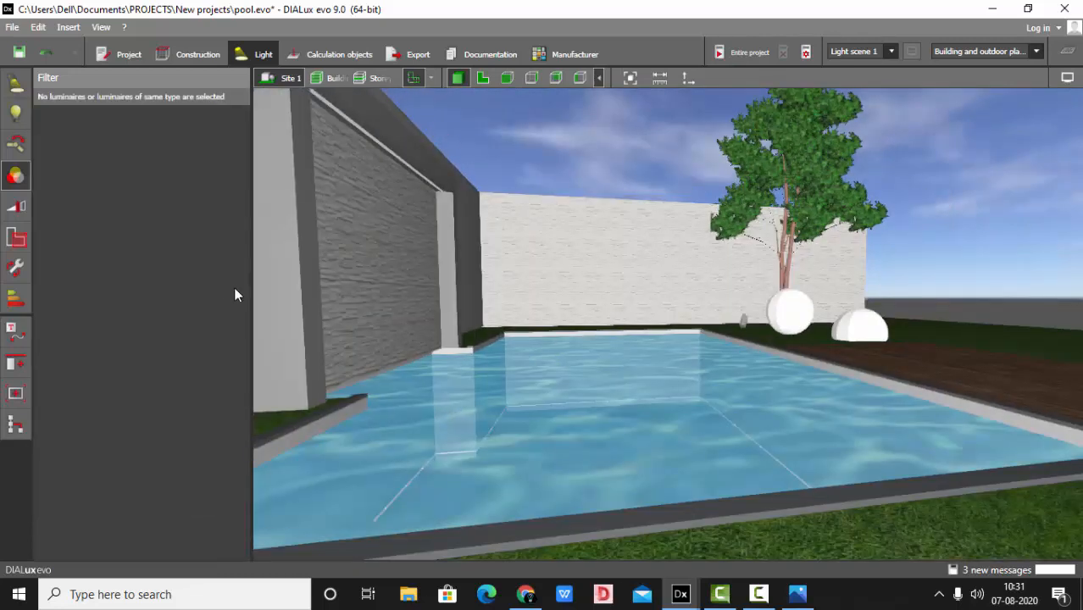
{"action": "left_click", "coordinate": [339, 53]}
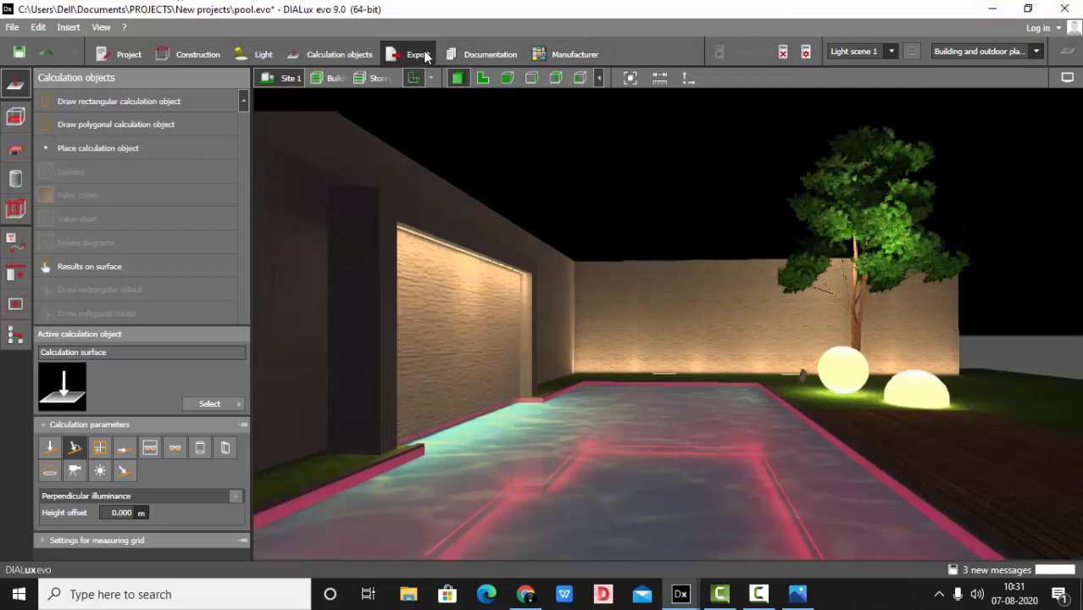
Raytrace the pink-lit view in the Export workspace, adding the fifth render to the gallery.
{"action": "left_click", "coordinate": [417, 53]}
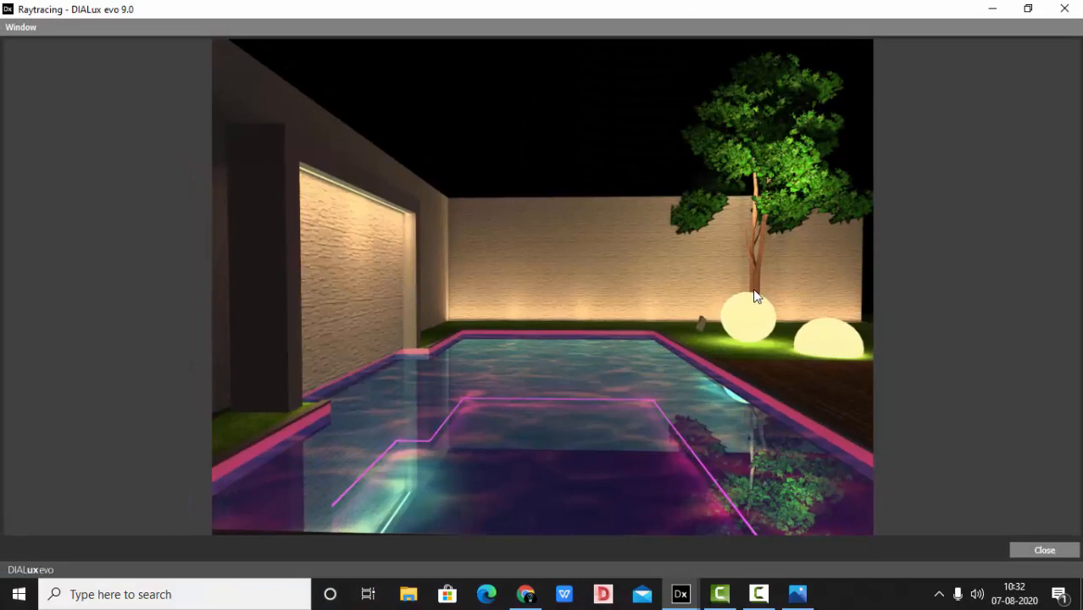
{"action": "mouse_move", "coordinate": [958, 388]}
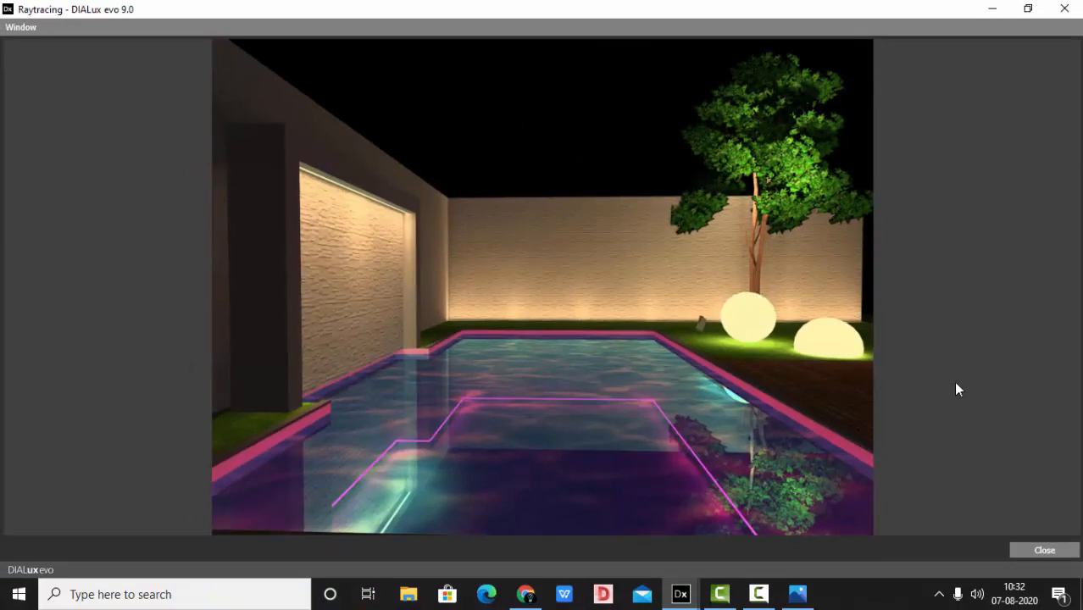
{"action": "mouse_move", "coordinate": [1031, 559]}
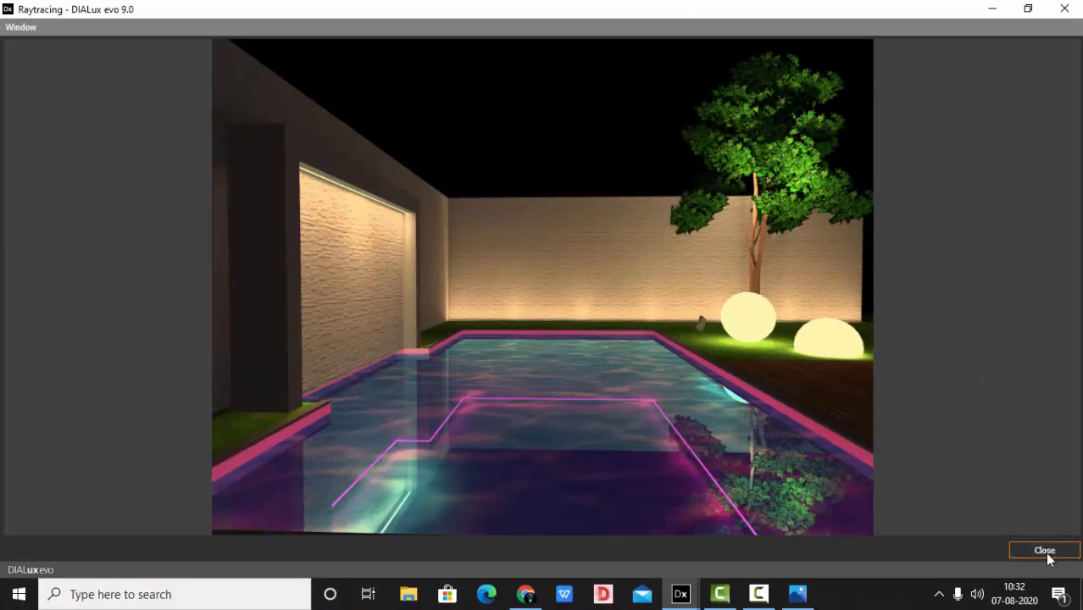
{"action": "left_click", "coordinate": [1044, 549]}
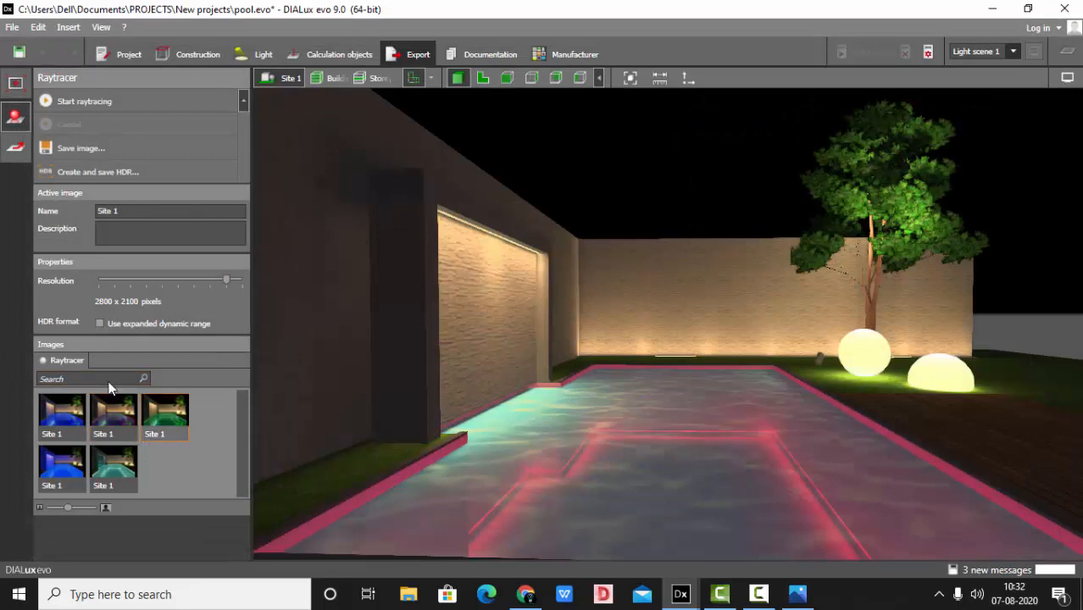
Save the green and pink renders to the Desktop as JPEGs RENDER 2 G and RENDER 2 R.
{"action": "left_click", "coordinate": [82, 147]}
{"action": "type", "text": "RENDER 2 G"}
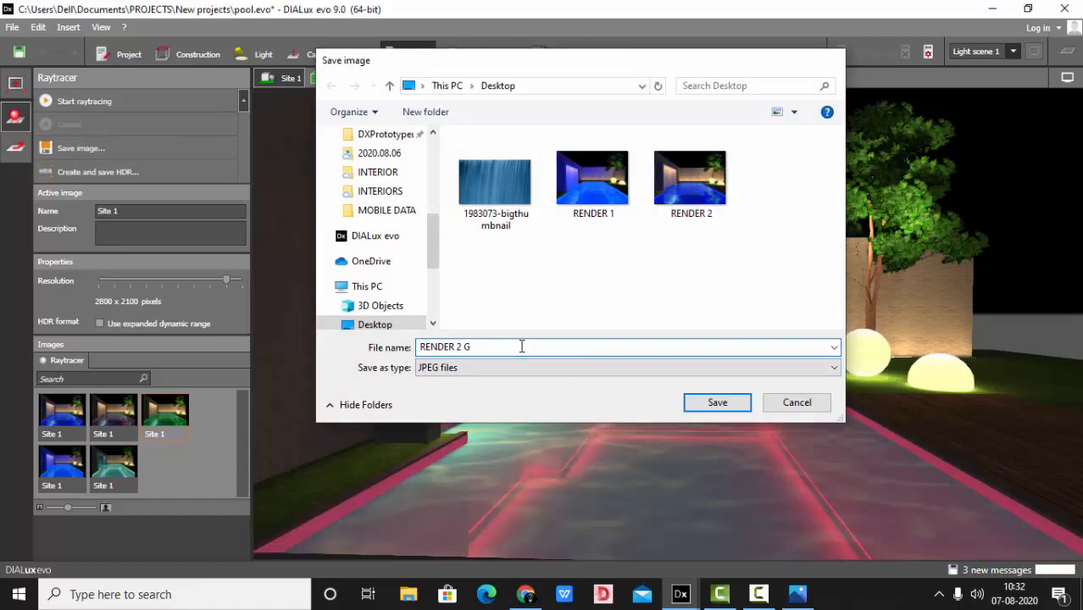
{"action": "left_click", "coordinate": [716, 404]}
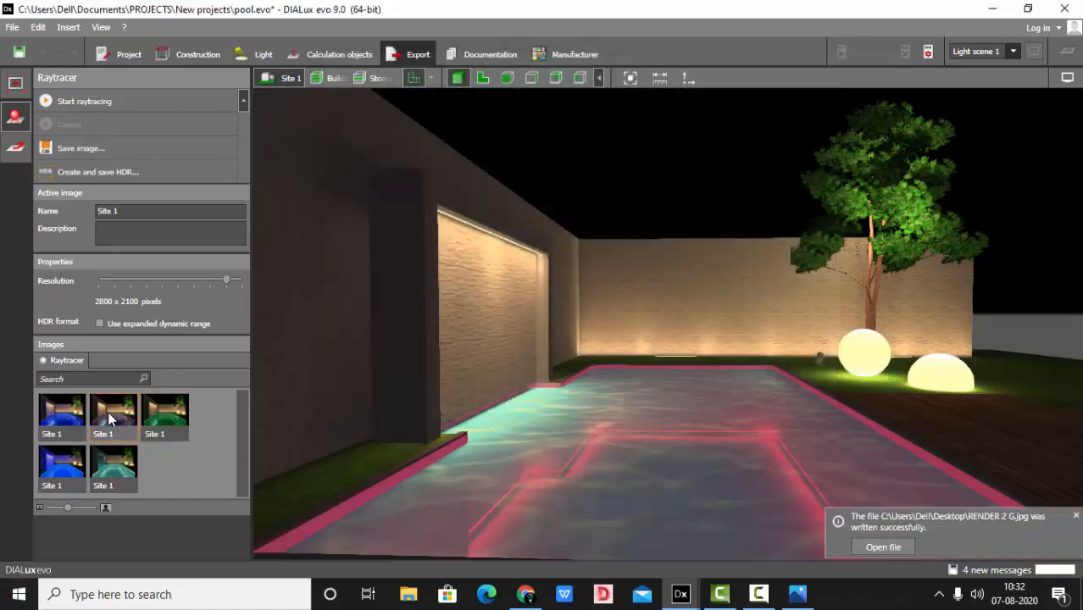
{"action": "left_click", "coordinate": [78, 146]}
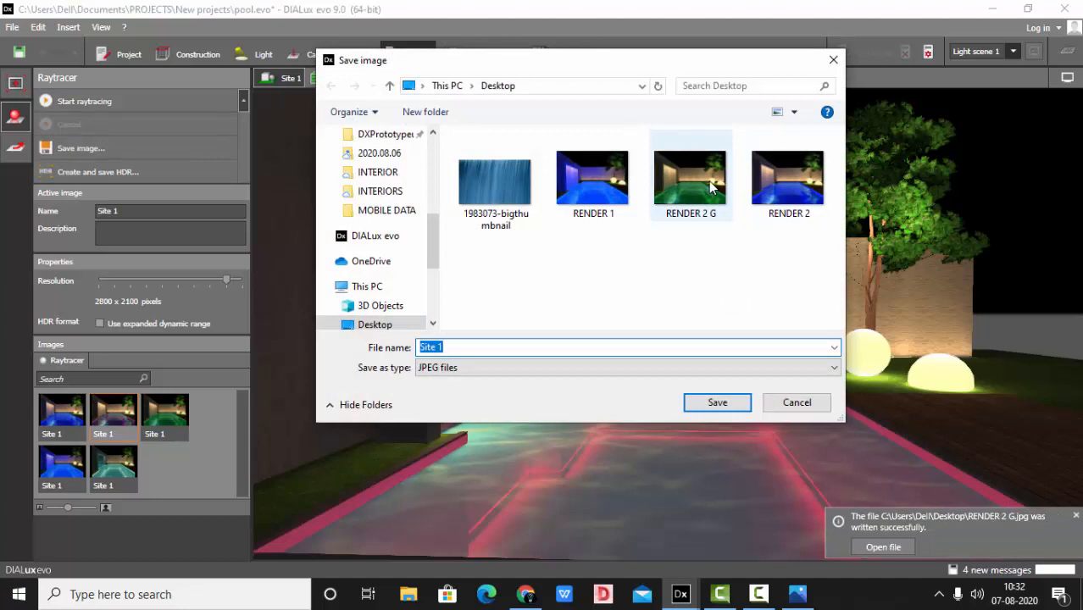
{"action": "left_click", "coordinate": [690, 173]}
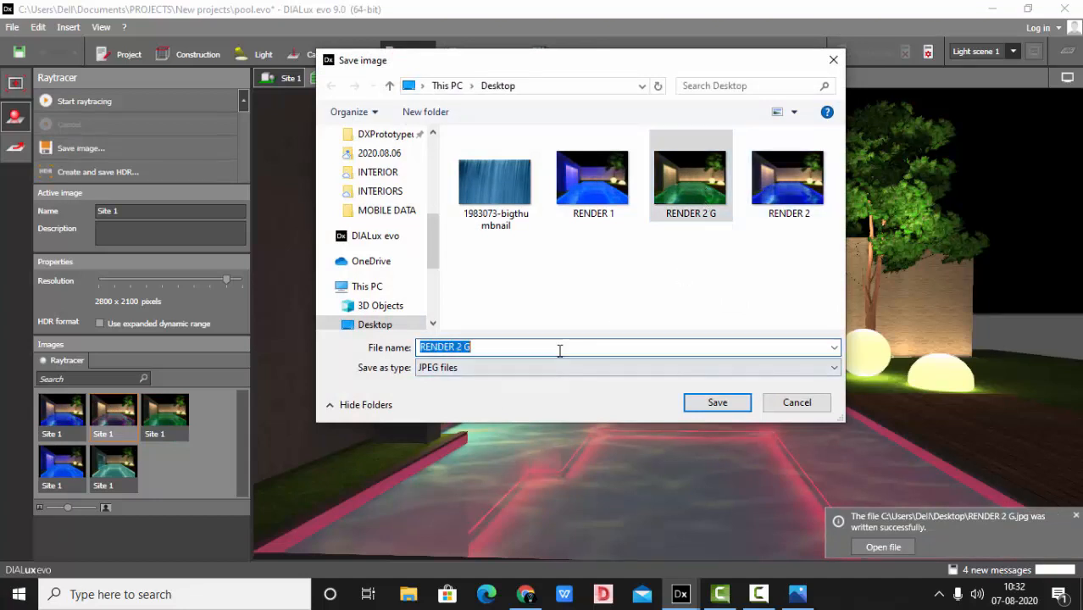
{"action": "type", "text": "RENDER 2 R"}
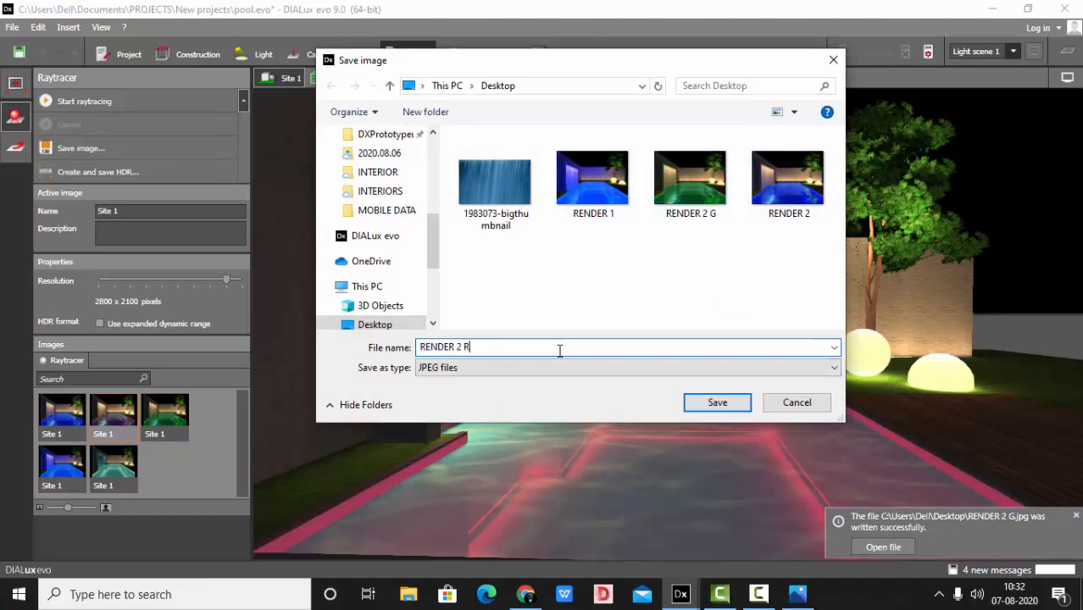
{"action": "left_click", "coordinate": [717, 403]}
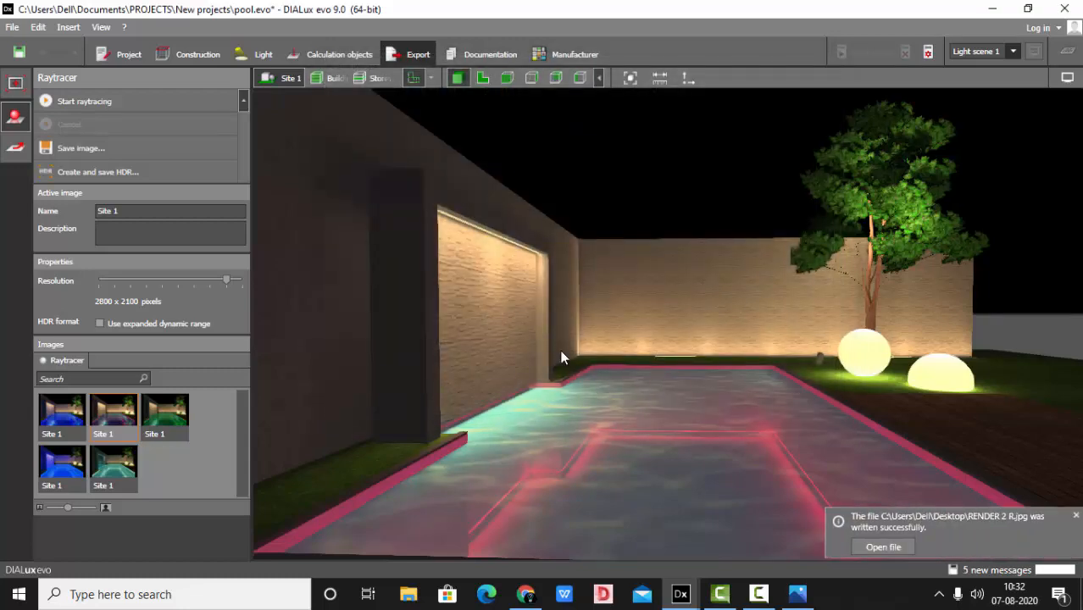
{"action": "mouse_move", "coordinate": [1064, 7]}
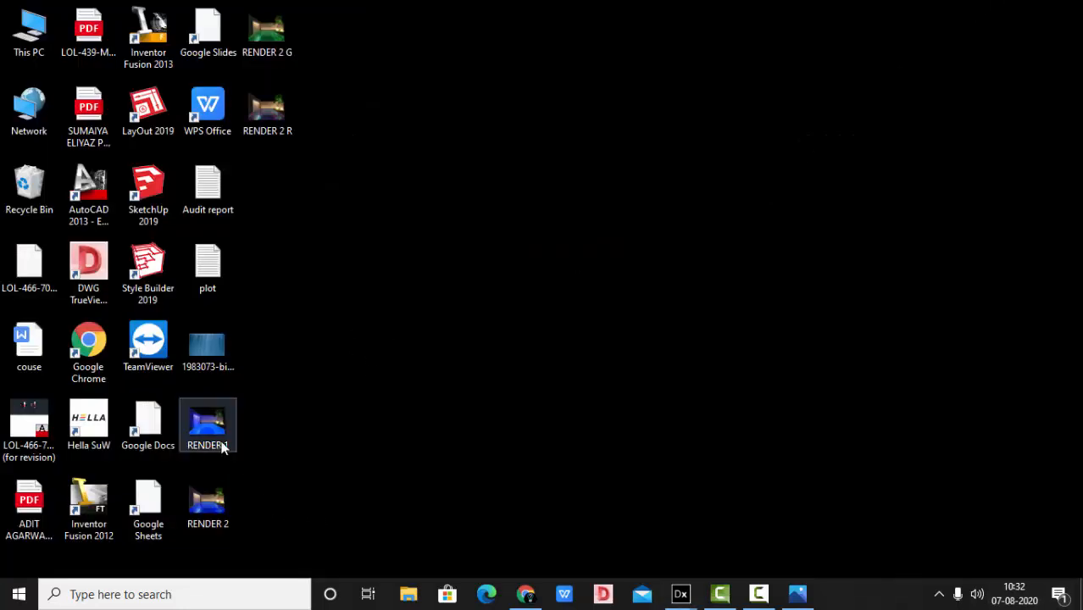
View RENDER 1 from the desktop in Windows Photos and step to the next saved render.
{"action": "double_click", "coordinate": [207, 421]}
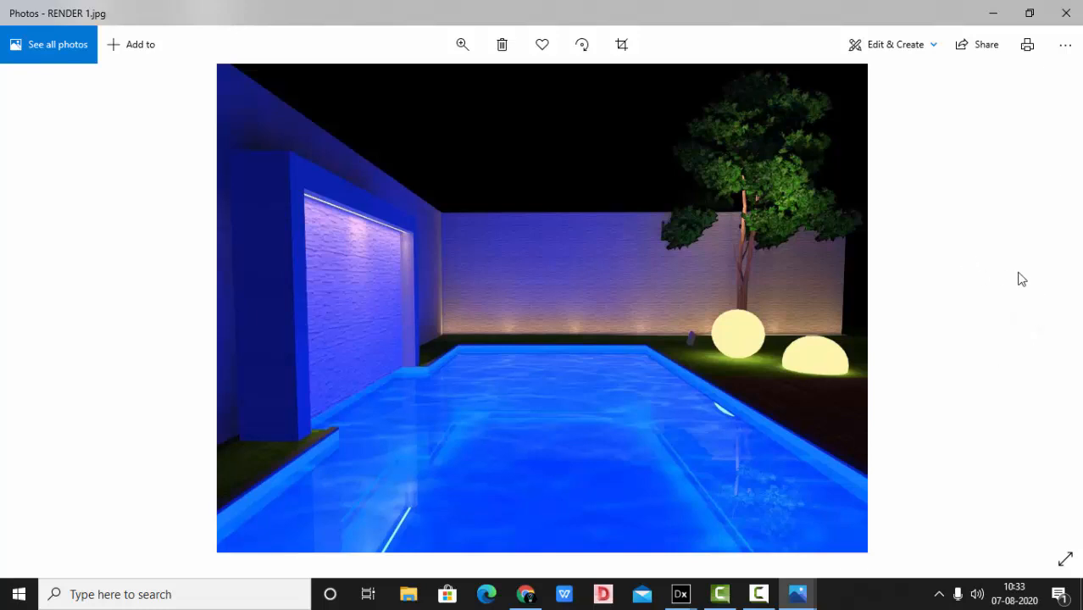
{"action": "mouse_move", "coordinate": [1047, 308]}
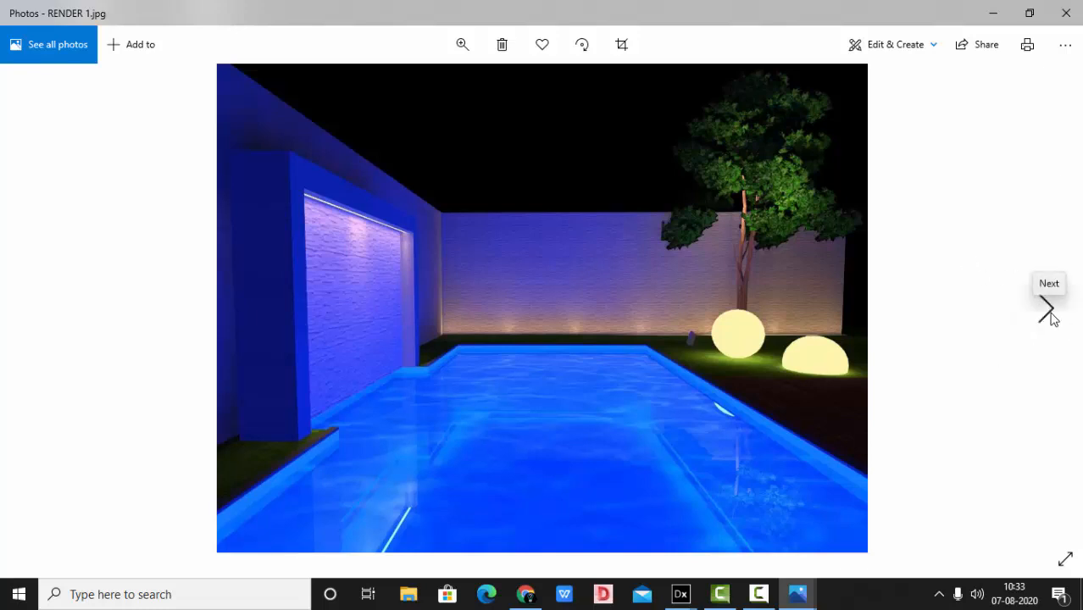
{"action": "left_click", "coordinate": [1047, 309]}
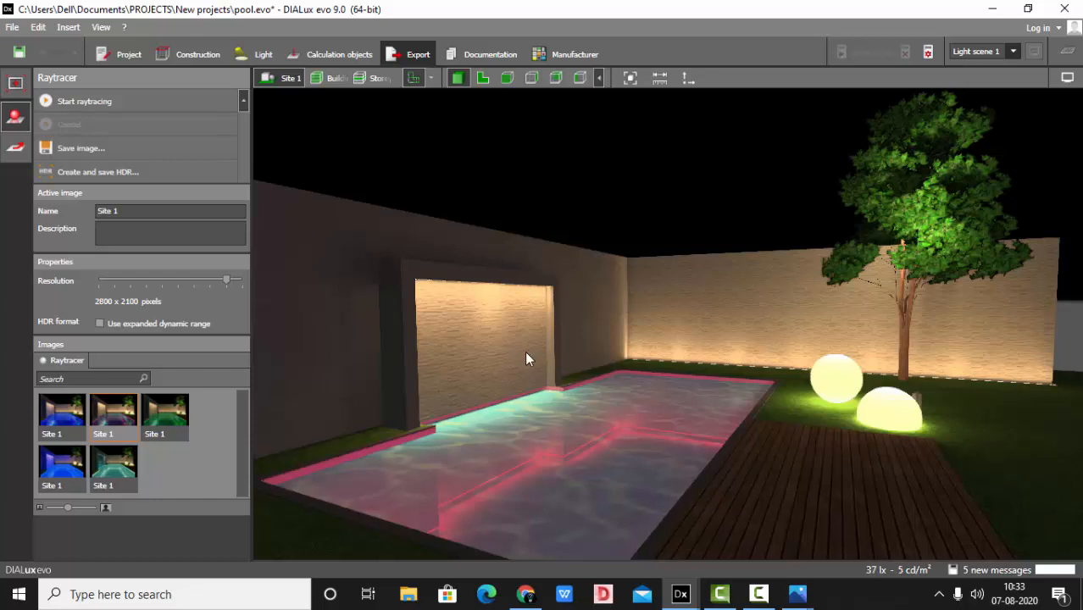
Return to the Light workspace and orbit the 3D view around the pink-lit pool.
{"action": "left_click", "coordinate": [260, 54]}
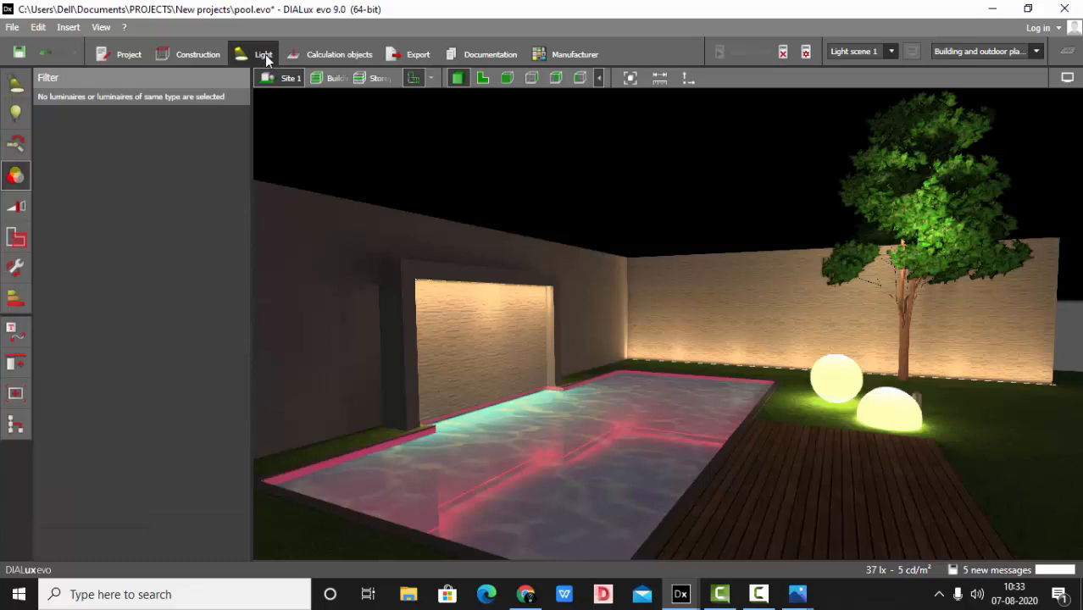
{"action": "left_click", "coordinate": [14, 115]}
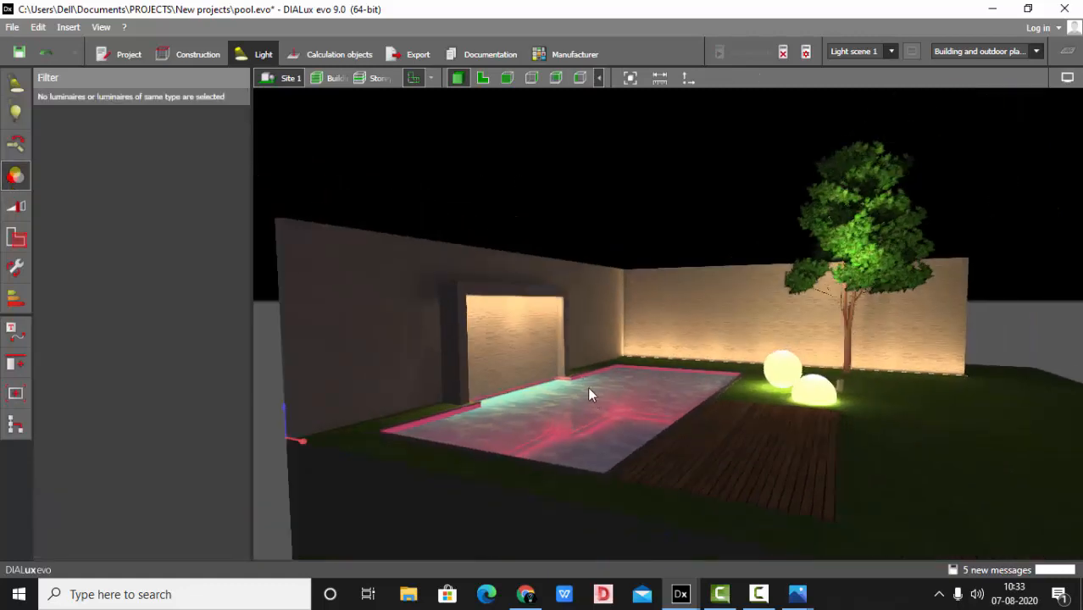
{"action": "left_click_drag", "start_coordinate": [591, 393], "coordinate": [509, 346]}
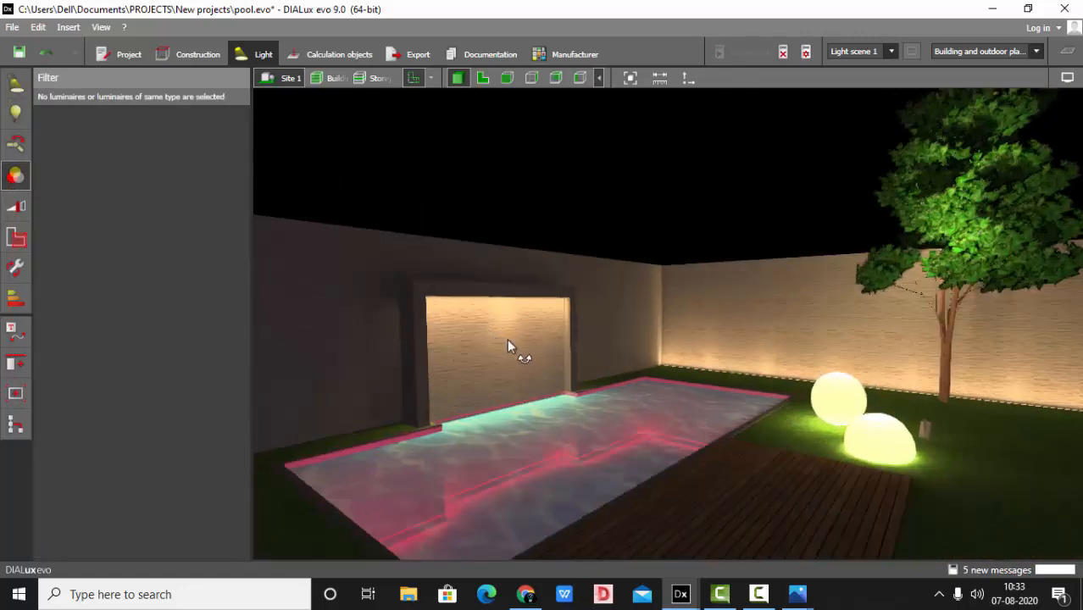